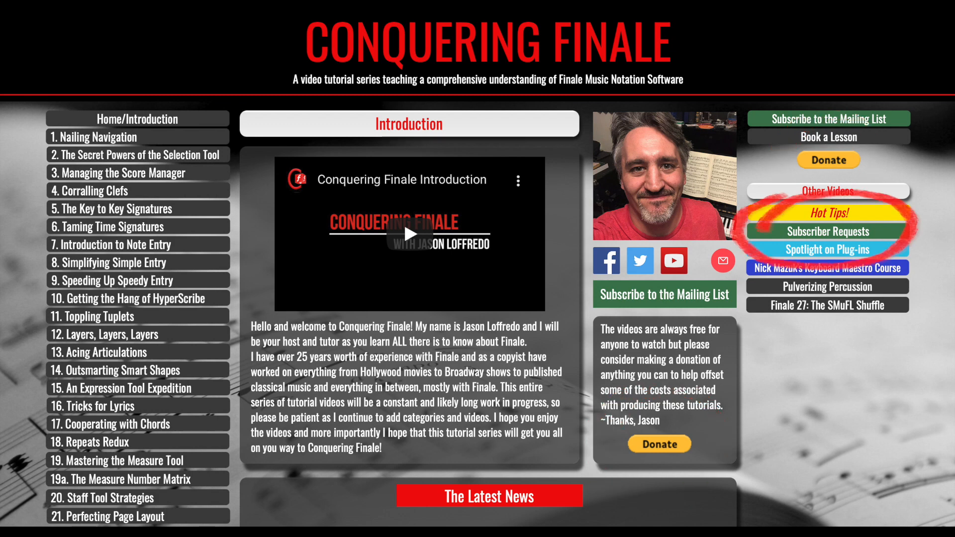
Zoom in twice (Cmd+=) so the first system's 1st X Only / 2nd X Only passages are readable.
{"action": "left_click", "coordinate": [826, 230]}
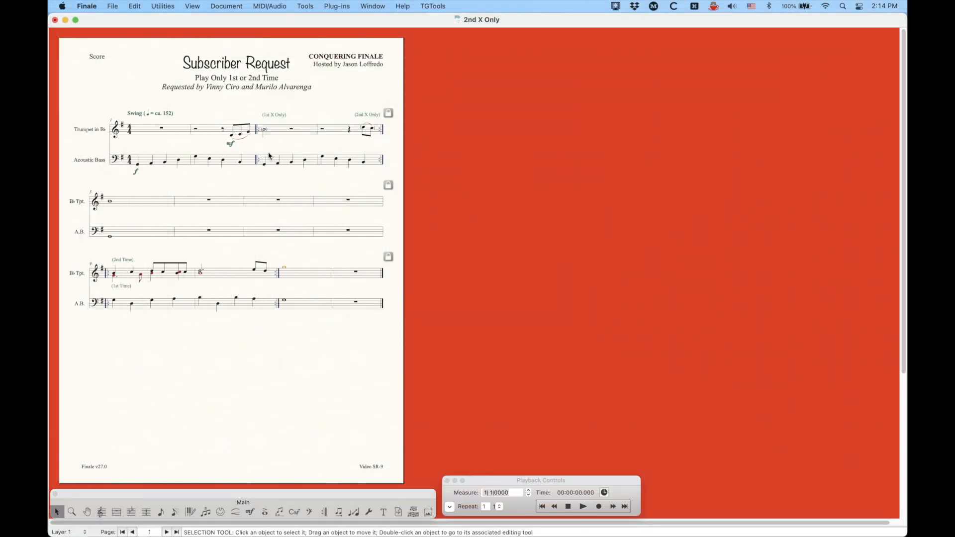
{"action": "key", "text": "cmd+="}
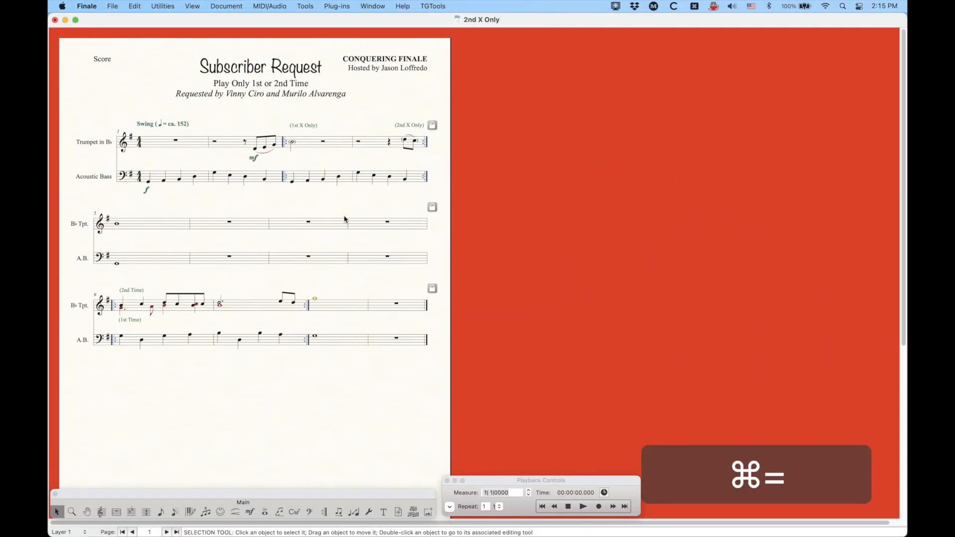
{"action": "key", "text": "cmd+="}
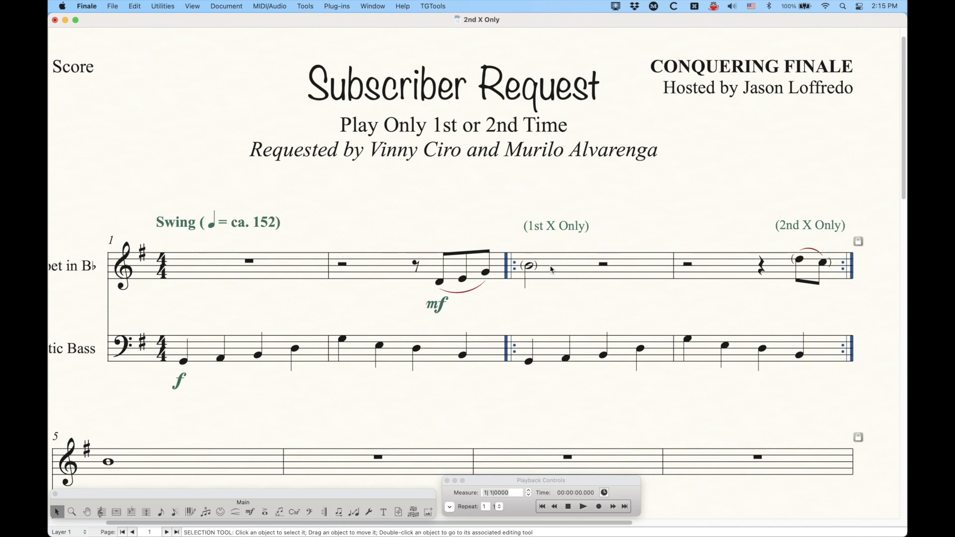
{"action": "mouse_move", "coordinate": [700, 280]}
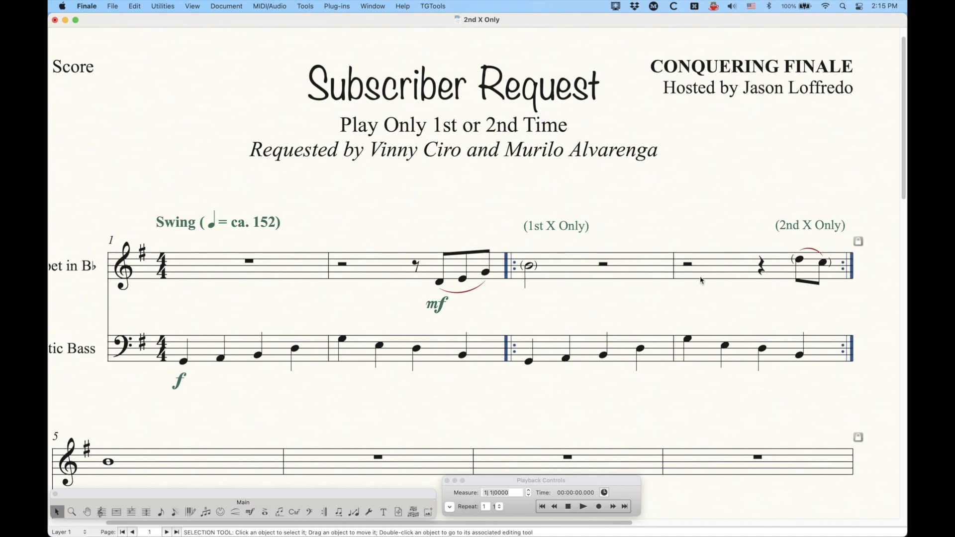
{"action": "mouse_move", "coordinate": [725, 266]}
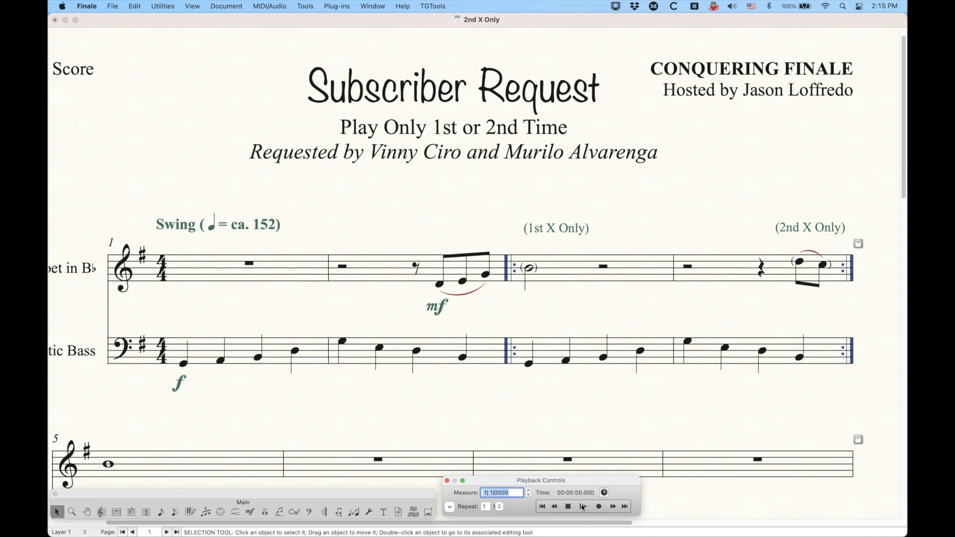
Play back the opening repeated passage from measure 1, then scroll toward the Technique Text expressions.
{"action": "left_click", "coordinate": [598, 506]}
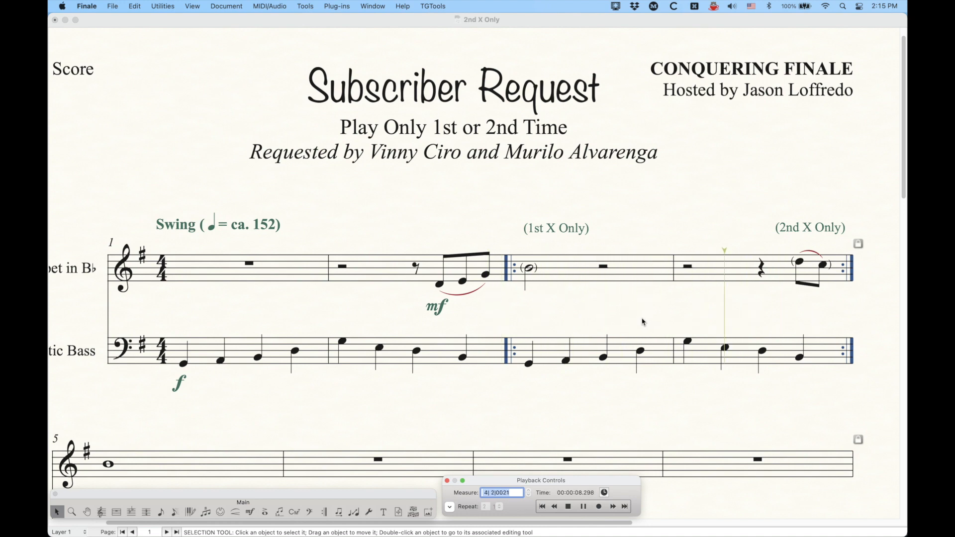
{"action": "scroll", "scroll_direction": "down", "scroll_amount": 3}
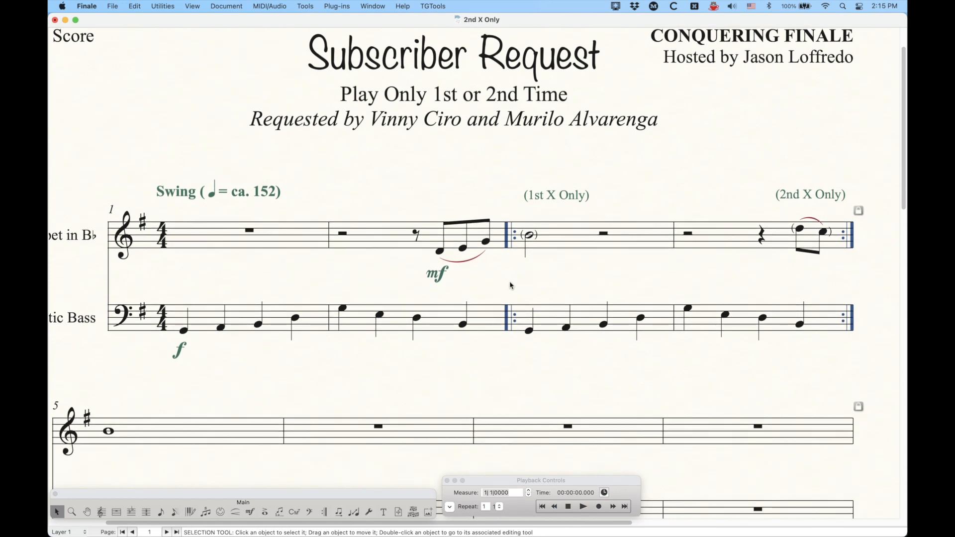
{"action": "mouse_move", "coordinate": [343, 378]}
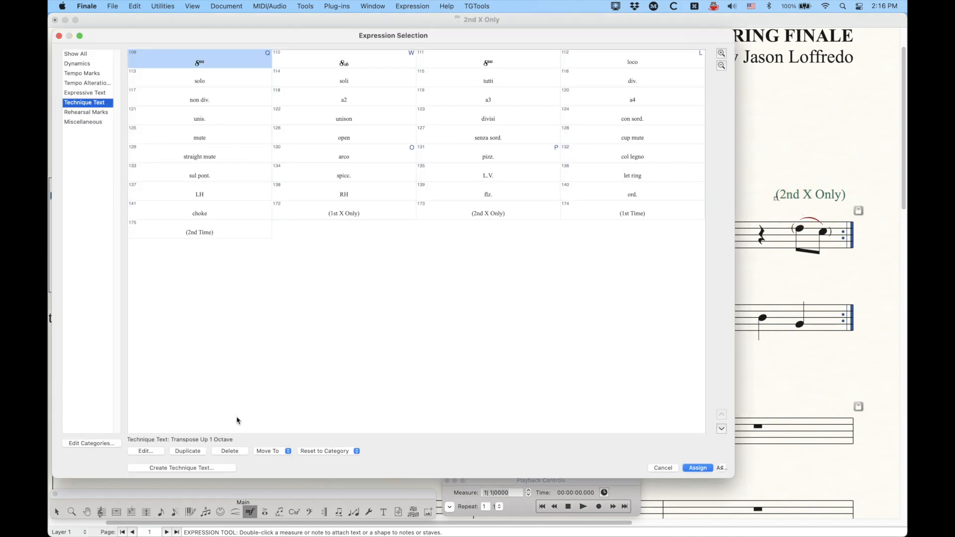
Create a new Technique Text expression reading 'Mute 1st Time'.
{"action": "left_click", "coordinate": [180, 467]}
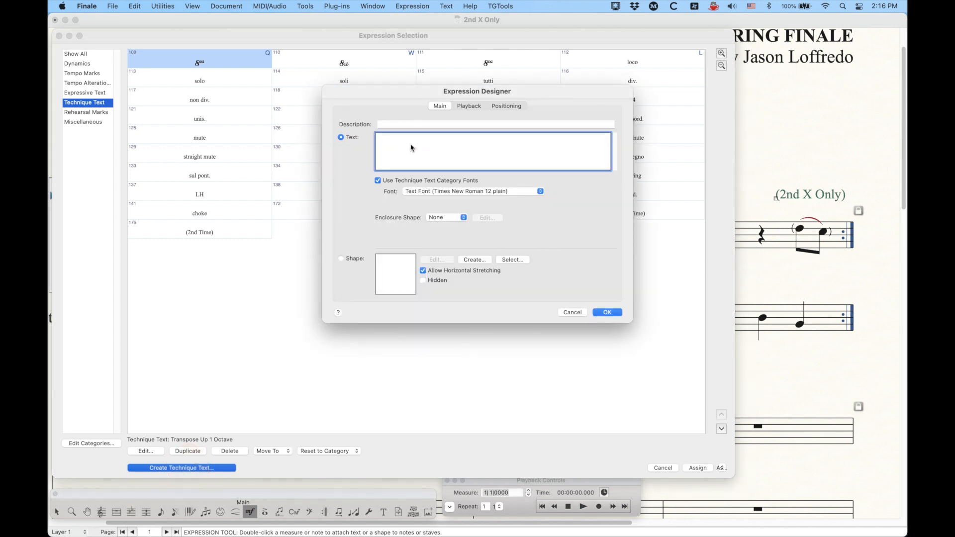
{"action": "type", "text": "Mute"}
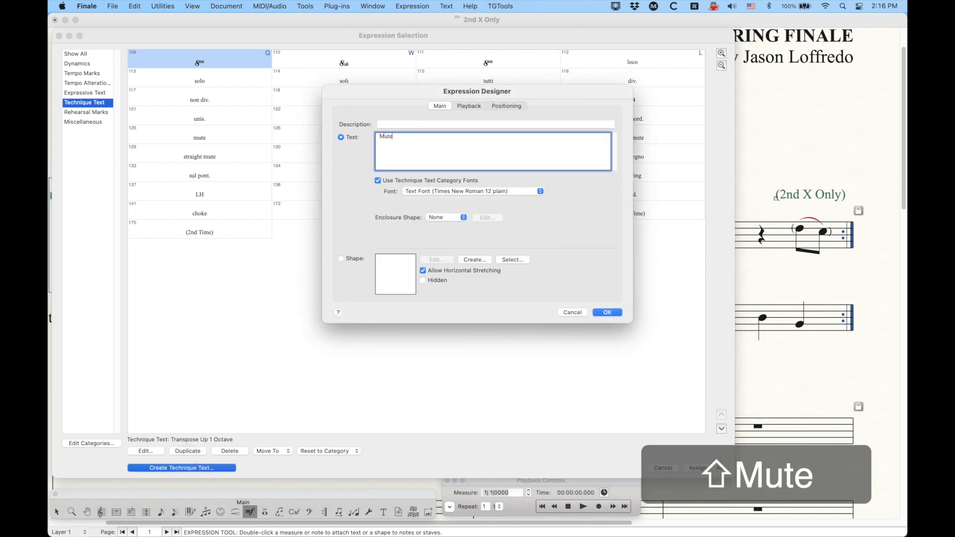
{"action": "key", "text": "space"}
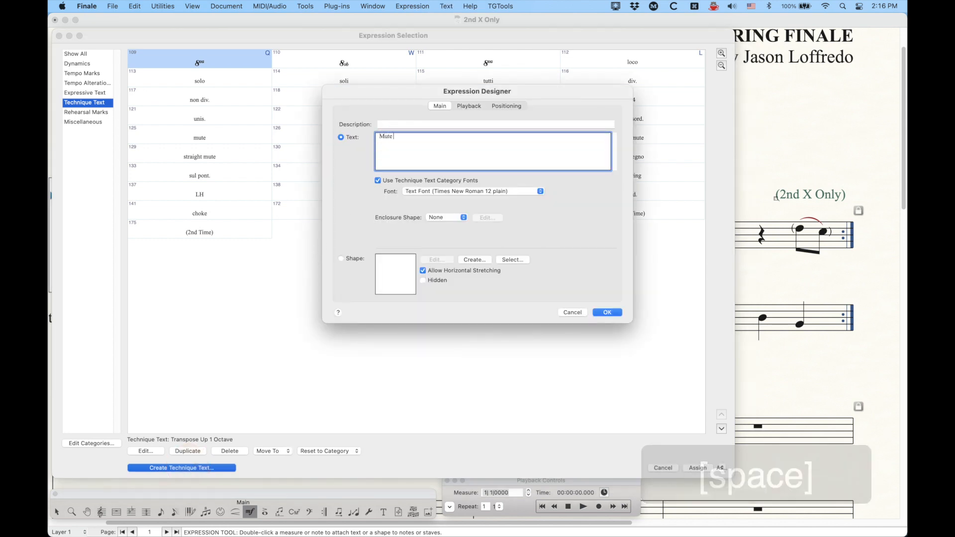
{"action": "type", "text": "1st Tim"}
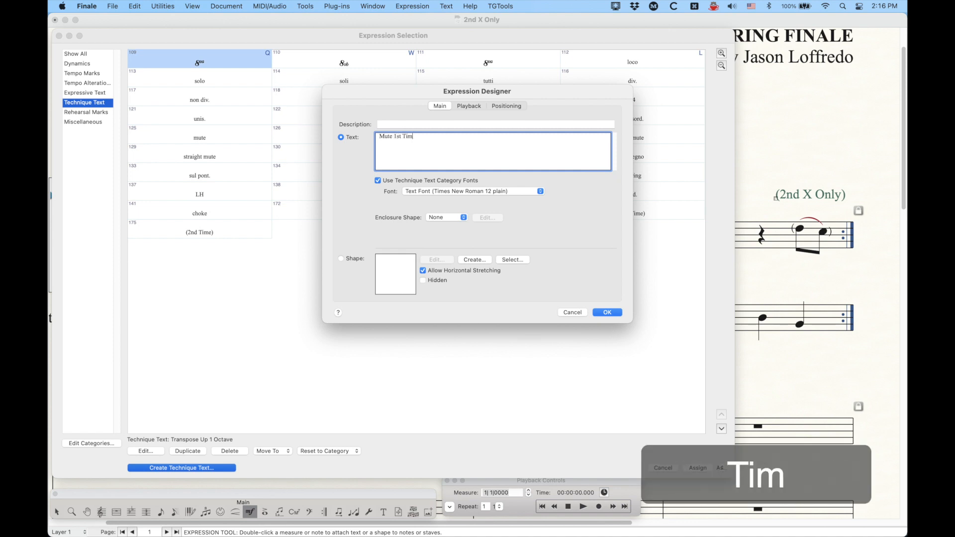
{"action": "type", "text": "e"}
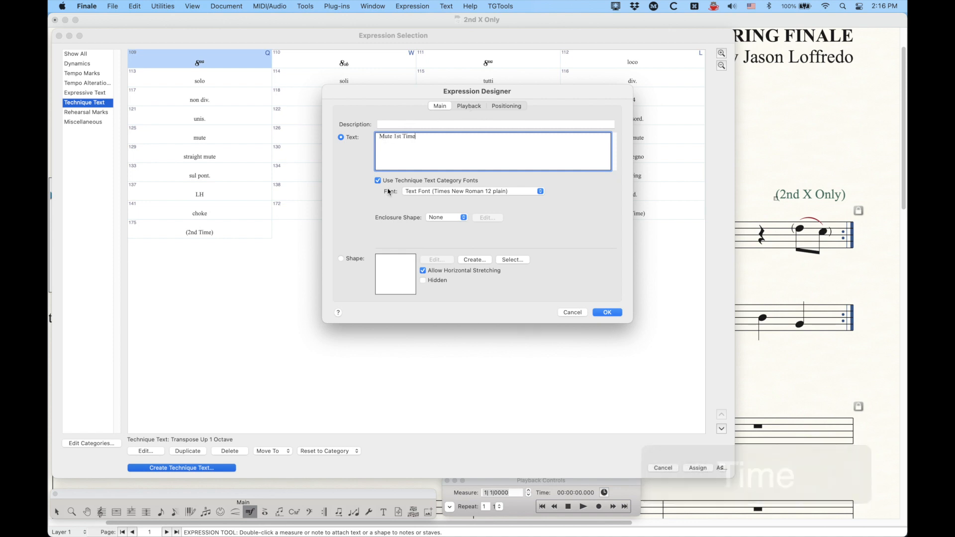
Use its own font (Times New Roman 12) instead of category fonts and mark the text Hidden.
{"action": "left_click", "coordinate": [378, 180]}
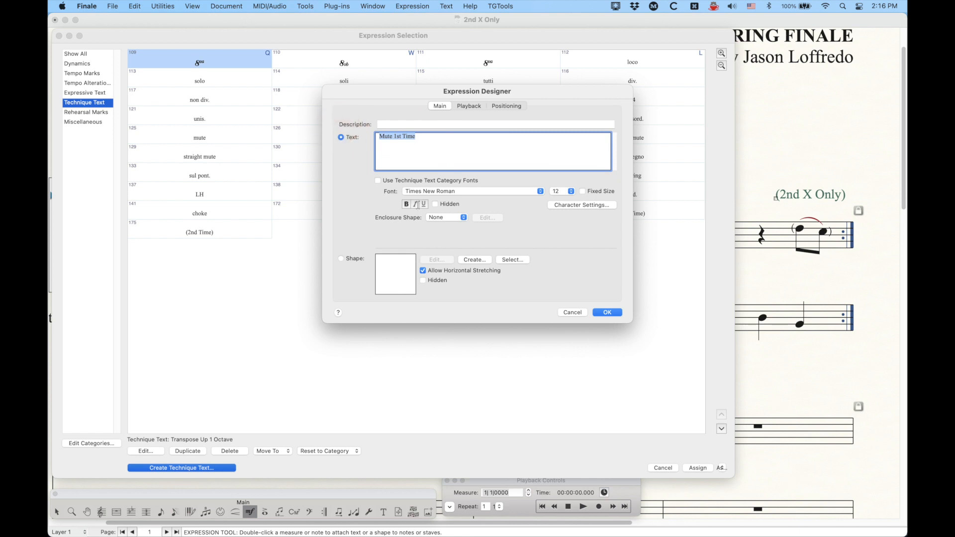
{"action": "left_click", "coordinate": [434, 204]}
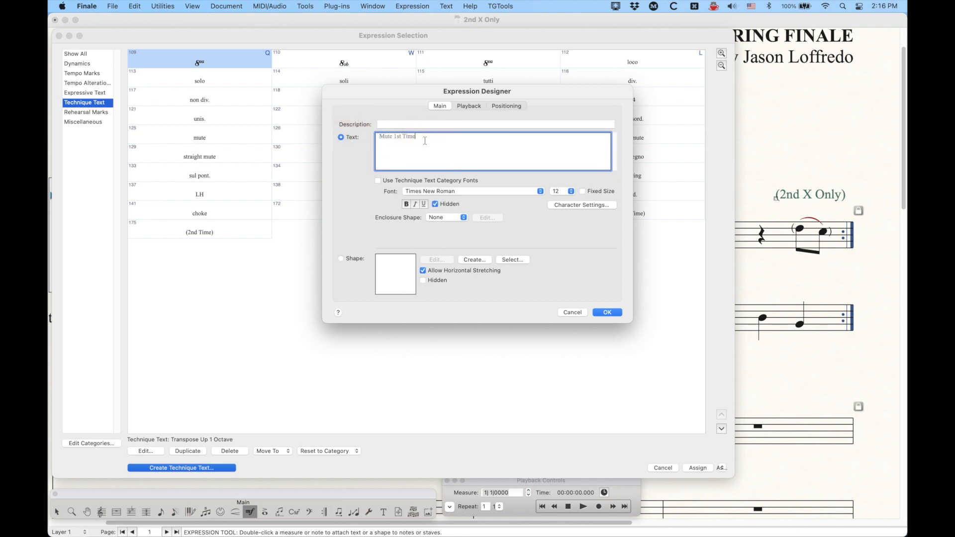
Set playback to Controller 7: Volume at value 0 with Play Only on Pass enabled.
{"action": "left_click", "coordinate": [468, 106]}
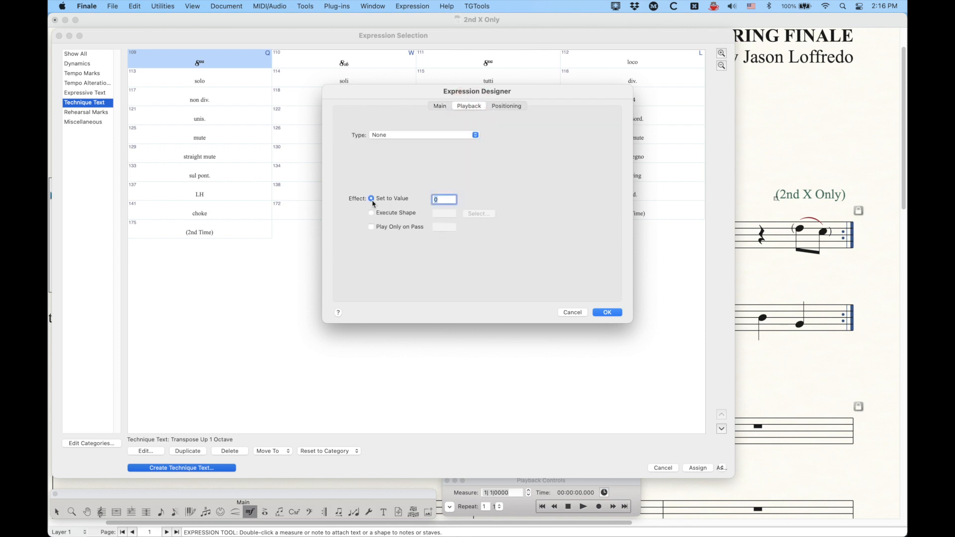
{"action": "left_click", "coordinate": [423, 134]}
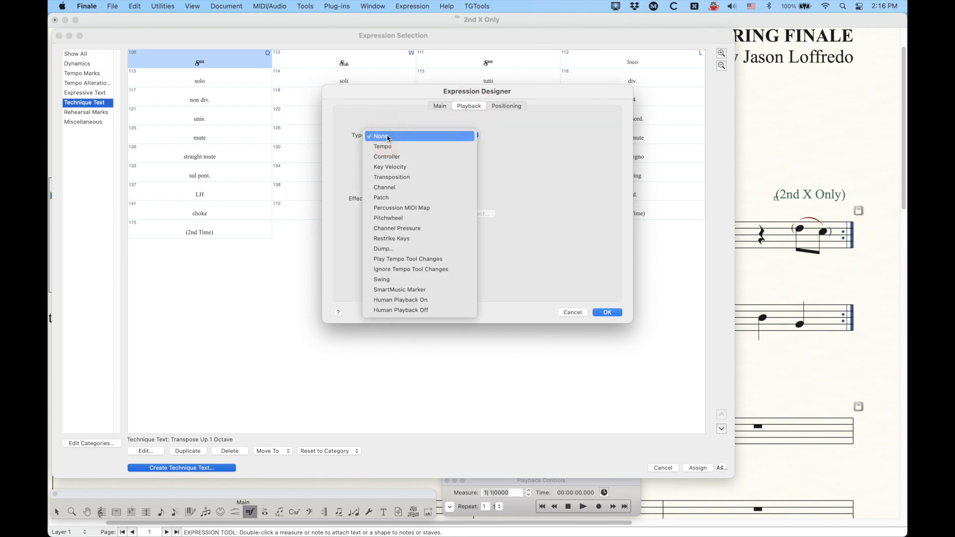
{"action": "mouse_move", "coordinate": [393, 166]}
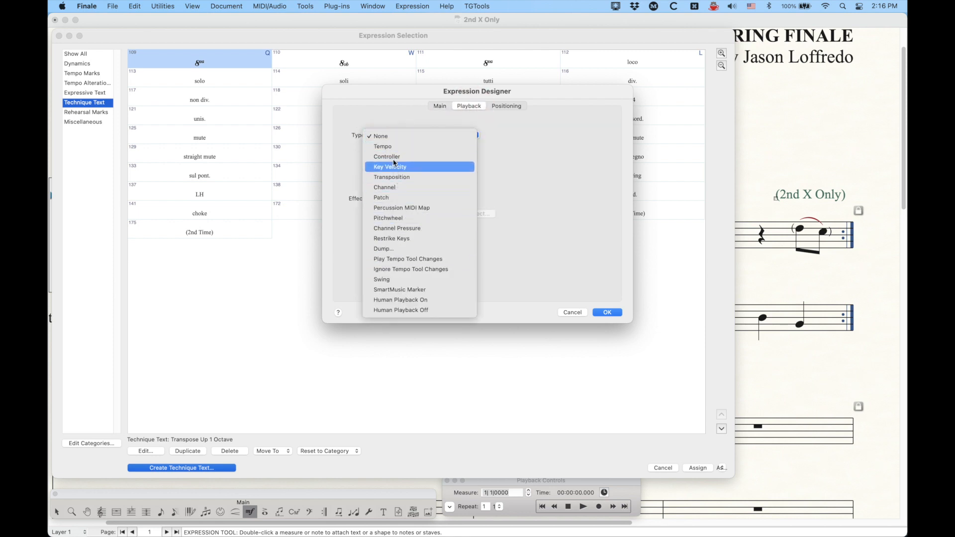
{"action": "mouse_move", "coordinate": [396, 169]}
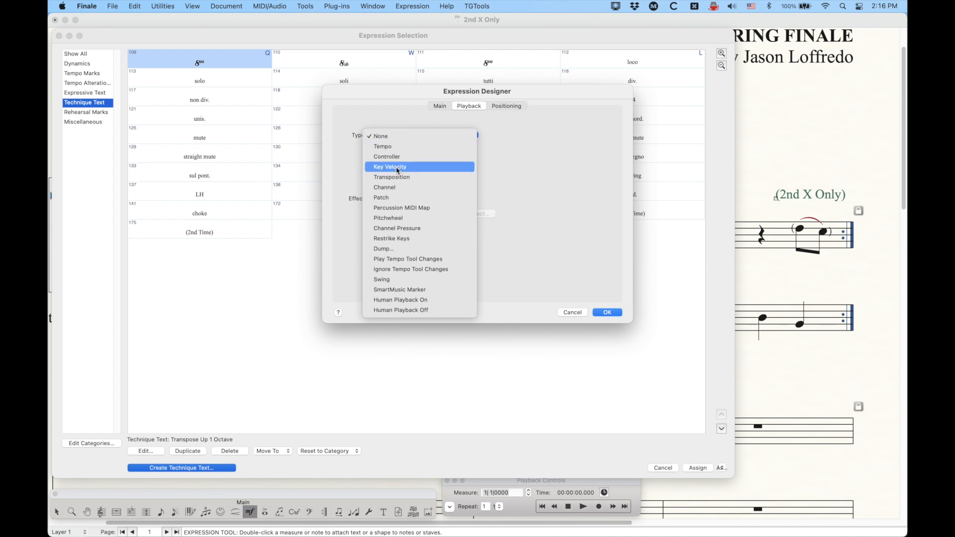
{"action": "mouse_move", "coordinate": [402, 168]}
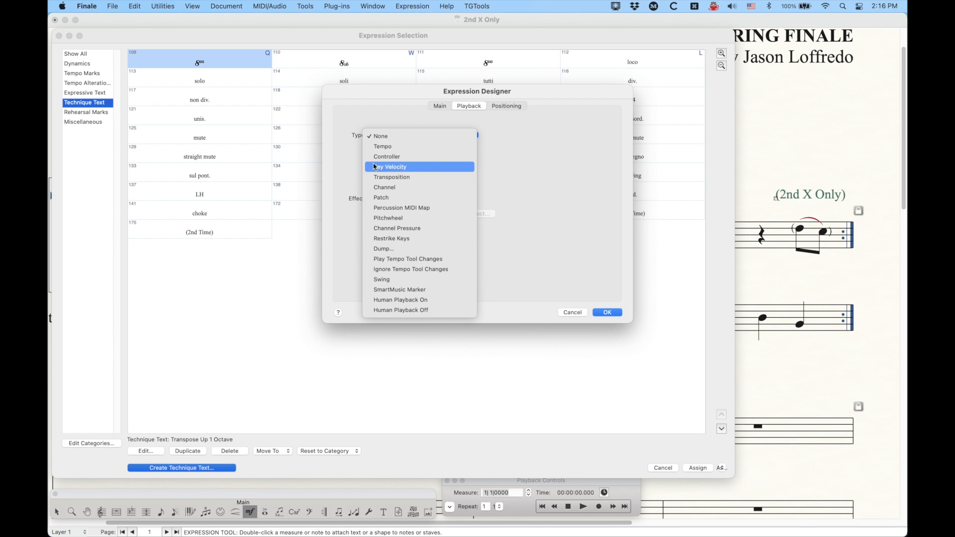
{"action": "mouse_move", "coordinate": [408, 169]}
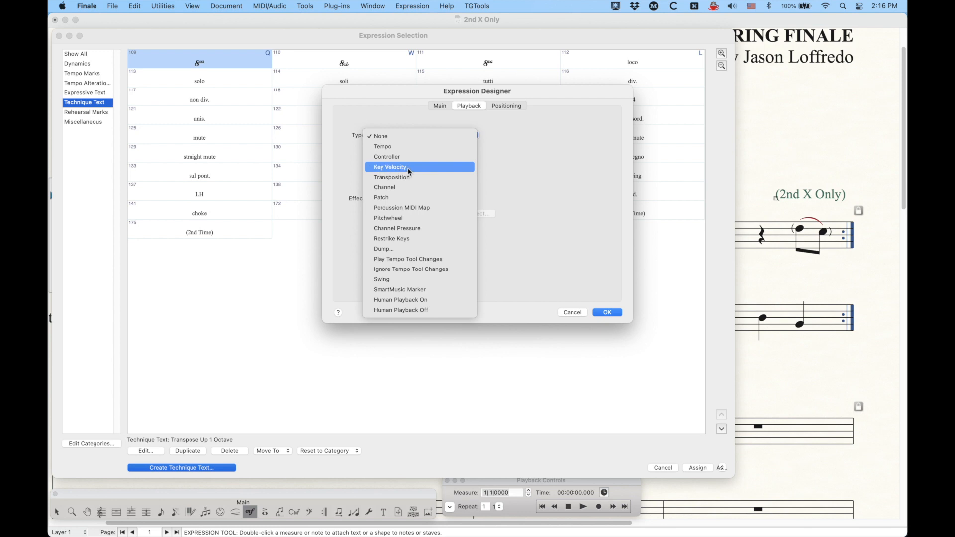
{"action": "mouse_move", "coordinate": [411, 172]}
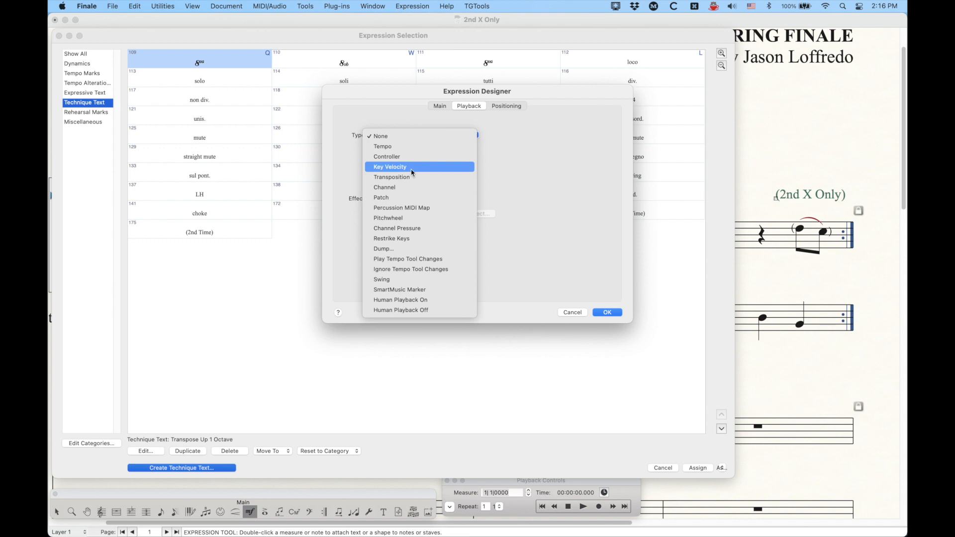
{"action": "mouse_move", "coordinate": [393, 169]}
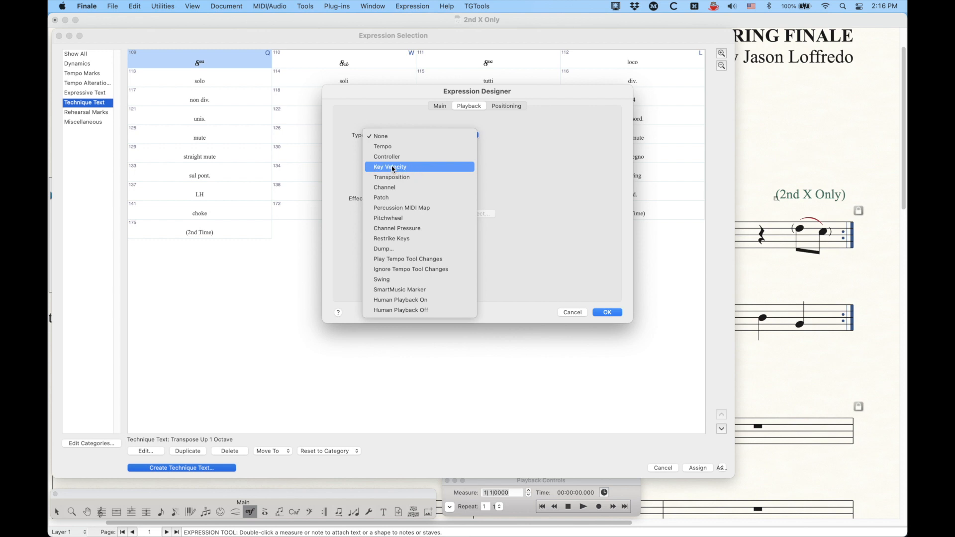
{"action": "mouse_move", "coordinate": [387, 156]}
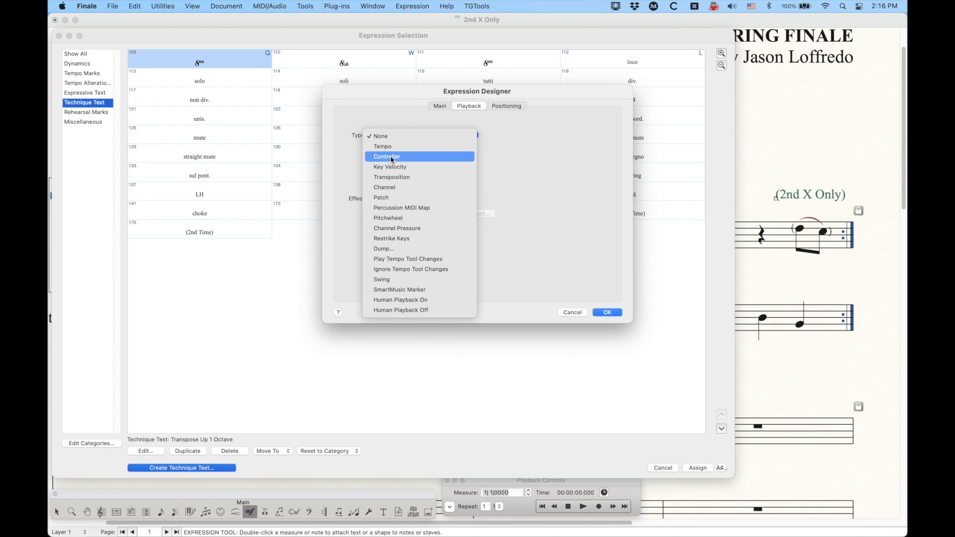
{"action": "left_click", "coordinate": [386, 156]}
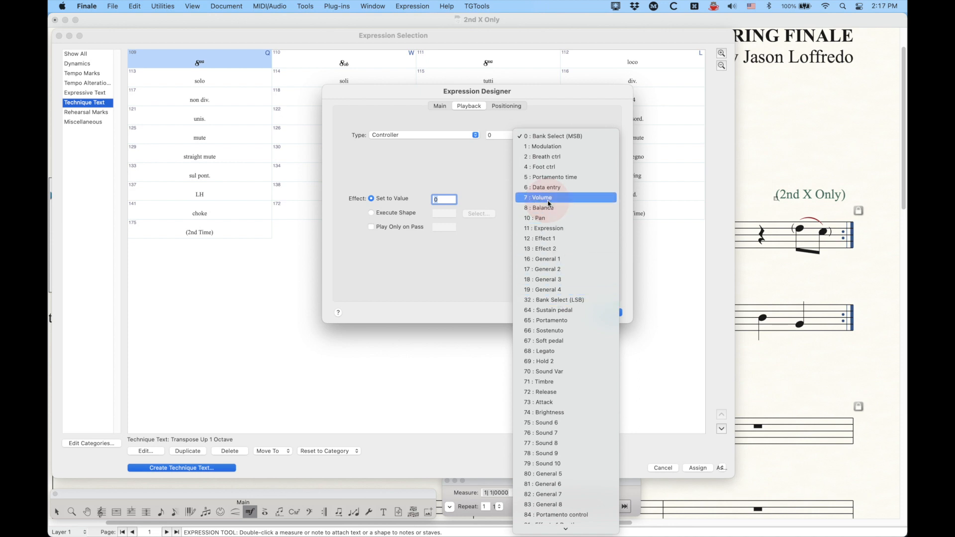
{"action": "left_click", "coordinate": [541, 197]}
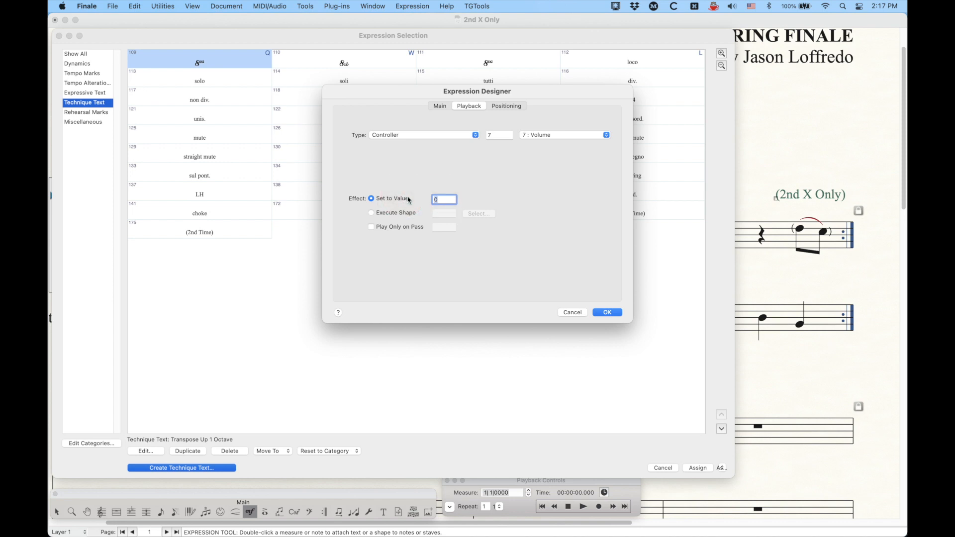
{"action": "mouse_move", "coordinate": [478, 162]}
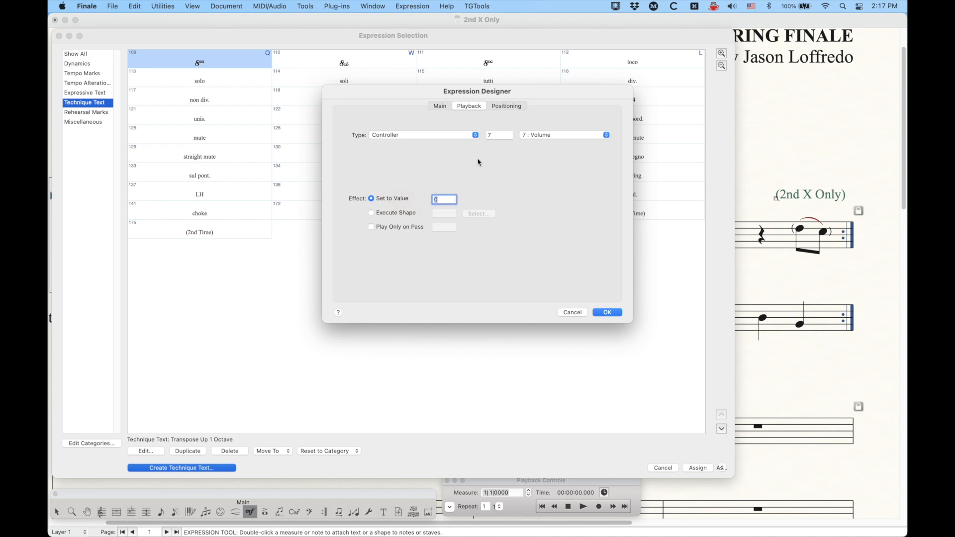
{"action": "left_click", "coordinate": [444, 199]}
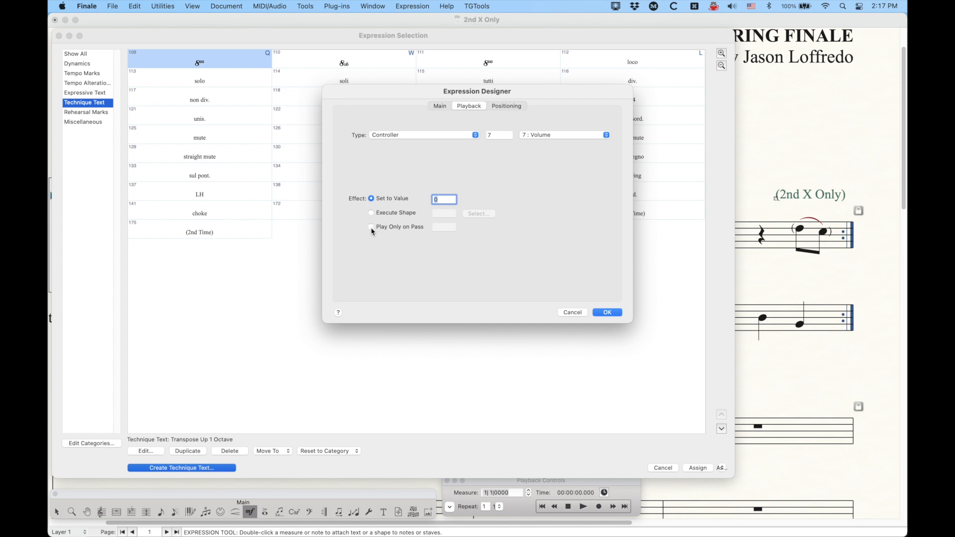
{"action": "left_click", "coordinate": [371, 226]}
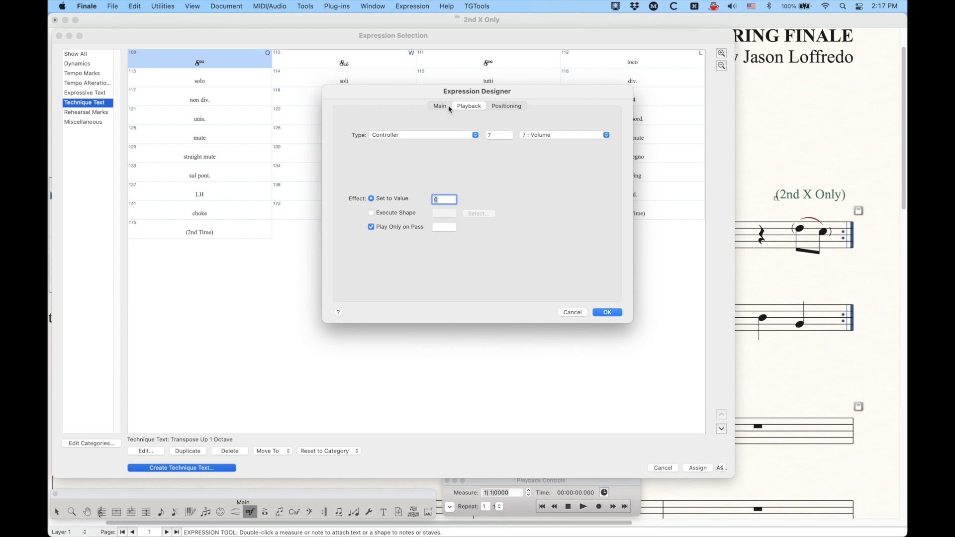
{"action": "mouse_move", "coordinate": [418, 94]}
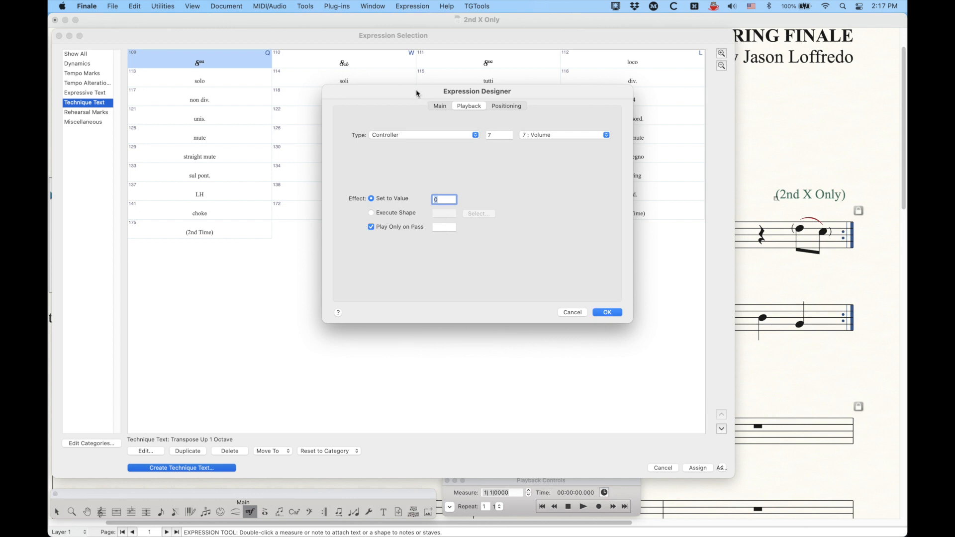
{"action": "mouse_move", "coordinate": [452, 178]}
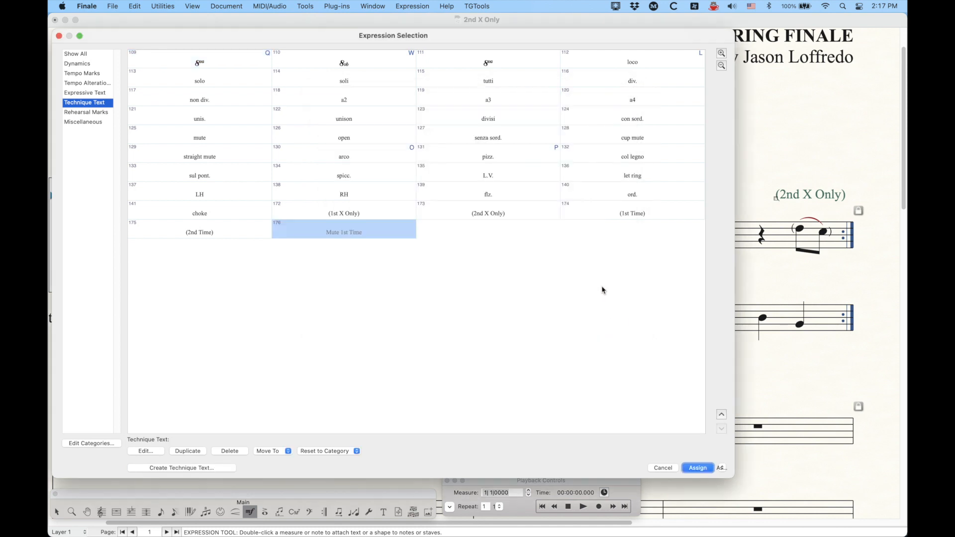
Assign the hidden Mute 1st Time expression at measure 4, above the trumpet's (2nd X Only) marking.
{"action": "left_click", "coordinate": [696, 467]}
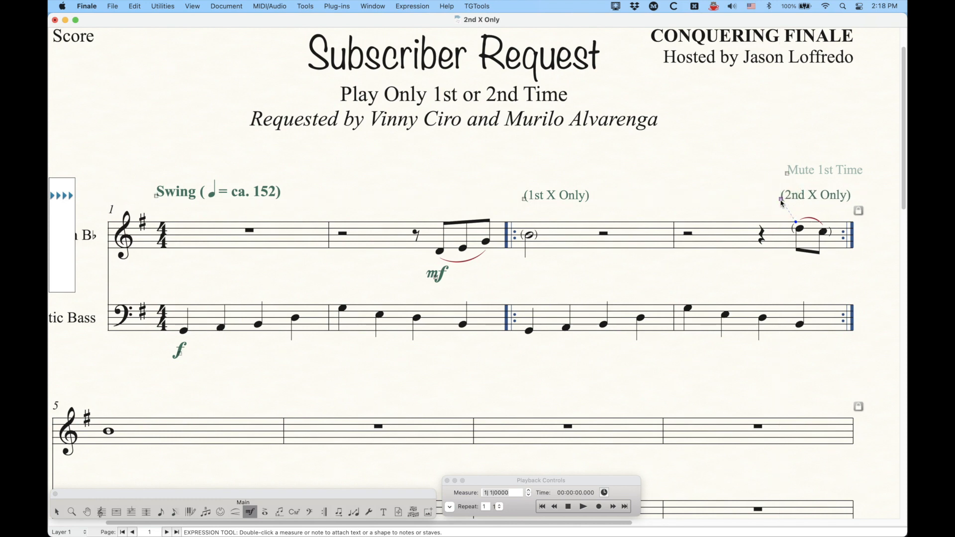
Edit (2nd X Only) so its playback sends Controller 7 Volume set to value 101.
{"action": "double_click", "coordinate": [781, 201]}
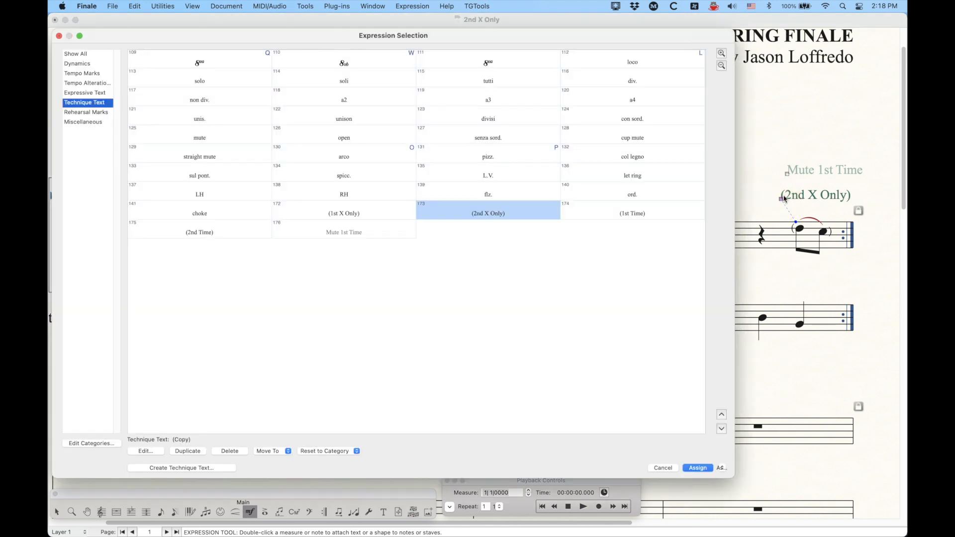
{"action": "left_click", "coordinate": [145, 451]}
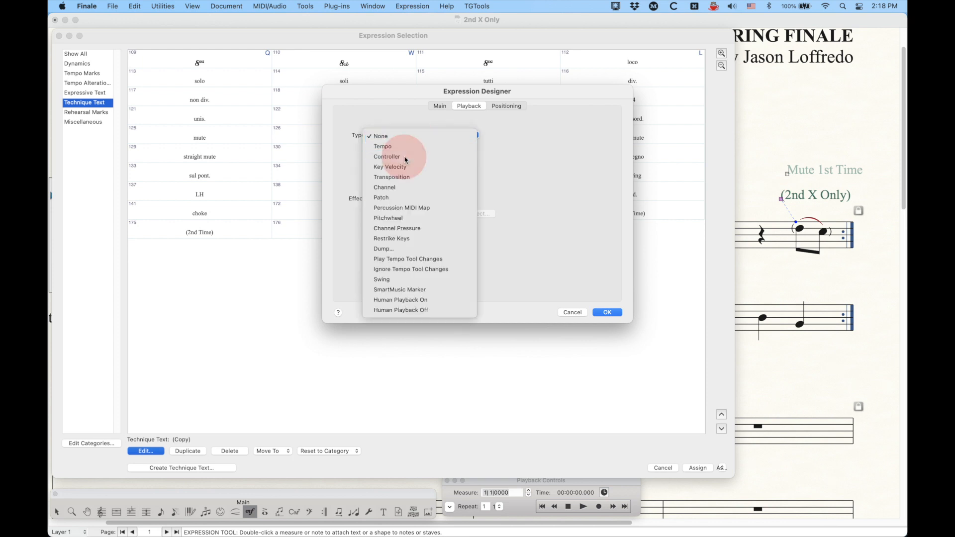
{"action": "left_click", "coordinate": [385, 156]}
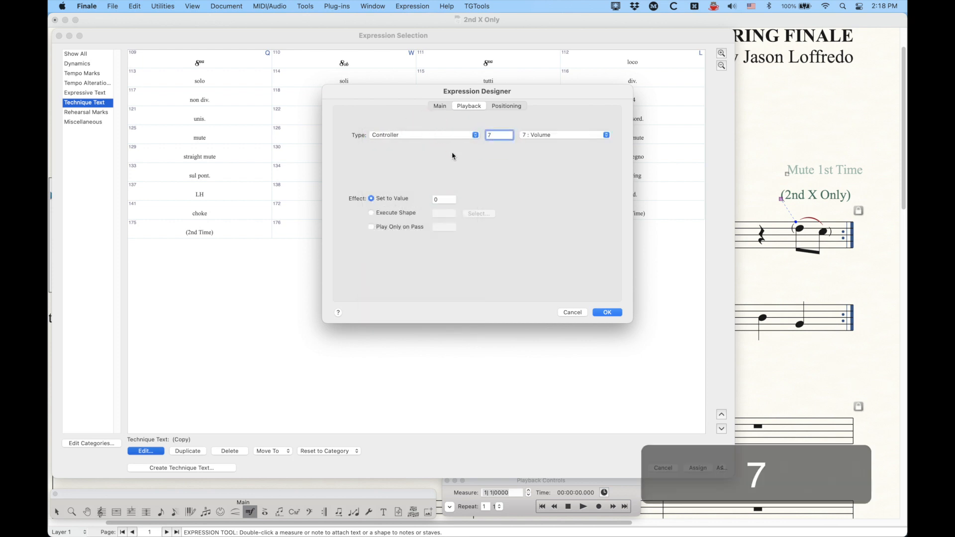
{"action": "left_click", "coordinate": [370, 198]}
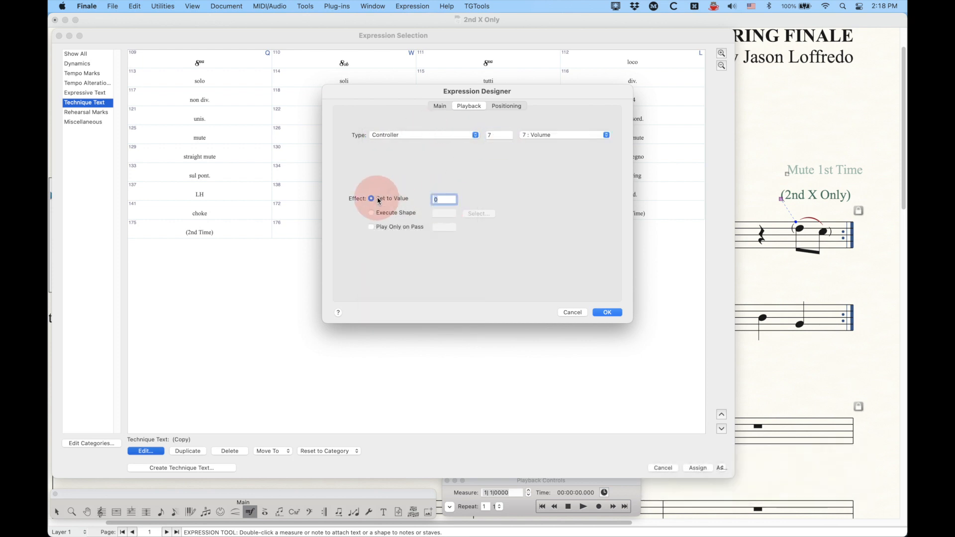
{"action": "type", "text": "1"}
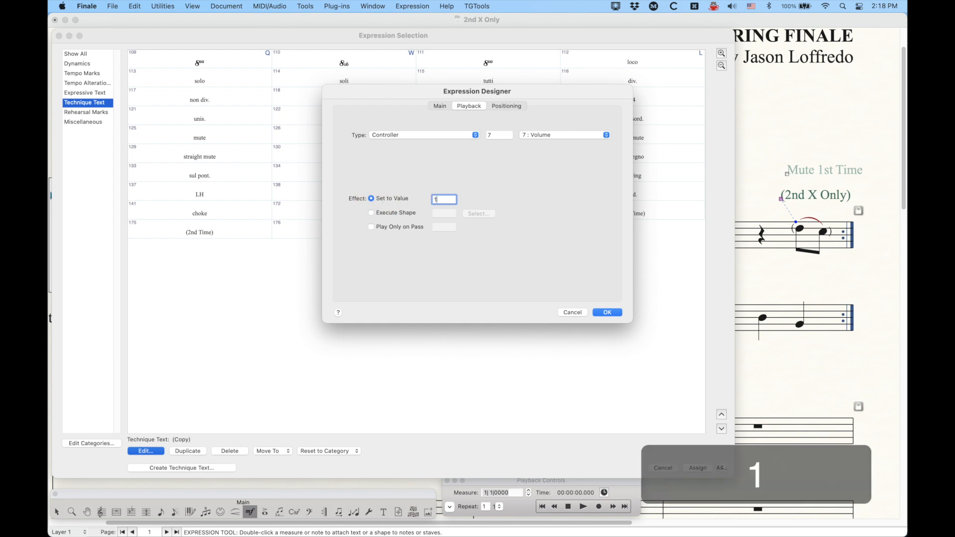
{"action": "type", "text": "01"}
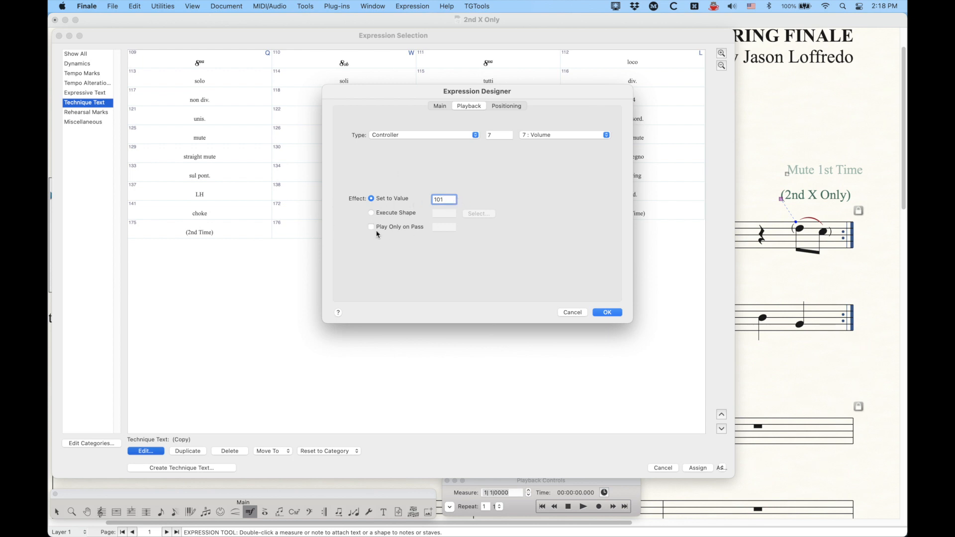
Restrict (2nd X Only) to Play Only on Pass 2 and confirm the settings.
{"action": "left_click", "coordinate": [371, 227]}
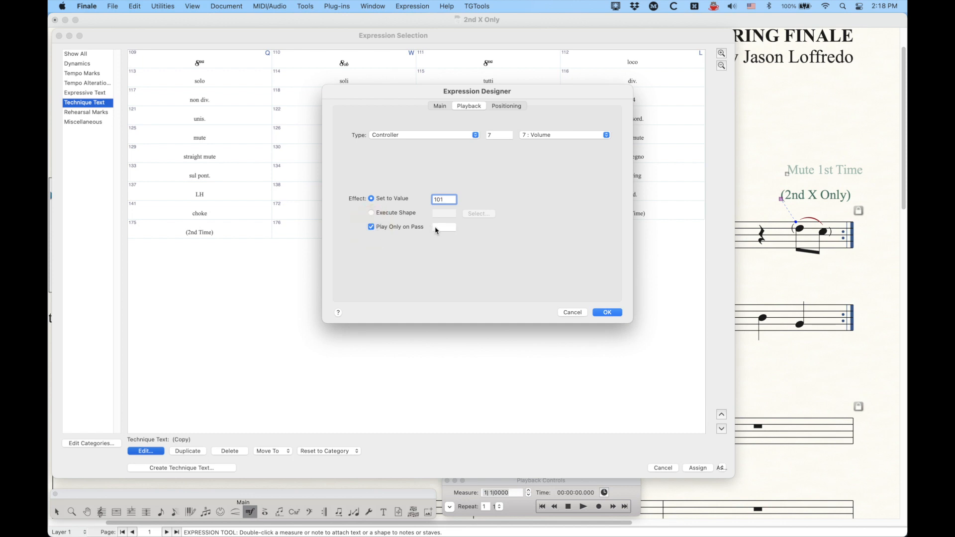
{"action": "type", "text": "2"}
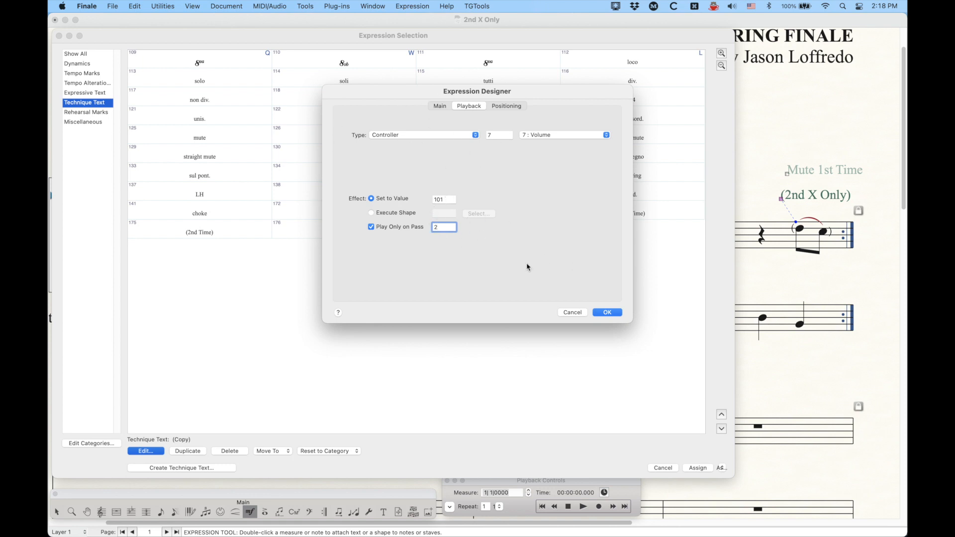
{"action": "left_click", "coordinate": [606, 312]}
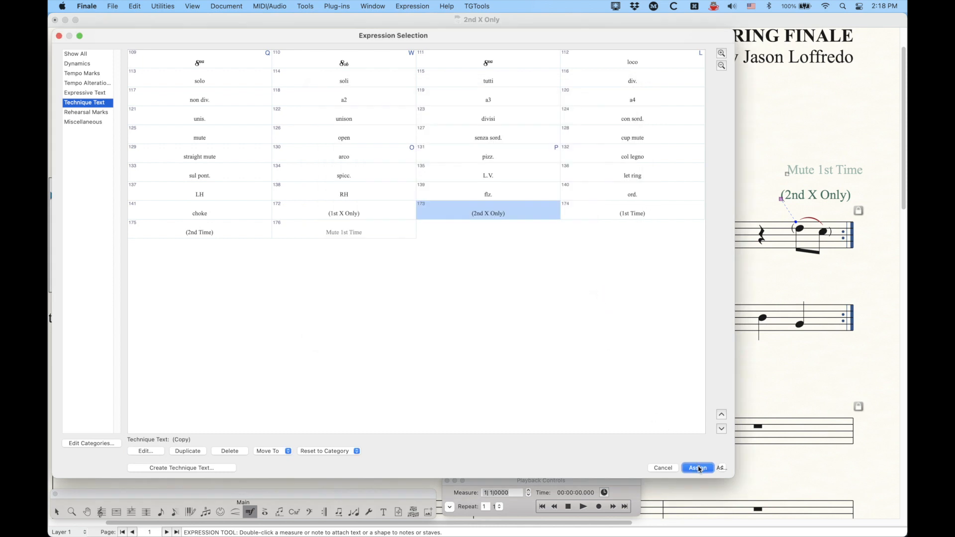
Return to the score and play it back to hear both passes of the opening repeat.
{"action": "left_click", "coordinate": [697, 468]}
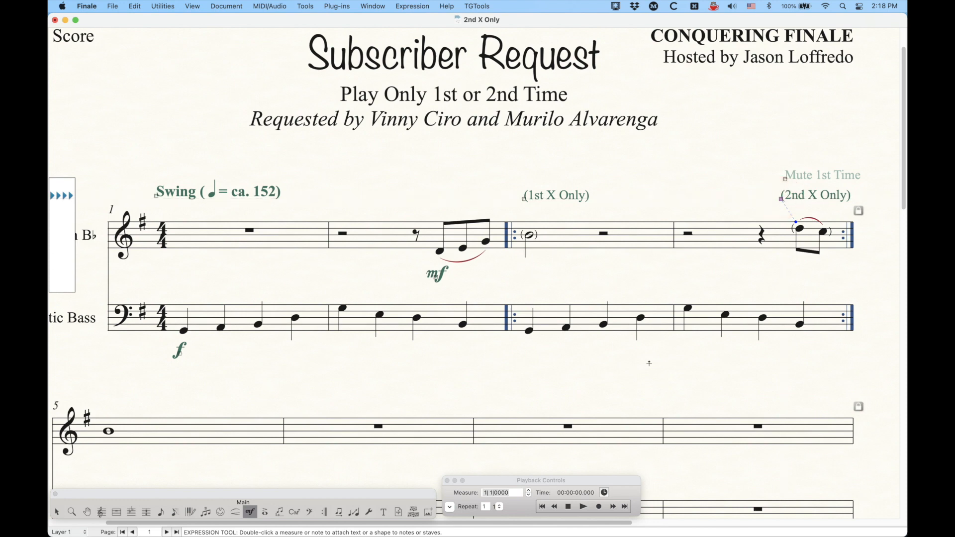
{"action": "left_click", "coordinate": [568, 507]}
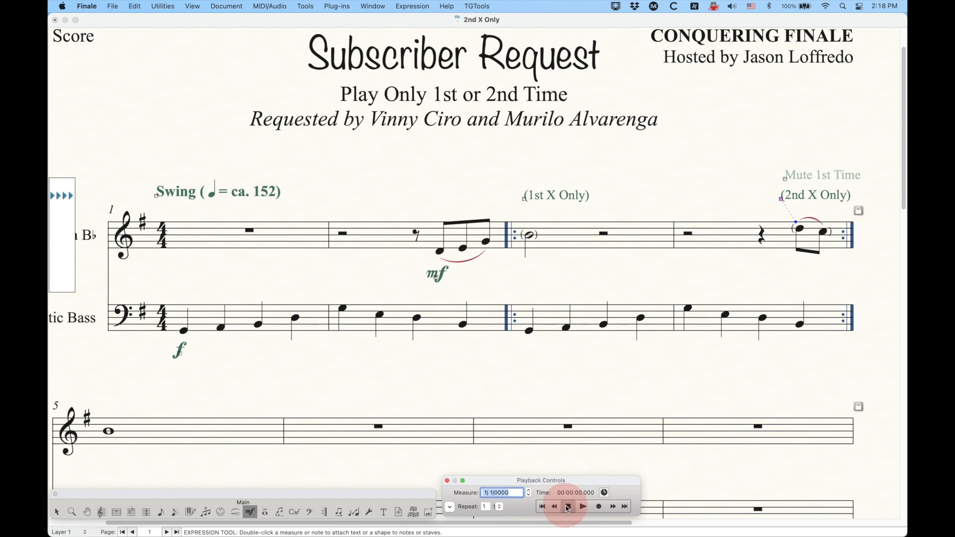
{"action": "left_click", "coordinate": [582, 506]}
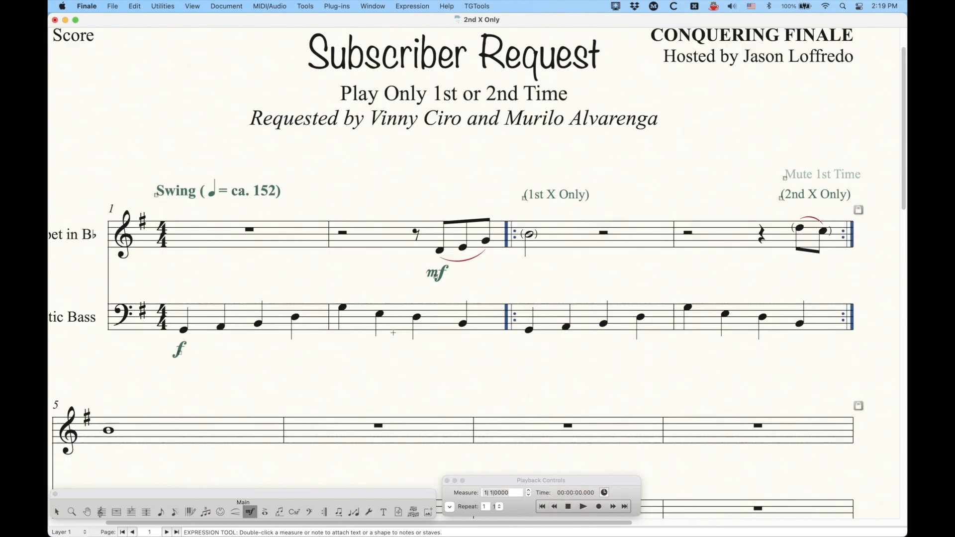
Scroll to the measure-9 repeated trumpet passage and inspect its layers with the Selection Tool.
{"action": "scroll", "scroll_direction": "down", "scroll_amount": 3}
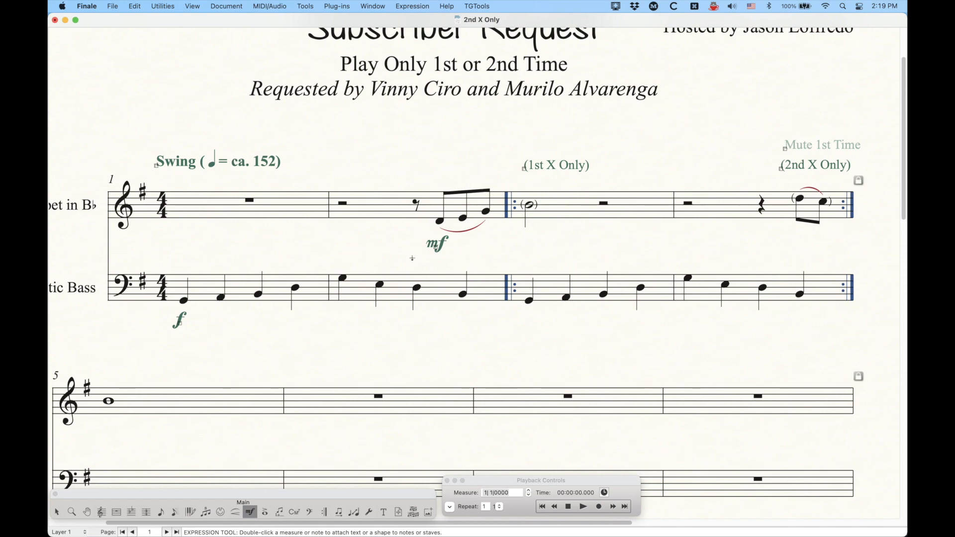
{"action": "scroll", "scroll_direction": "down", "scroll_amount": 3}
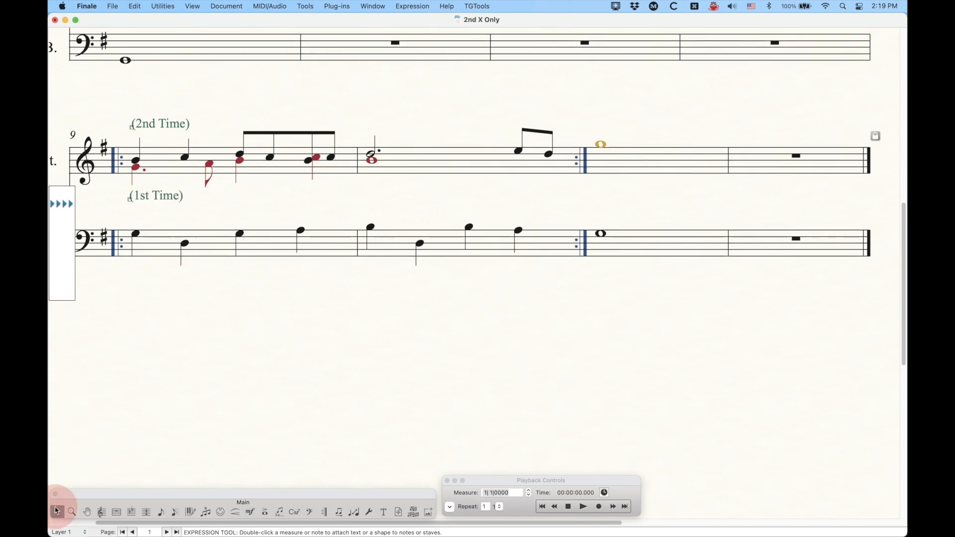
{"action": "left_click", "coordinate": [57, 510]}
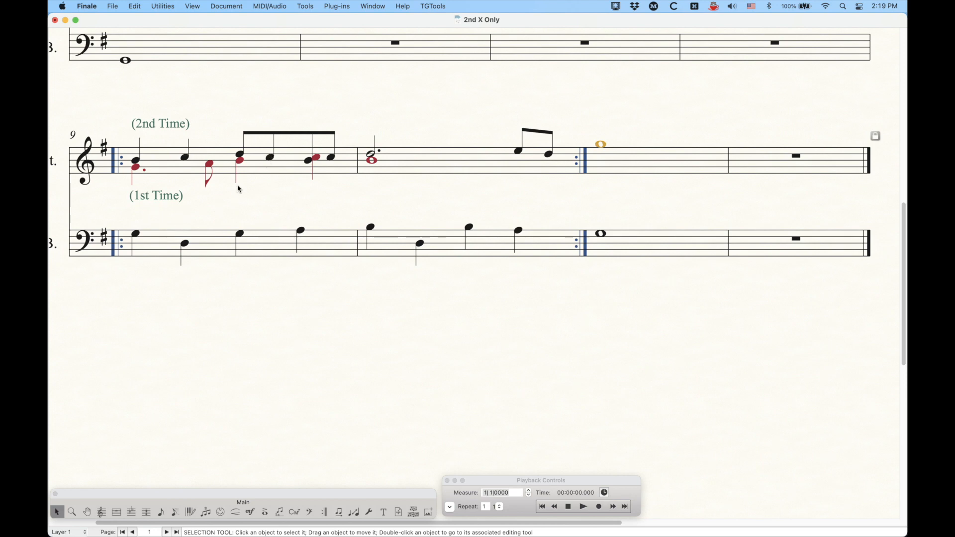
{"action": "mouse_move", "coordinate": [219, 172]}
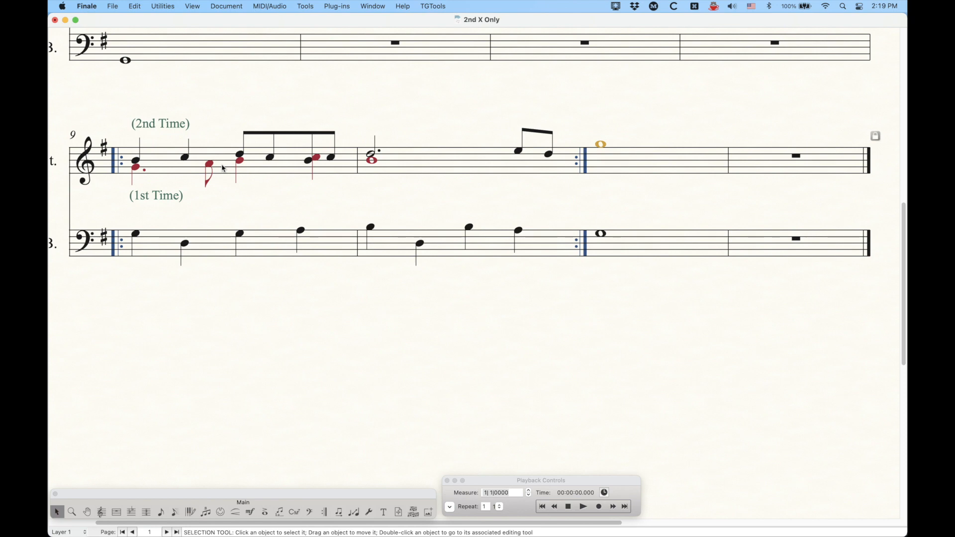
{"action": "mouse_move", "coordinate": [289, 173]}
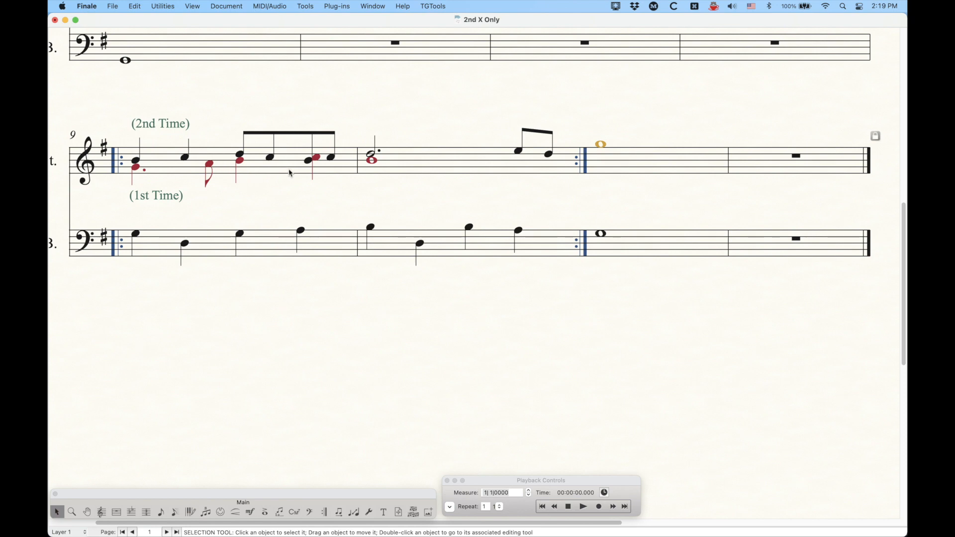
{"action": "mouse_move", "coordinate": [267, 154]}
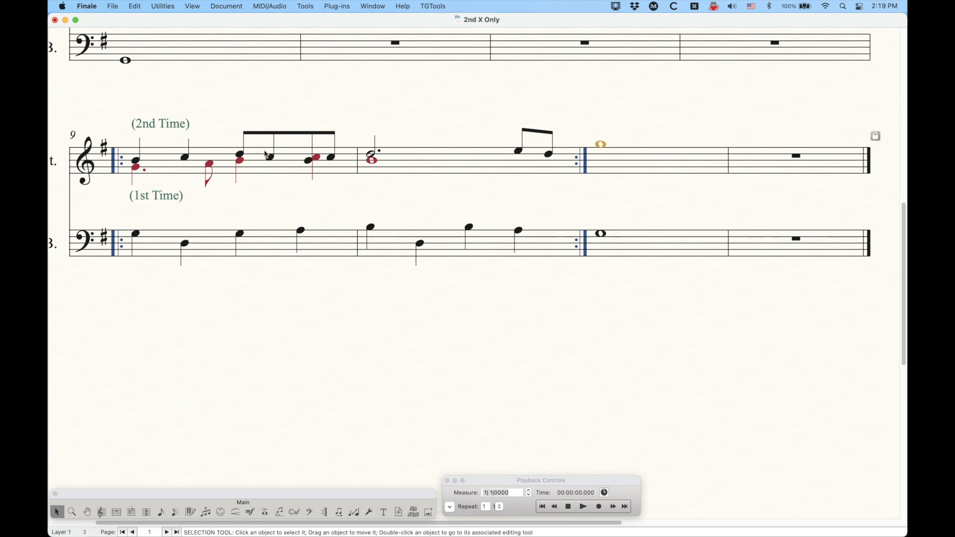
{"action": "mouse_move", "coordinate": [287, 172]}
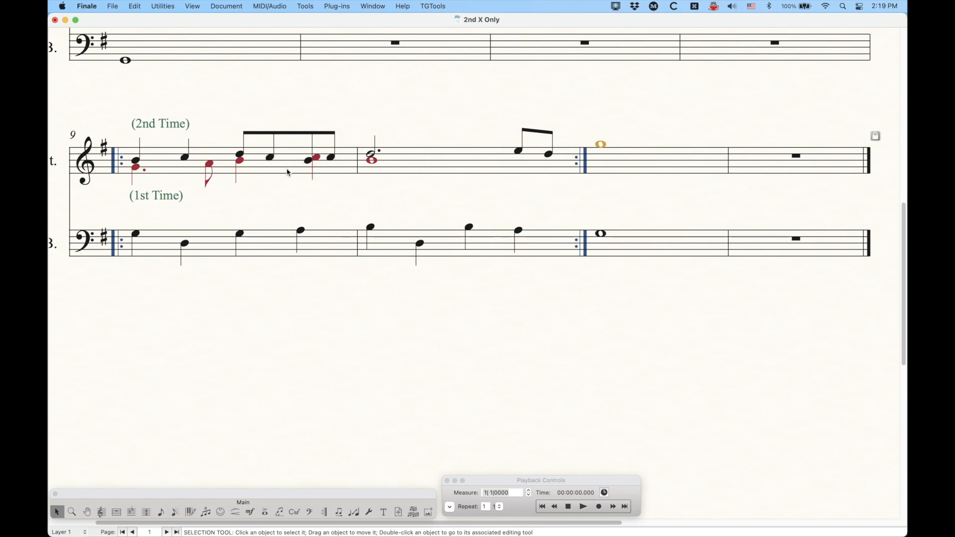
{"action": "mouse_move", "coordinate": [121, 151]}
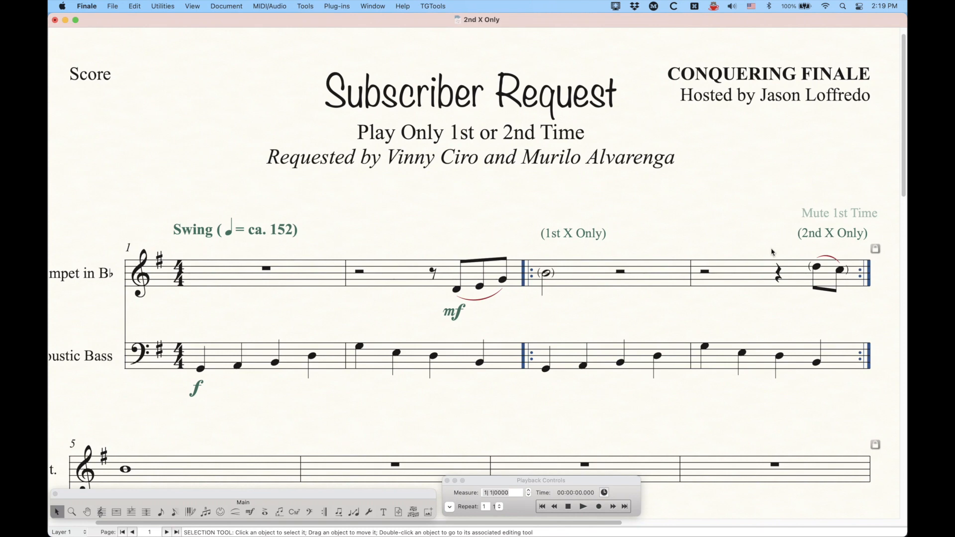
{"action": "scroll", "scroll_direction": "down", "scroll_amount": 3}
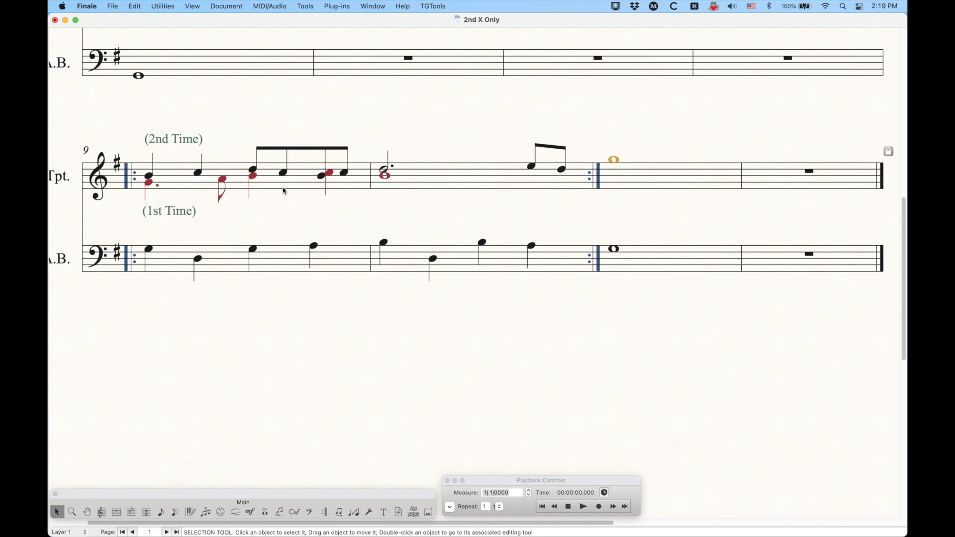
{"action": "mouse_move", "coordinate": [412, 177]}
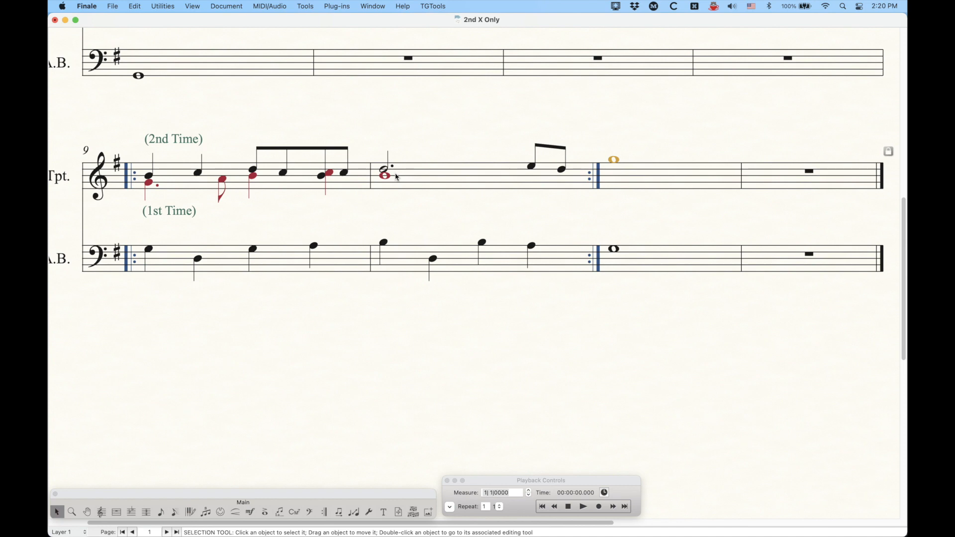
{"action": "mouse_move", "coordinate": [413, 185]}
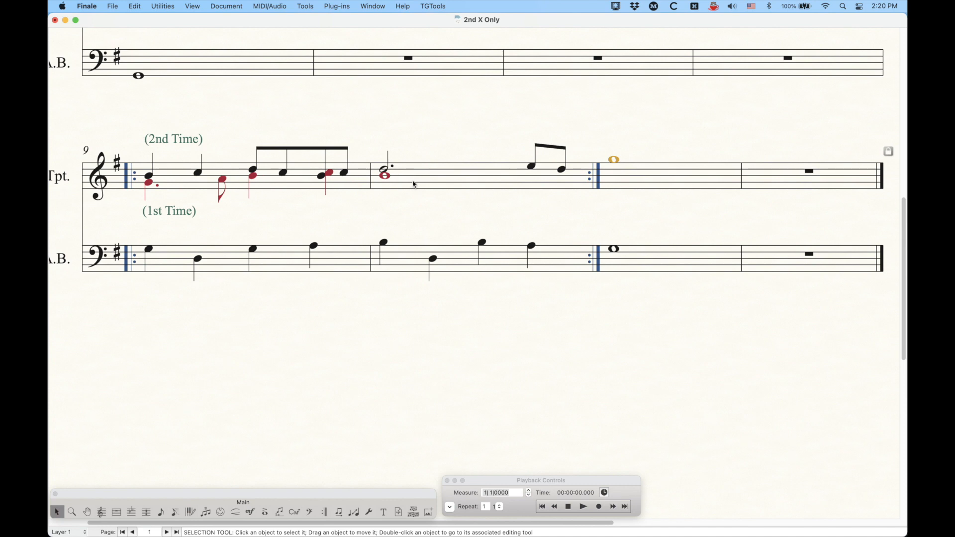
{"action": "mouse_move", "coordinate": [163, 186]}
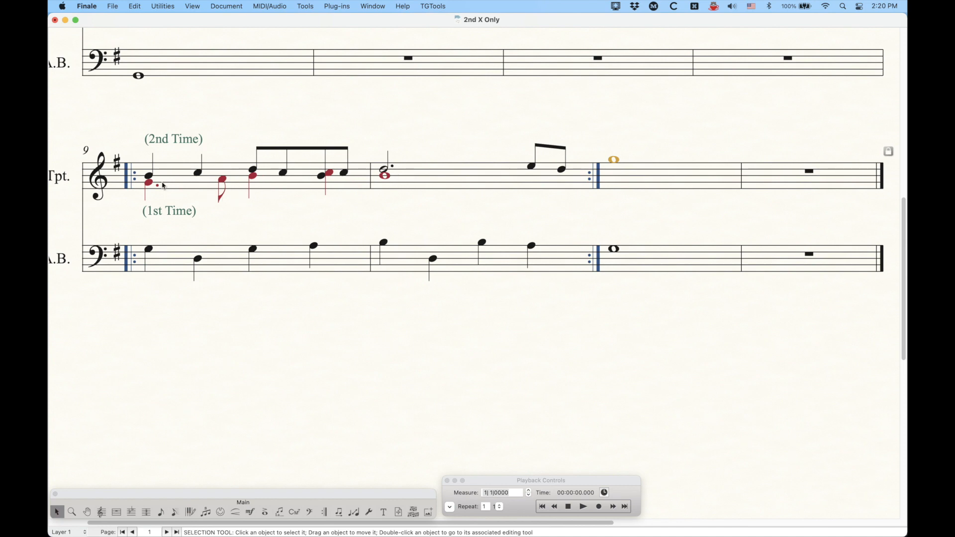
{"action": "mouse_move", "coordinate": [149, 144]}
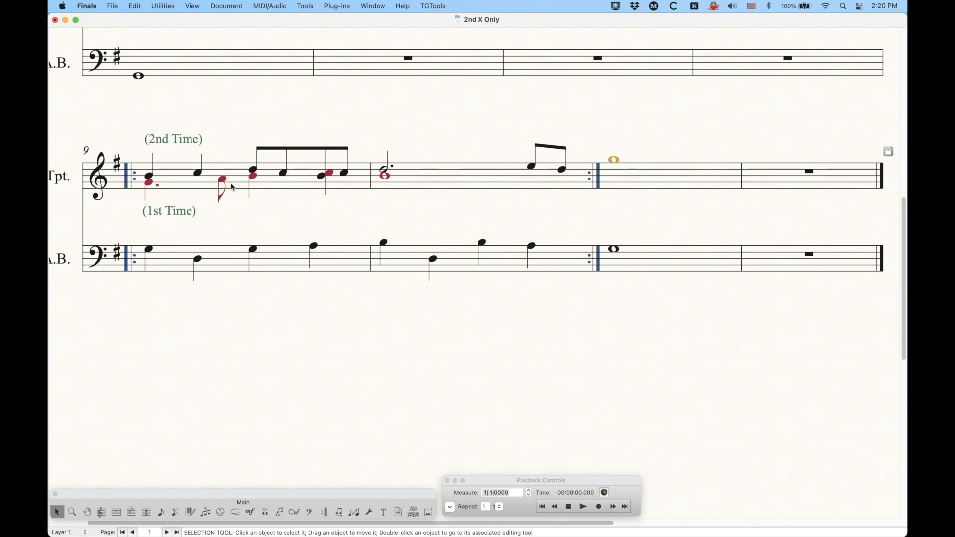
{"action": "mouse_move", "coordinate": [270, 479]}
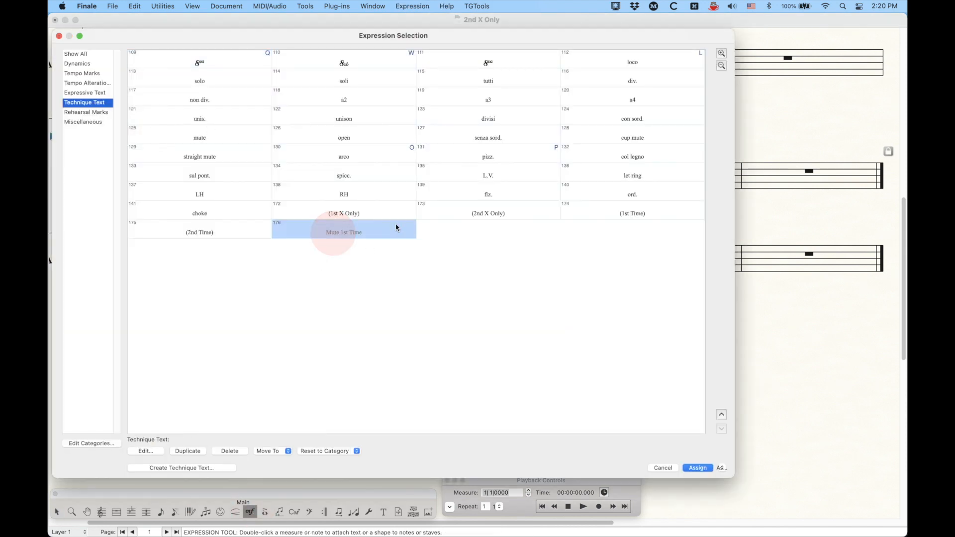
Derive a hidden 'Mute Layer 1' expression muting volume on pass 1 and assign it above (2nd Time) in measure 9.
{"action": "left_click", "coordinate": [188, 450]}
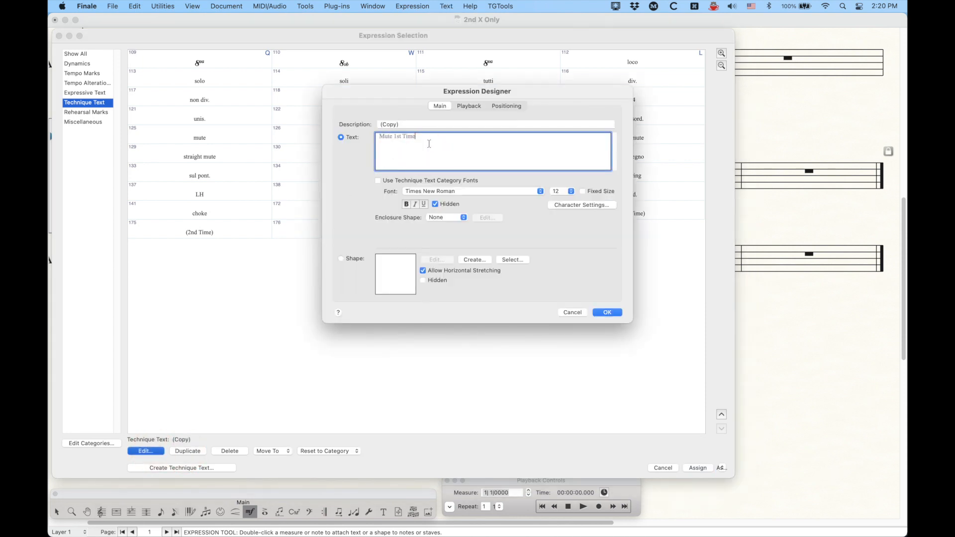
{"action": "double_click", "coordinate": [404, 136]}
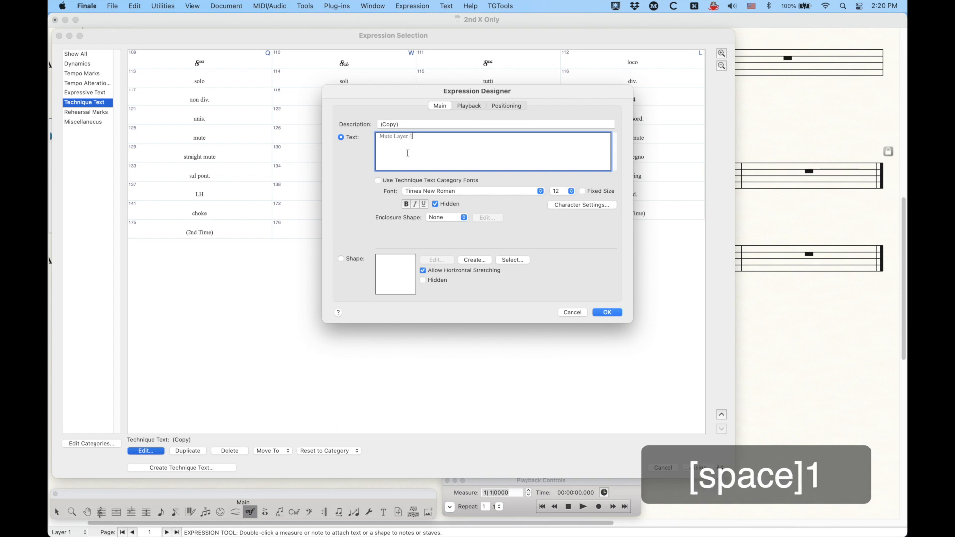
{"action": "left_click", "coordinate": [469, 105]}
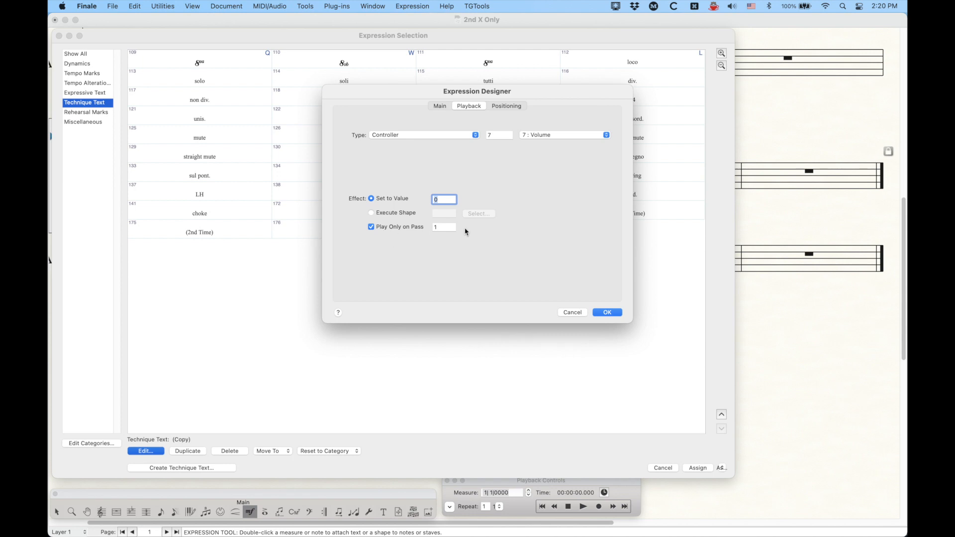
{"action": "mouse_move", "coordinate": [607, 311]}
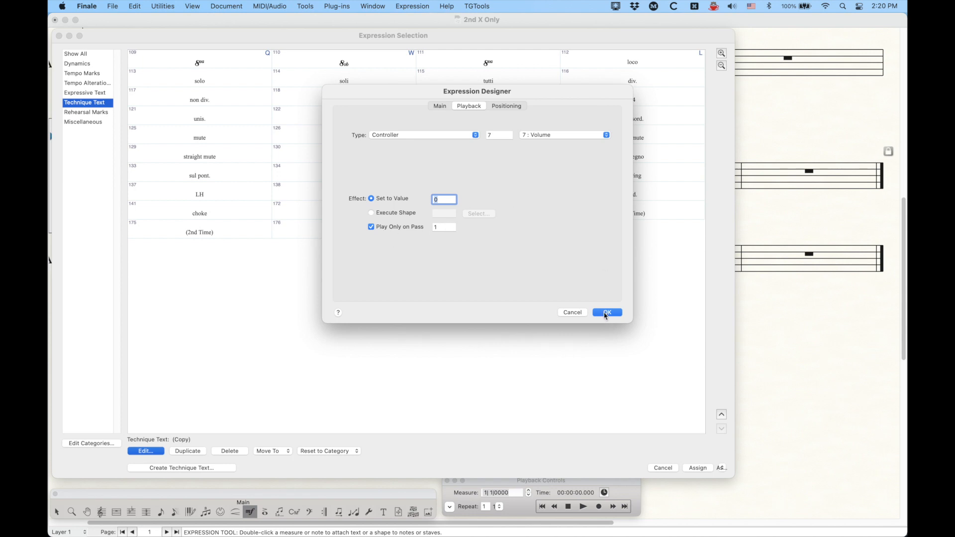
{"action": "left_click", "coordinate": [605, 312]}
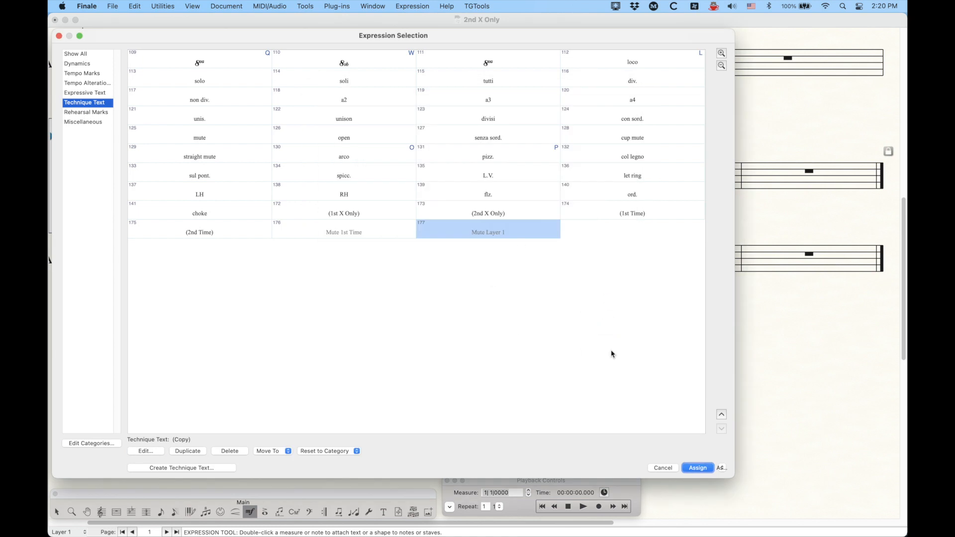
{"action": "left_click", "coordinate": [696, 467]}
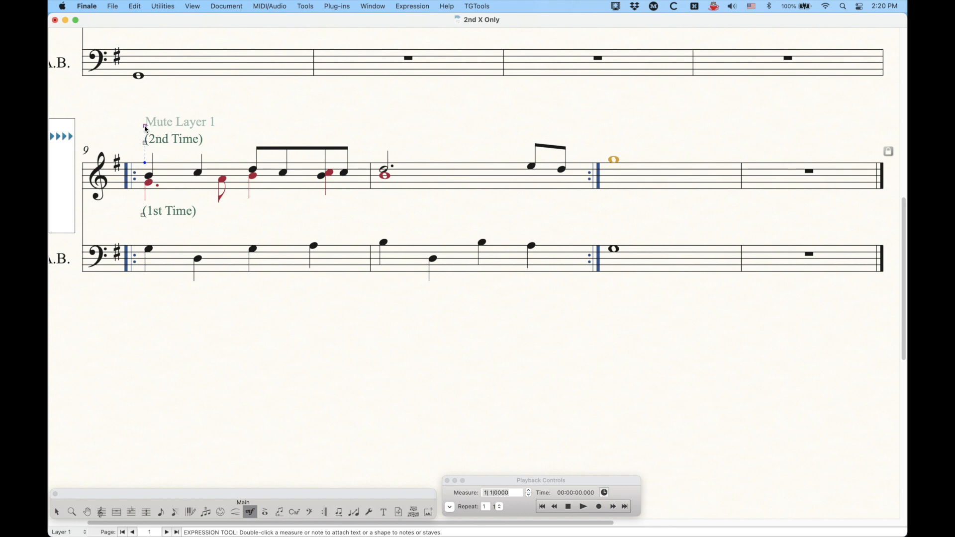
In Expression Assignment, set Mute Layer 1 to affect only Layer 1 on playback and confirm.
{"action": "double_click", "coordinate": [146, 129]}
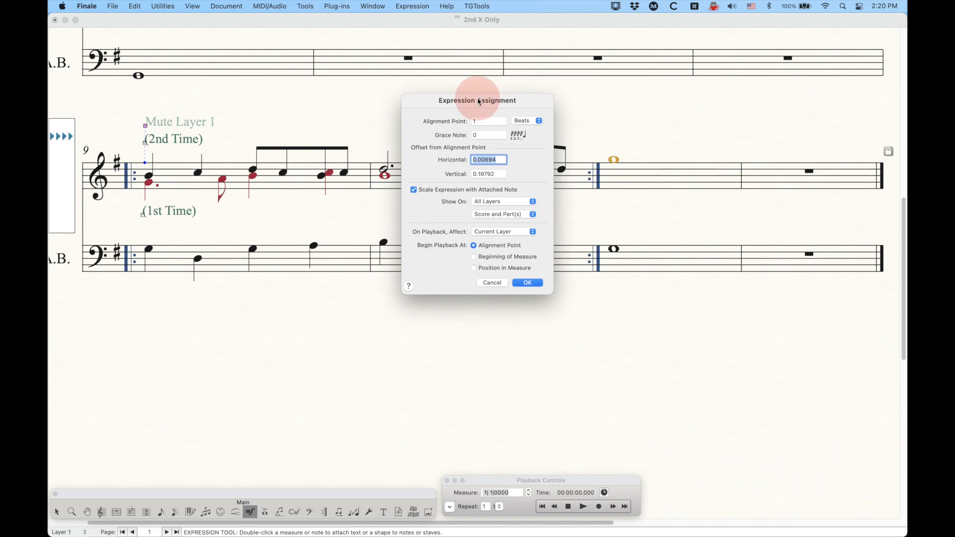
{"action": "left_click_drag", "start_coordinate": [478, 101], "coordinate": [482, 96]}
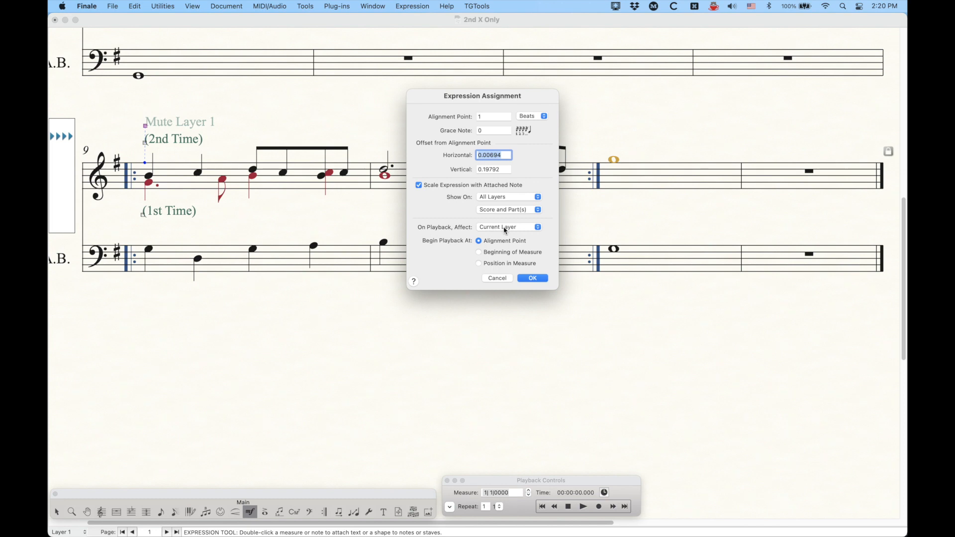
{"action": "left_click", "coordinate": [509, 227]}
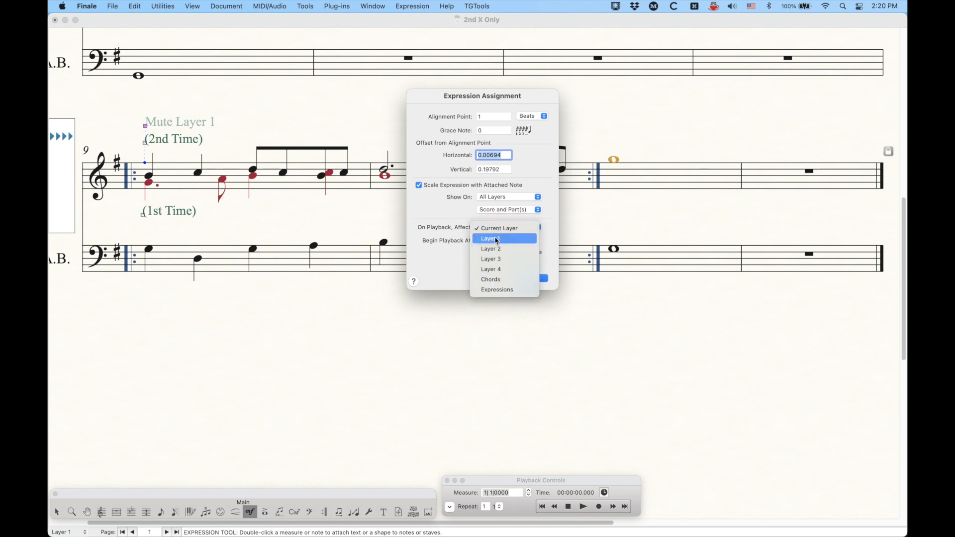
{"action": "left_click", "coordinate": [490, 237]}
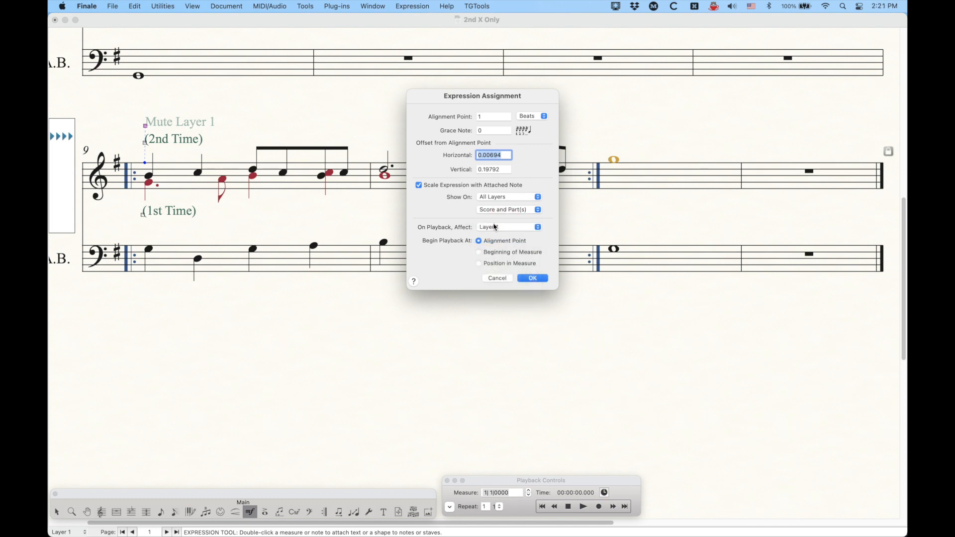
{"action": "left_click", "coordinate": [531, 277]}
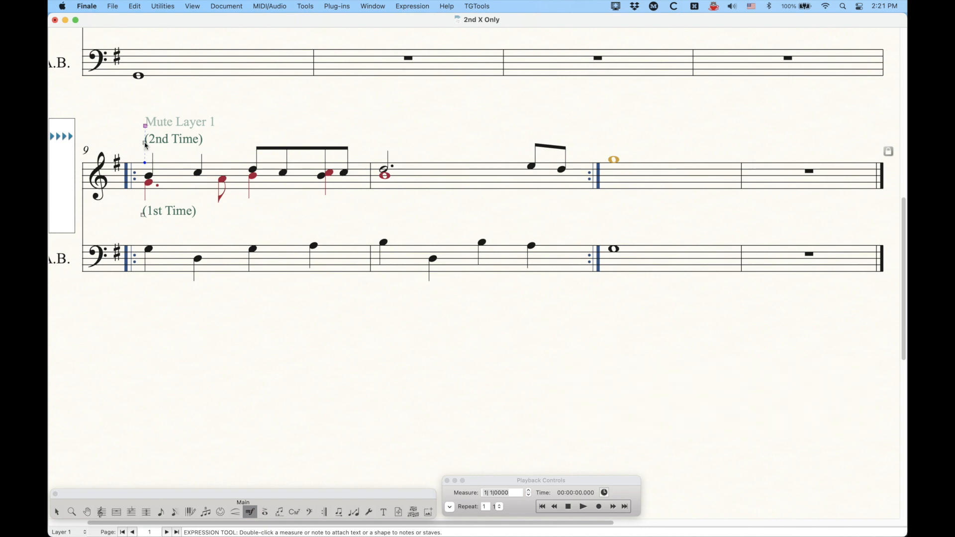
Make (2nd Time) send controller 7 Volume at 101 only on pass 2, and assign it.
{"action": "double_click", "coordinate": [145, 143]}
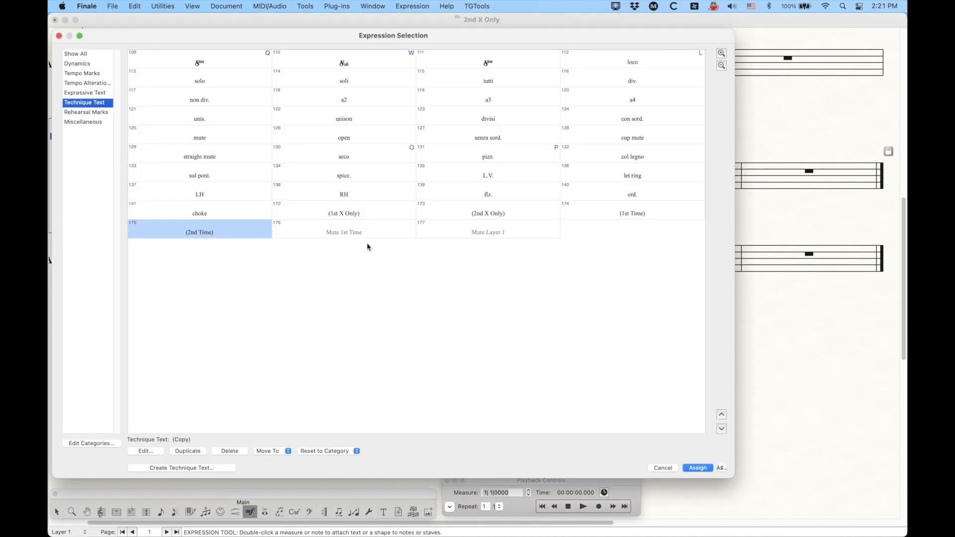
{"action": "left_click", "coordinate": [145, 450]}
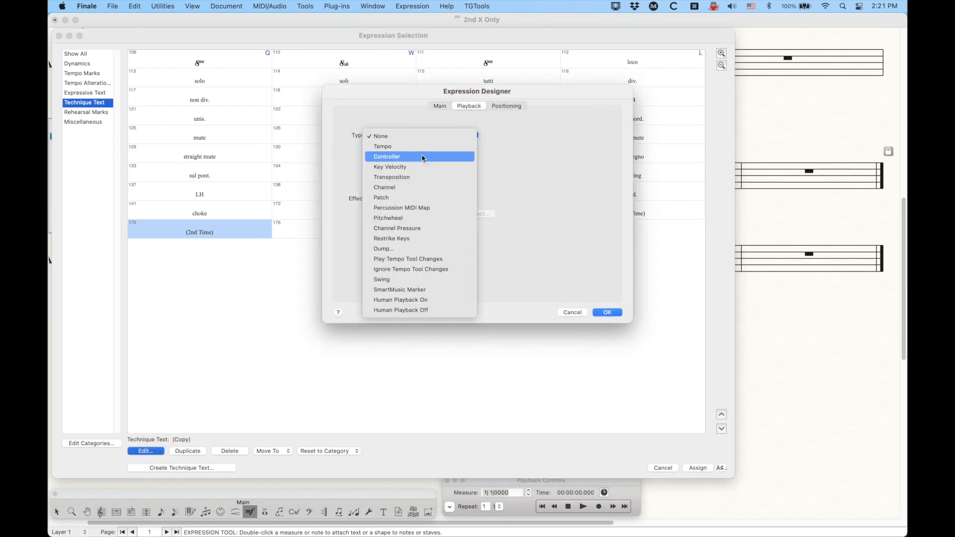
{"action": "left_click", "coordinate": [386, 156]}
{"action": "type", "text": "10"}
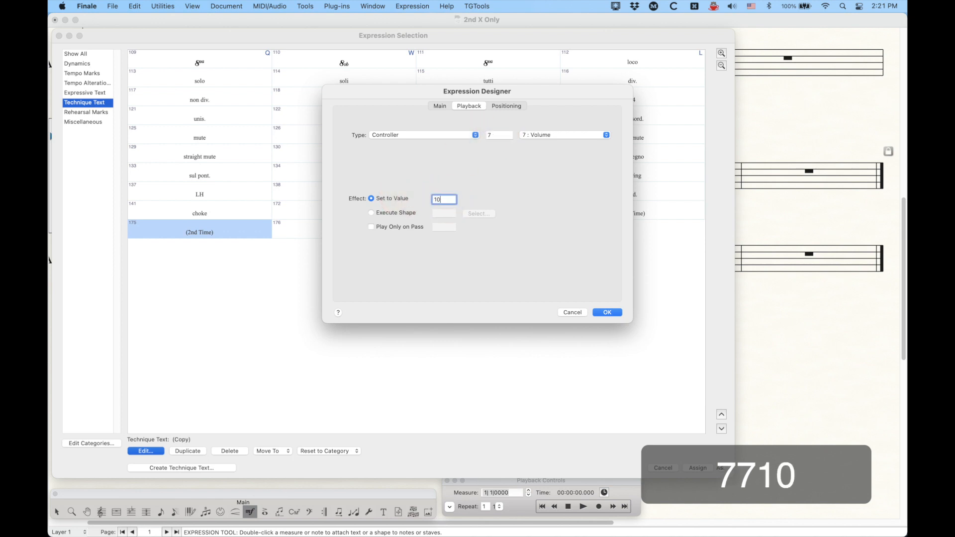
{"action": "left_click", "coordinate": [371, 227]}
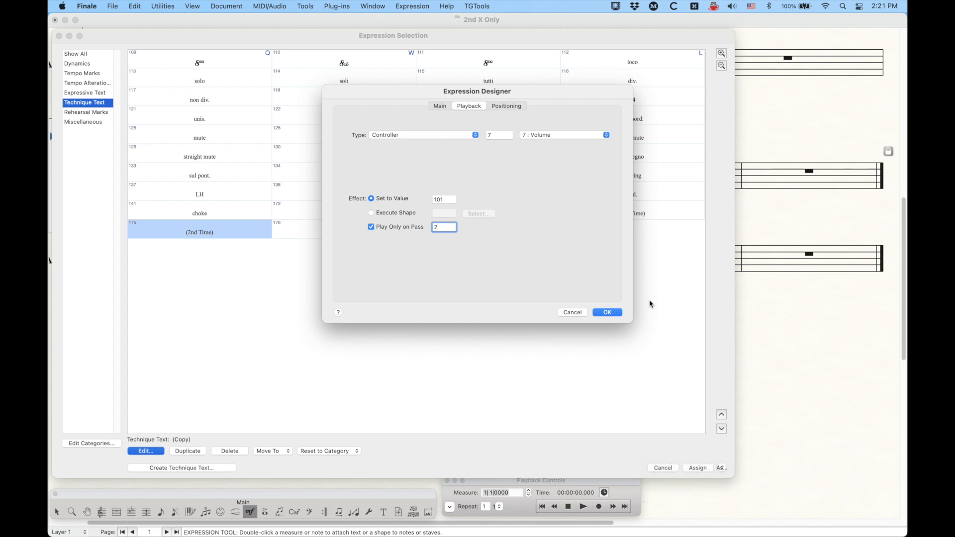
{"action": "left_click", "coordinate": [607, 311]}
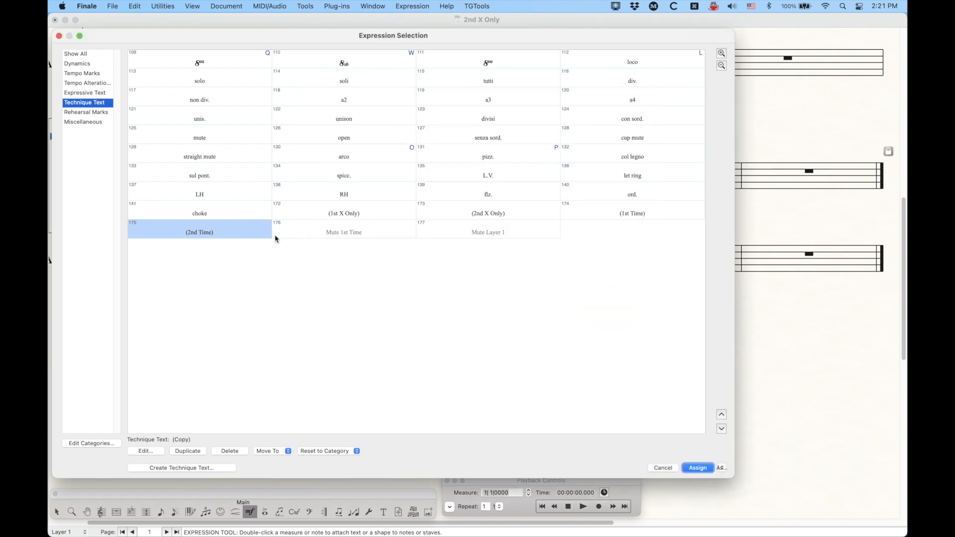
{"action": "mouse_move", "coordinate": [323, 263]}
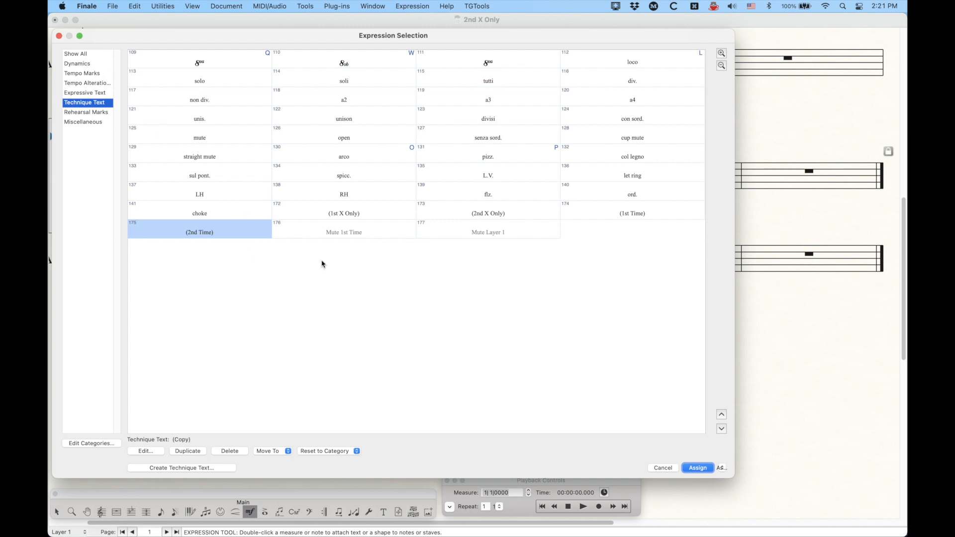
{"action": "left_click", "coordinate": [696, 467]}
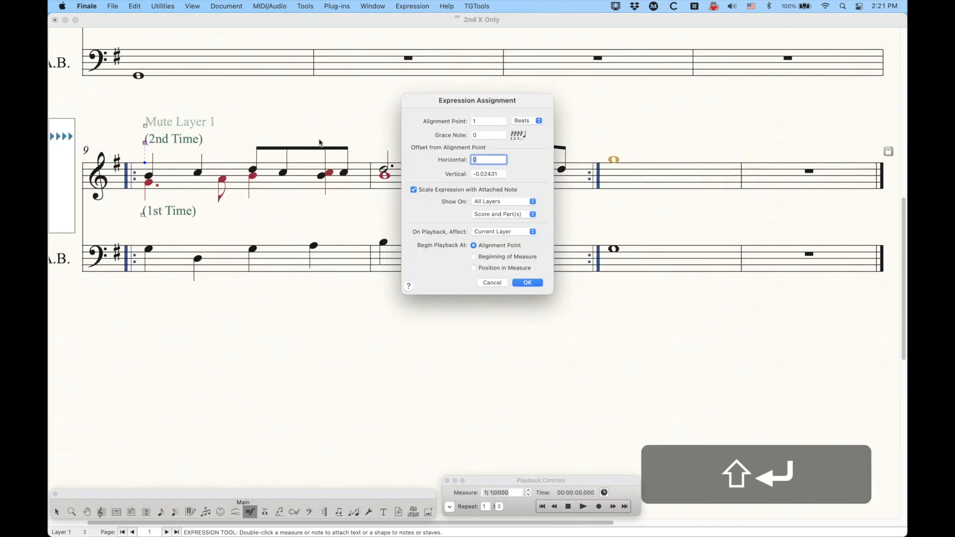
Restrict the (2nd Time) marking at measure 9 to affect Layer 1 only on playback.
{"action": "left_click", "coordinate": [502, 232]}
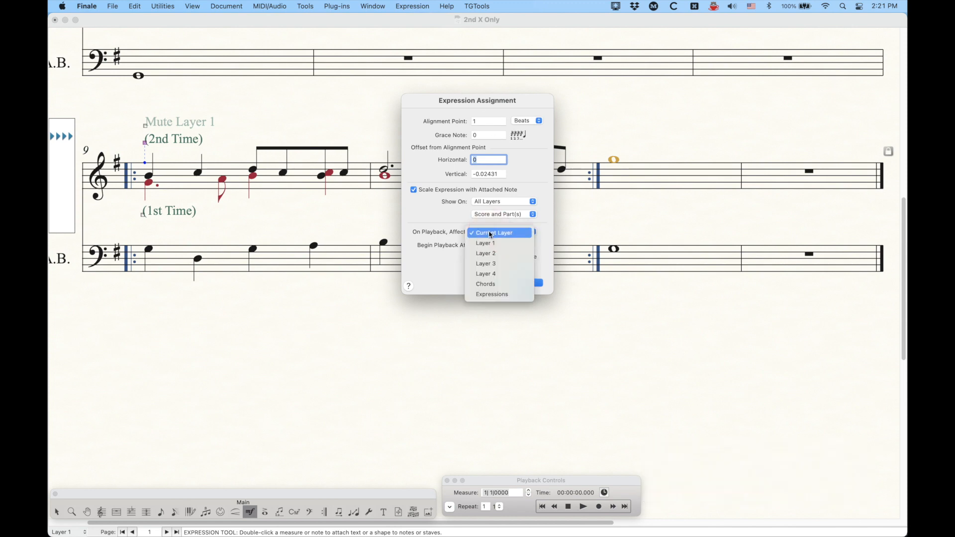
{"action": "left_click", "coordinate": [485, 242]}
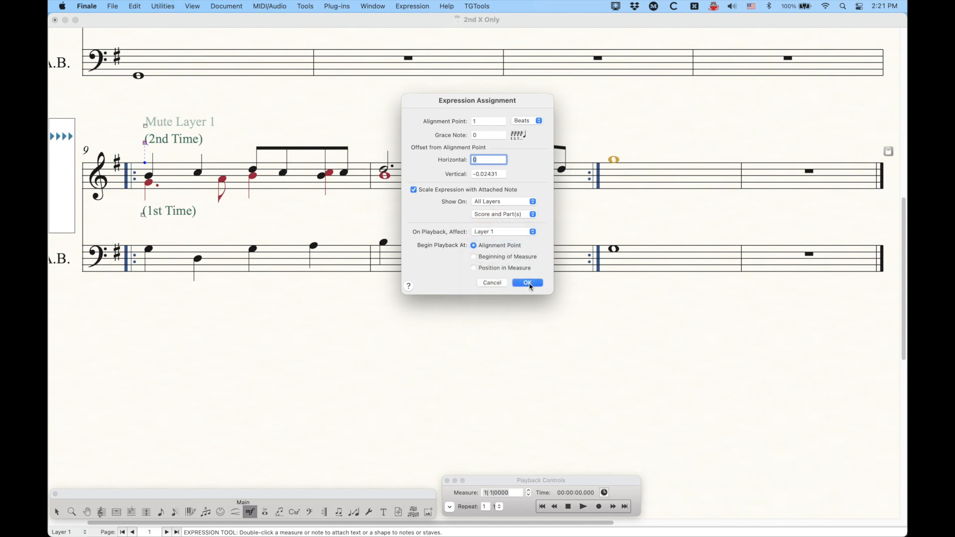
{"action": "left_click", "coordinate": [528, 282]}
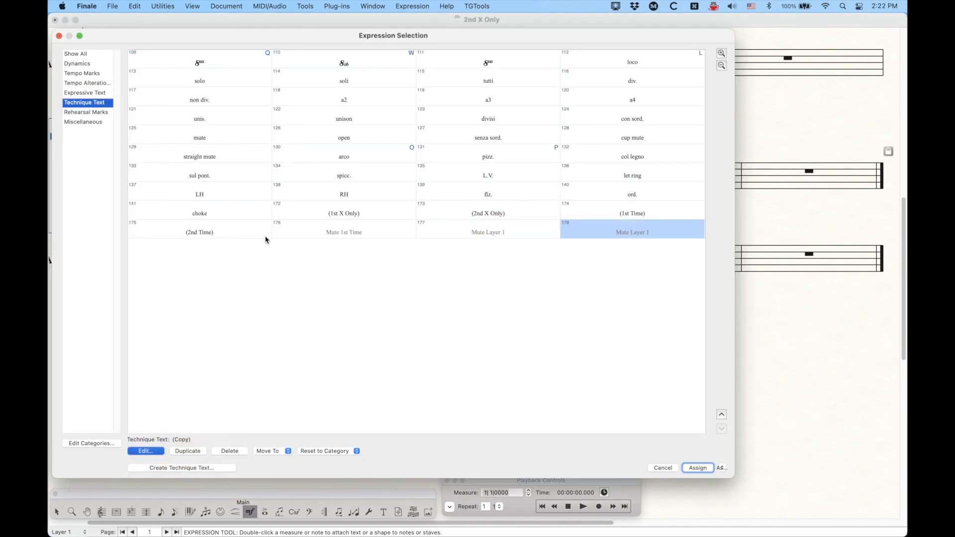
Turn the duplicated mute expression into Mute Layer 2, muting on pass 2, and assign it.
{"action": "left_click", "coordinate": [146, 450]}
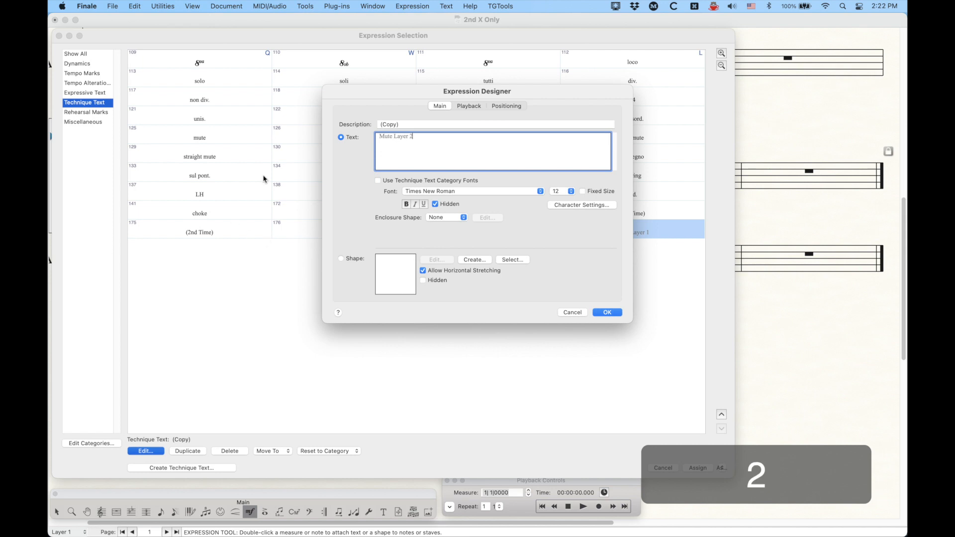
{"action": "left_click", "coordinate": [469, 106]}
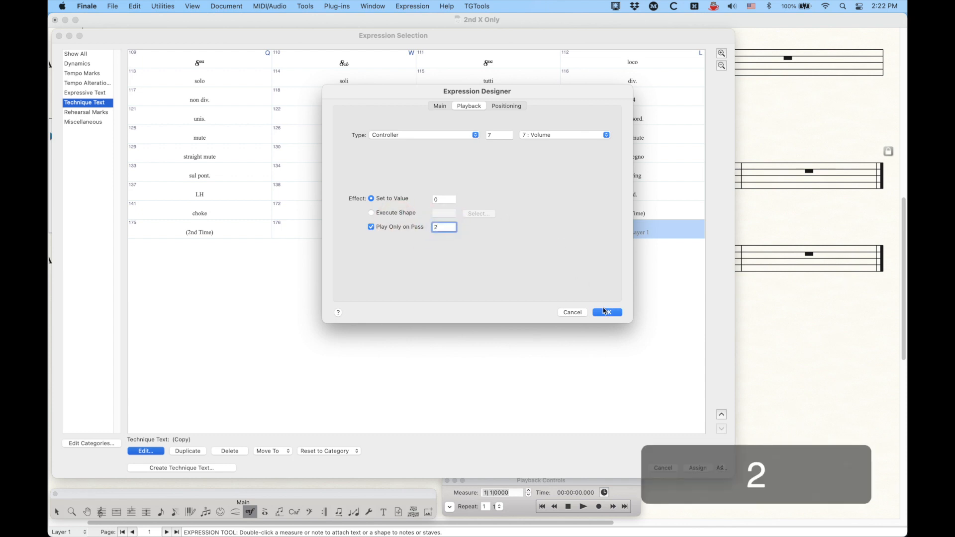
{"action": "left_click", "coordinate": [606, 311]}
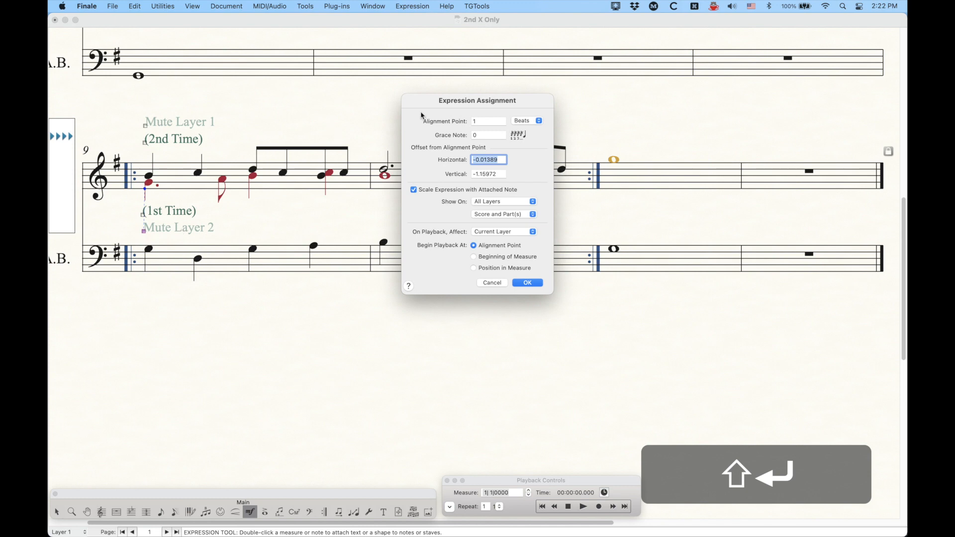
Restrict the Mute Layer 2 expression at measure 9 to affect Layer 2 only.
{"action": "left_click", "coordinate": [503, 232]}
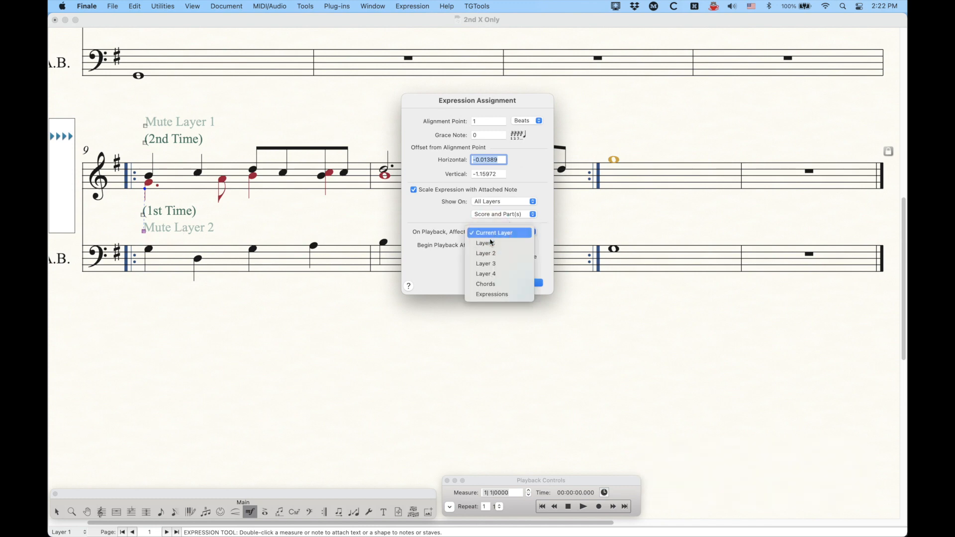
{"action": "left_click", "coordinate": [484, 253]}
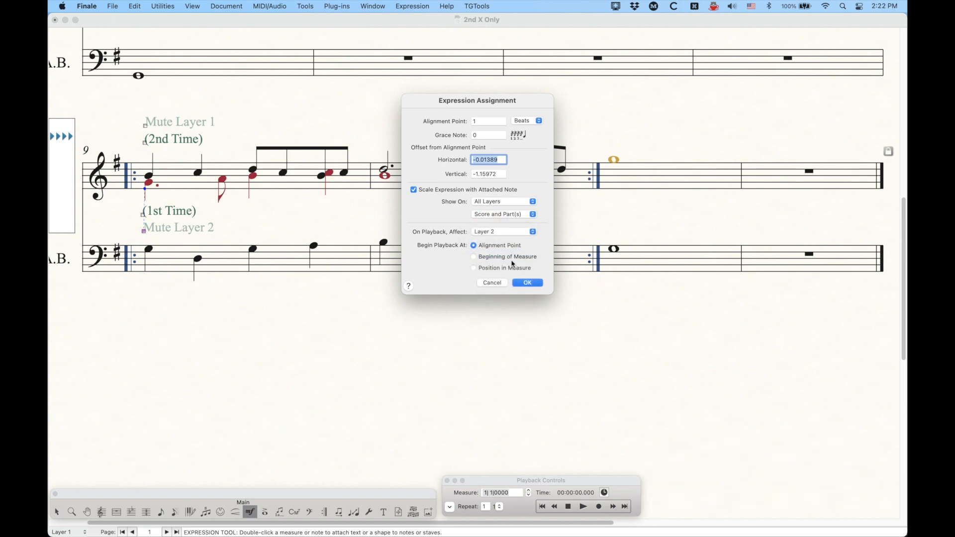
{"action": "left_click", "coordinate": [528, 282]}
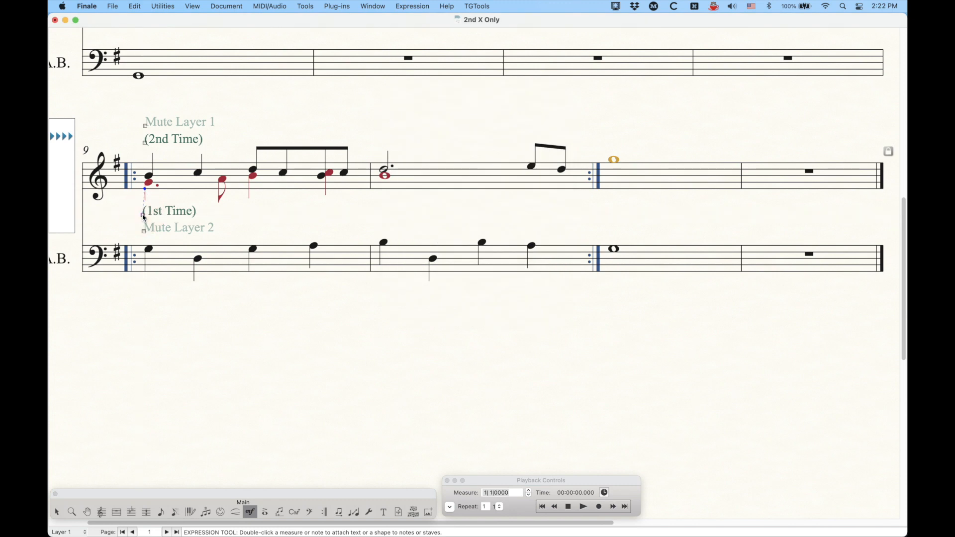
Make (1st Time) send a Volume controller of 101 only on pass 1, and assign it.
{"action": "double_click", "coordinate": [144, 216]}
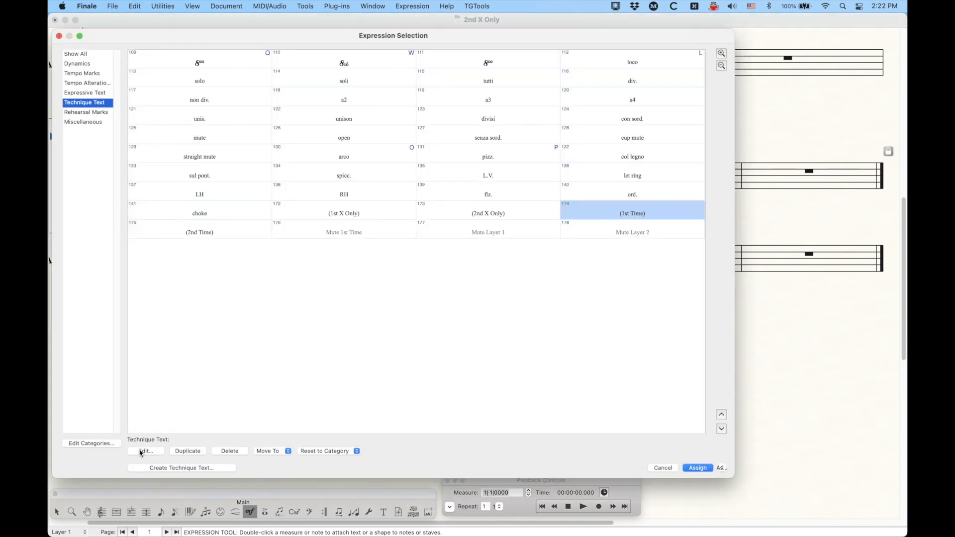
{"action": "left_click", "coordinate": [145, 451]}
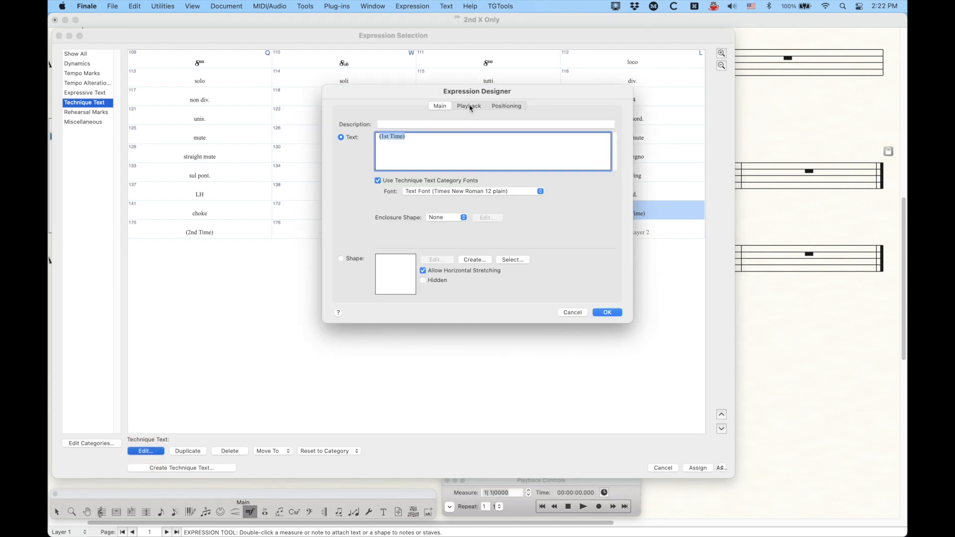
{"action": "left_click", "coordinate": [469, 105]}
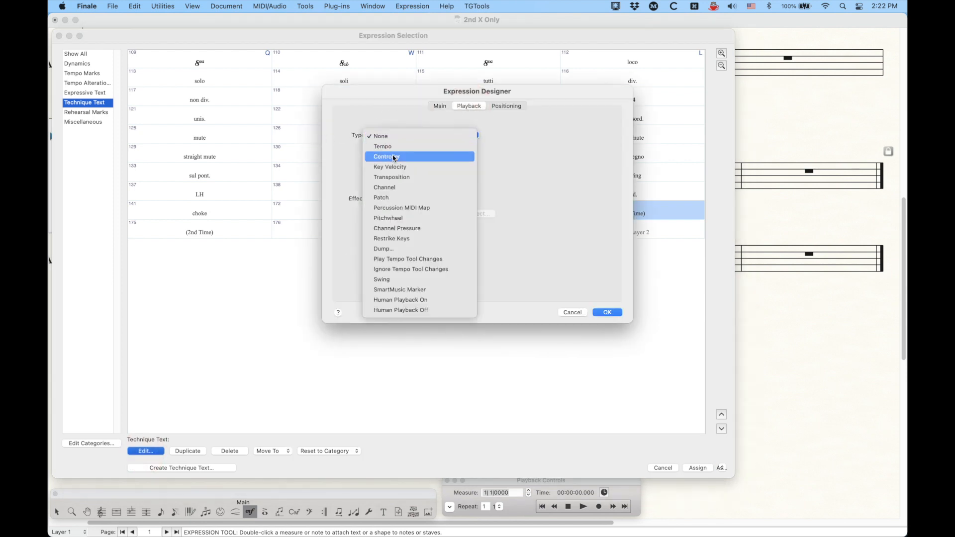
{"action": "left_click", "coordinate": [386, 156]}
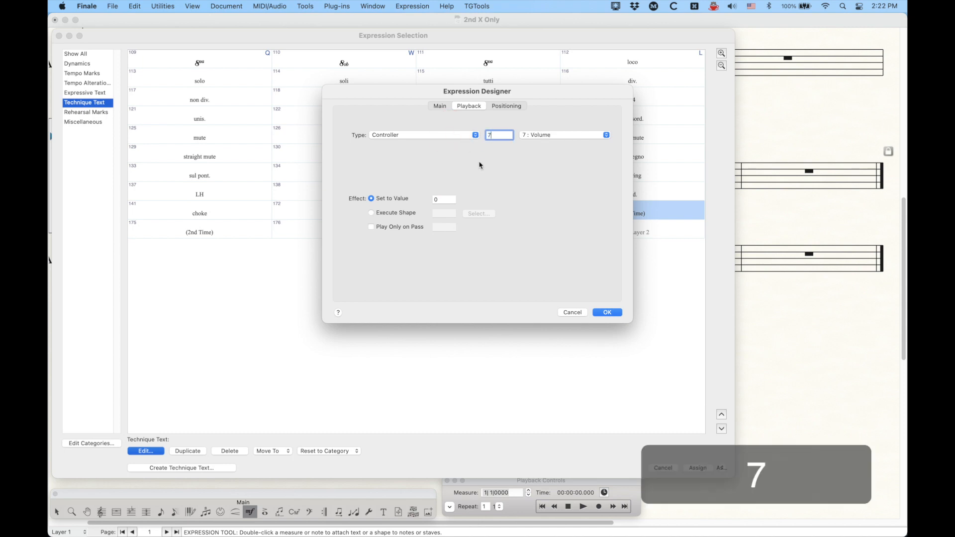
{"action": "type", "text": "101"}
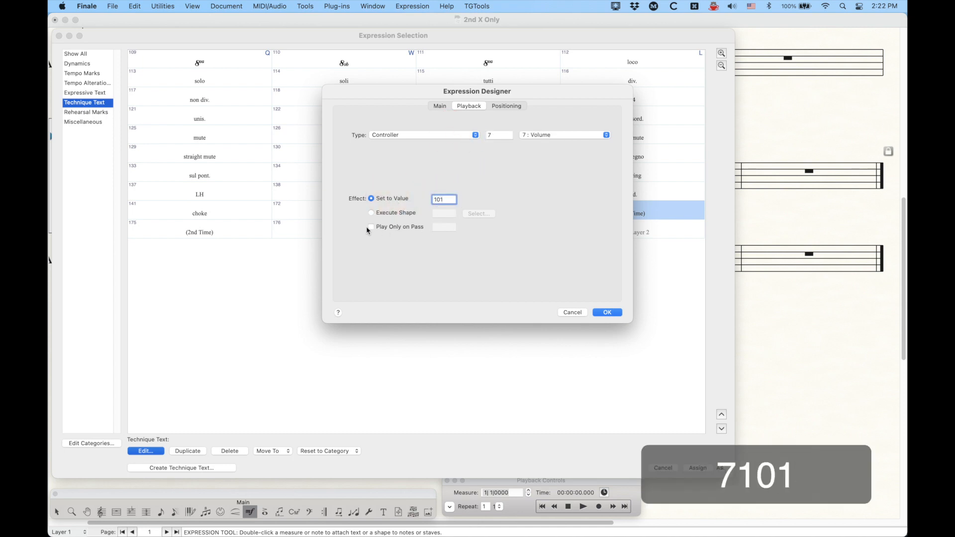
{"action": "left_click", "coordinate": [371, 226]}
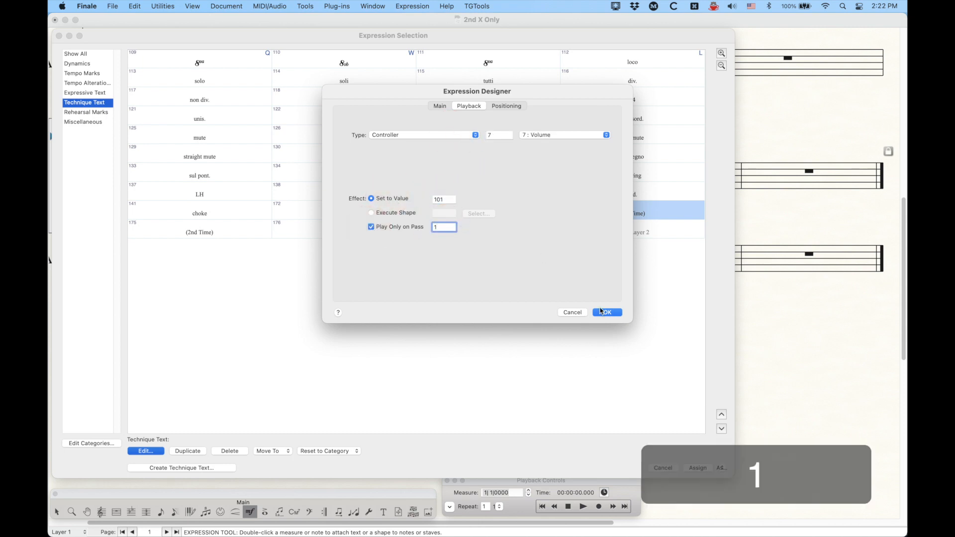
{"action": "left_click", "coordinate": [607, 311]}
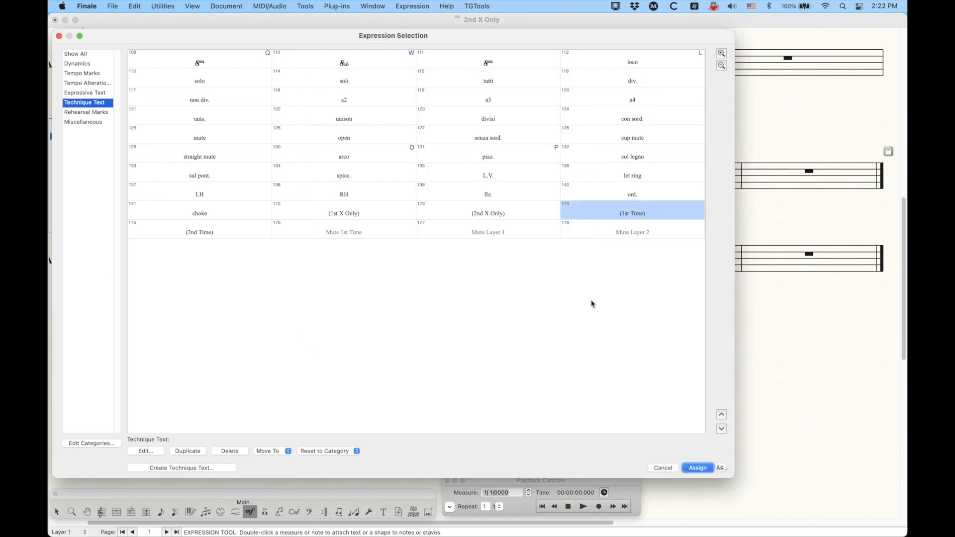
{"action": "left_click", "coordinate": [696, 468]}
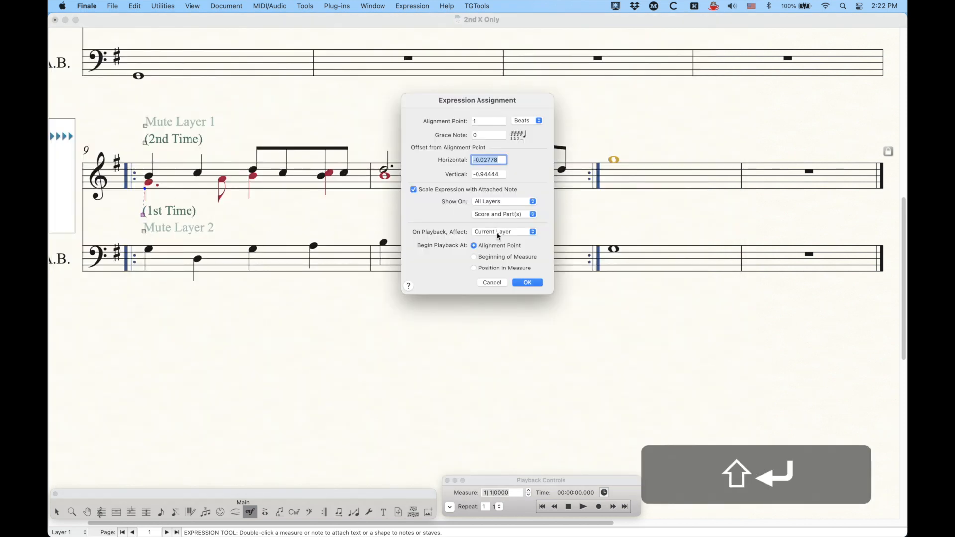
Restrict the (1st Time) marking to affect Layer 2 only on playback.
{"action": "left_click", "coordinate": [501, 232]}
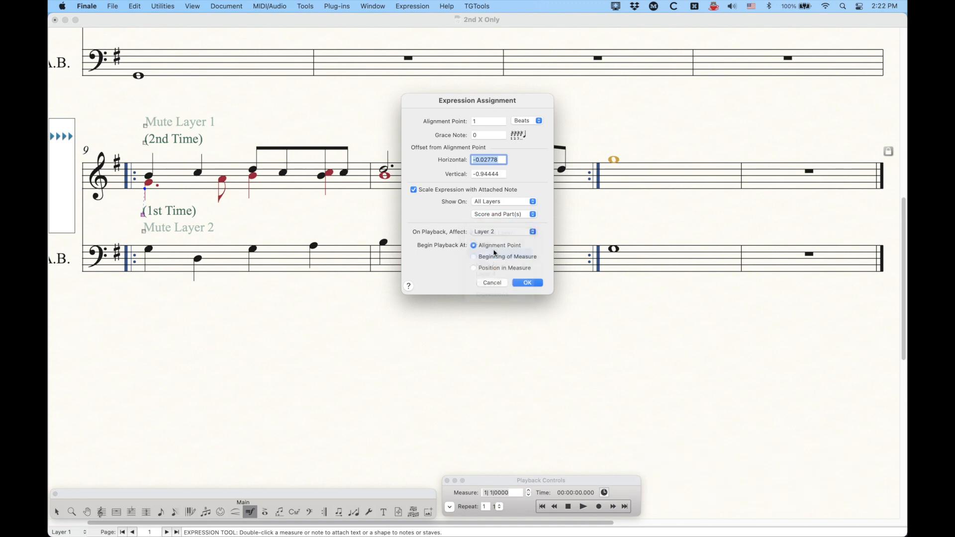
{"action": "left_click", "coordinate": [526, 281]}
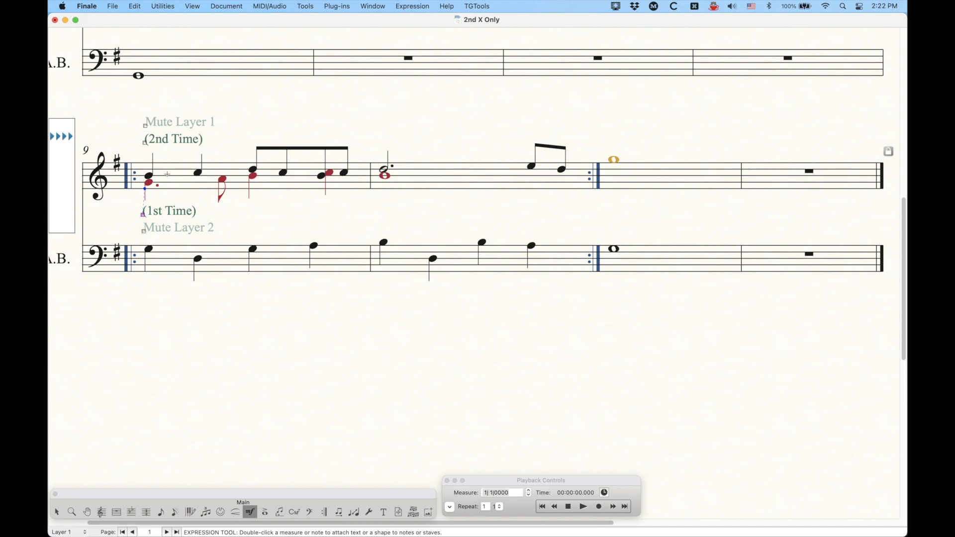
{"action": "mouse_move", "coordinate": [366, 196]}
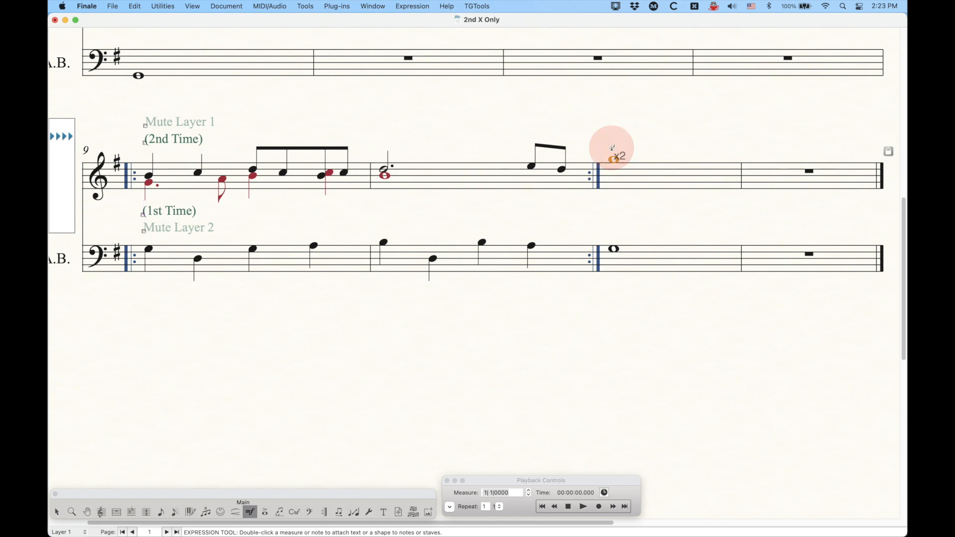
Create a Play Layer 2 expression at measure 11 setting volume 101 on every pass, and assign it.
{"action": "double_click", "coordinate": [613, 149]}
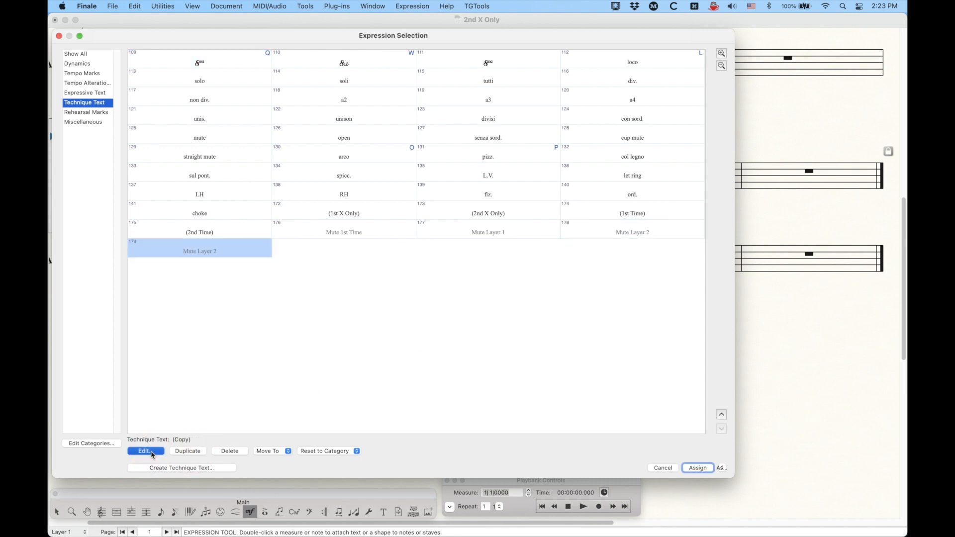
{"action": "left_click", "coordinate": [145, 451]}
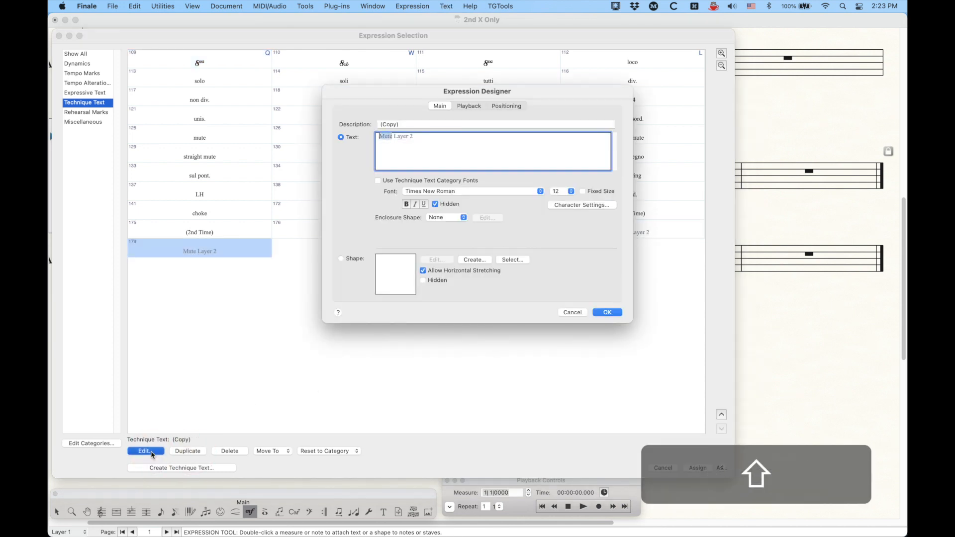
{"action": "type", "text": "Play"}
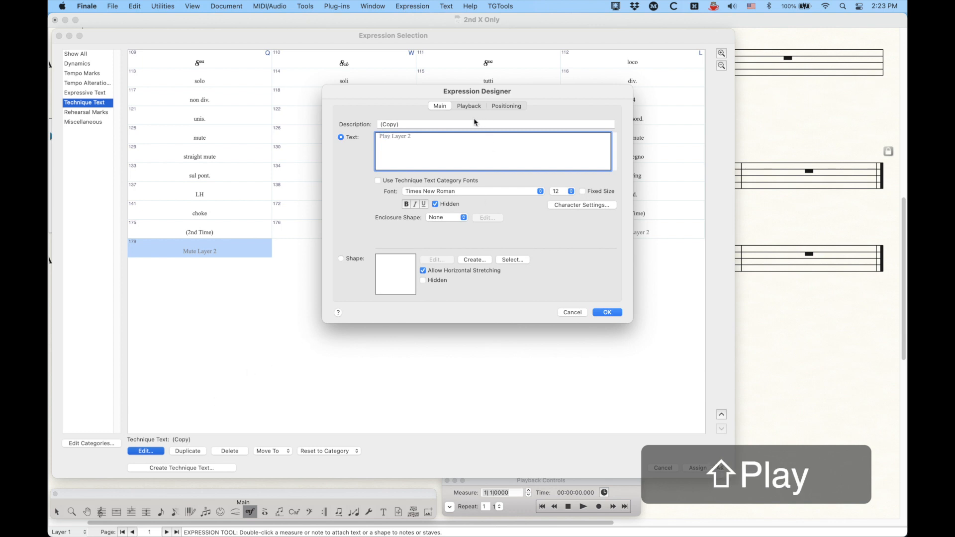
{"action": "left_click", "coordinate": [468, 105]}
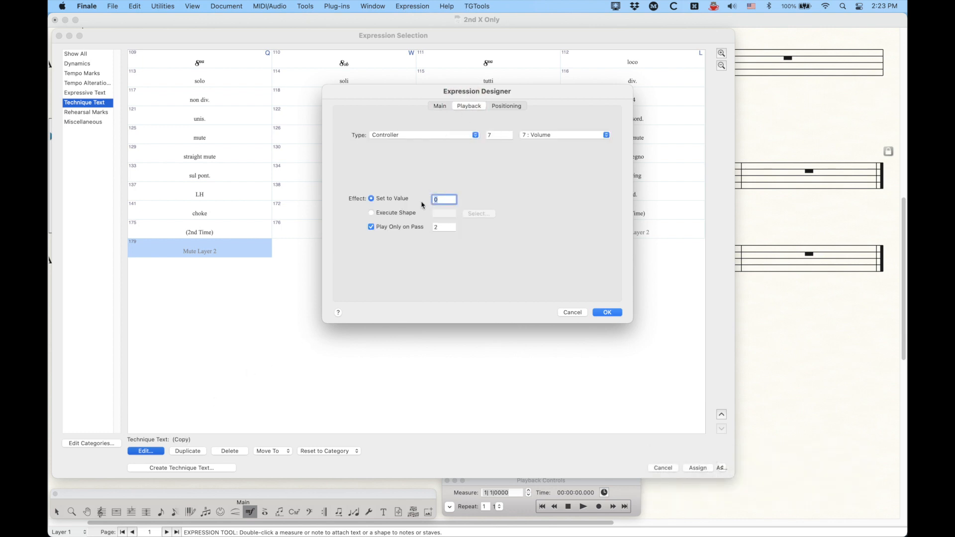
{"action": "type", "text": "101"}
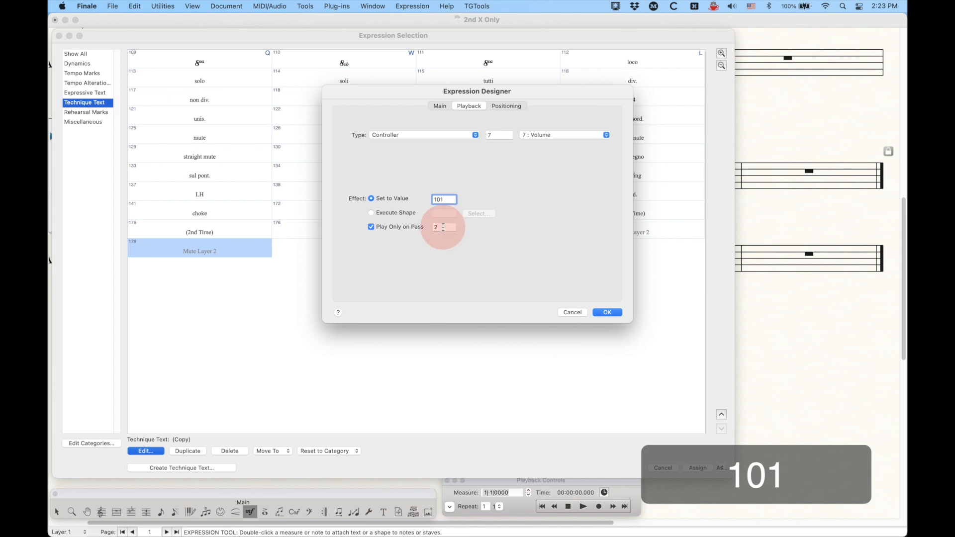
{"action": "left_click", "coordinate": [371, 227]}
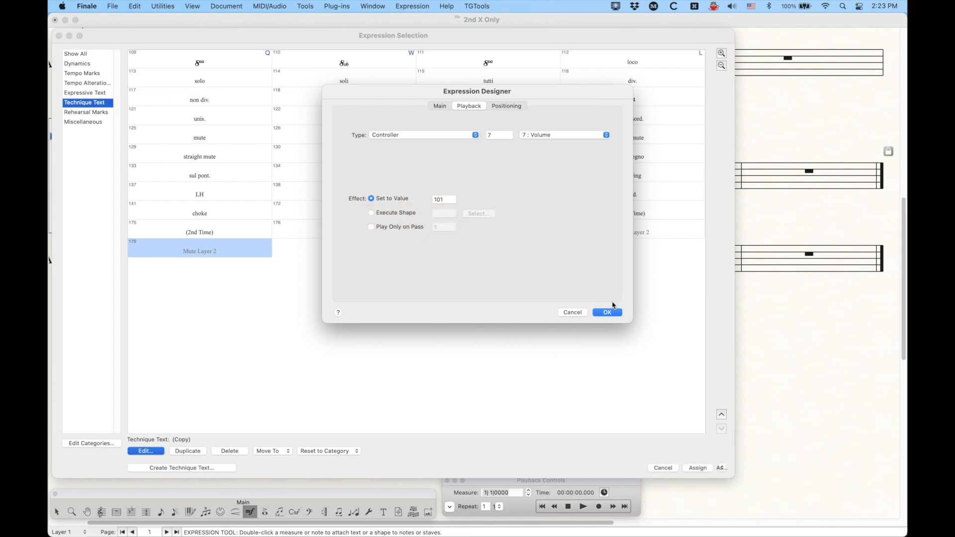
{"action": "left_click", "coordinate": [605, 312]}
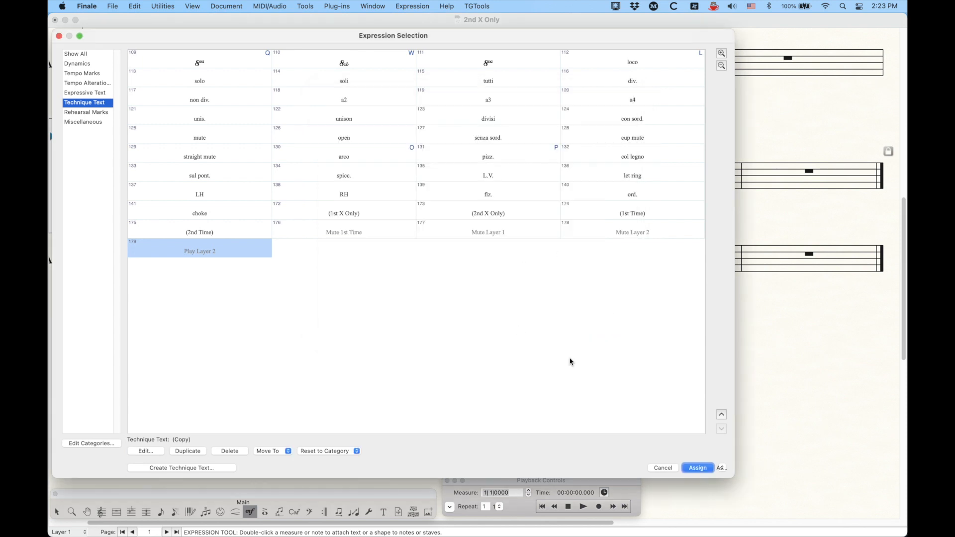
{"action": "left_click", "coordinate": [697, 467]}
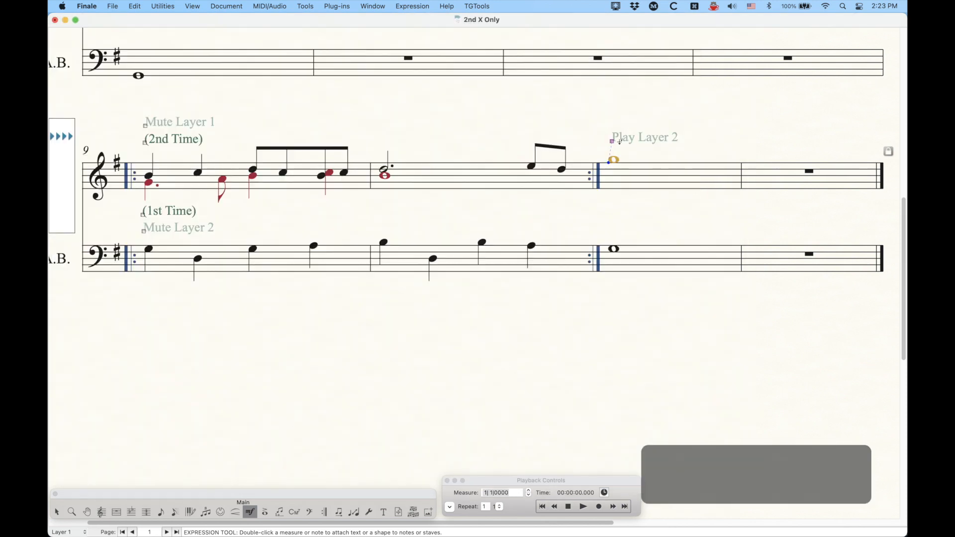
Restrict the Play Layer 2 expression to affect Layer 2 only on playback.
{"action": "double_click", "coordinate": [613, 159]}
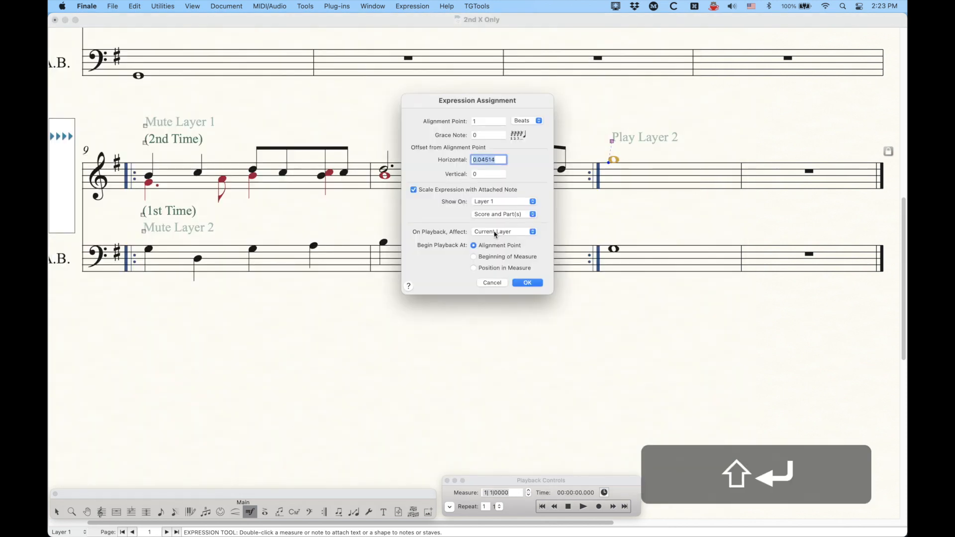
{"action": "left_click", "coordinate": [503, 231]}
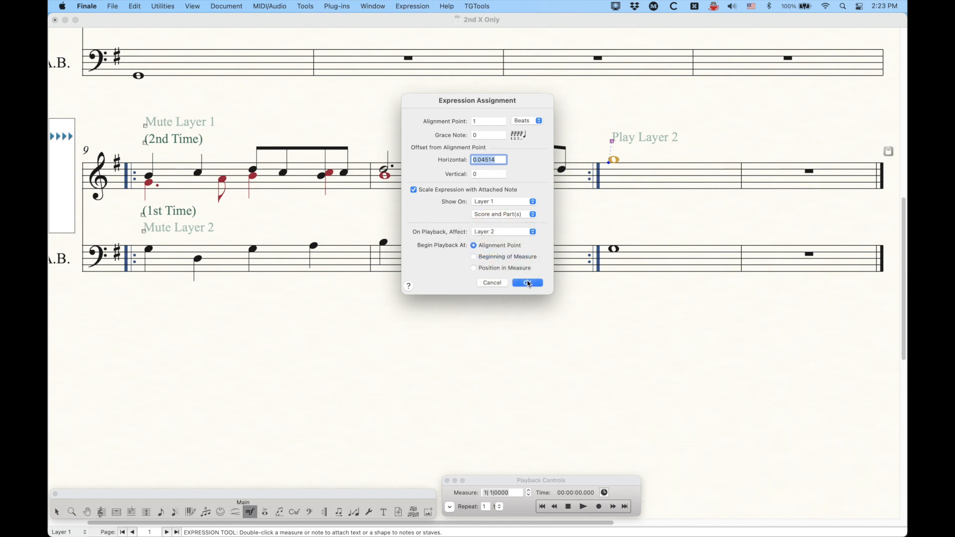
{"action": "left_click", "coordinate": [526, 282]}
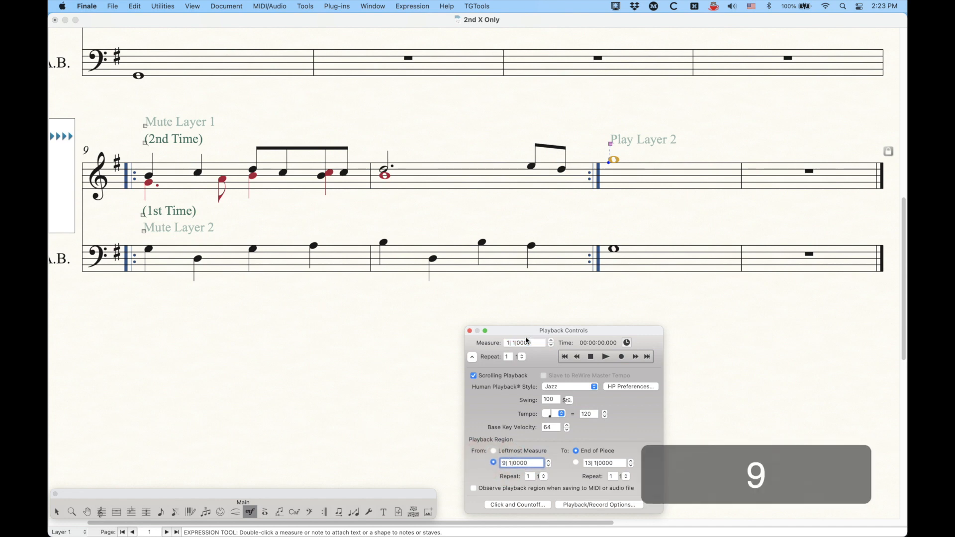
Play back the repeat from measure 9, stop, and collapse the playback controls.
{"action": "left_click", "coordinate": [605, 356]}
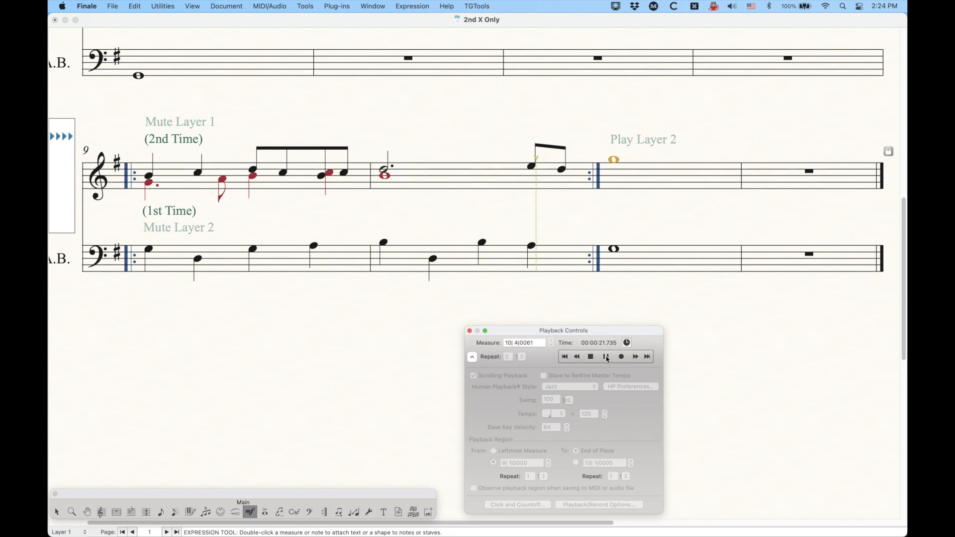
{"action": "left_click", "coordinate": [606, 357]}
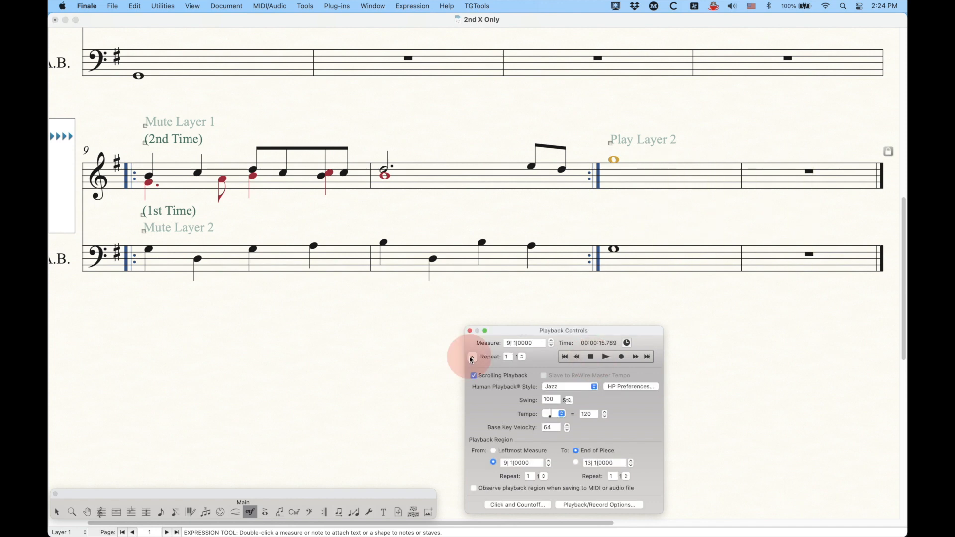
{"action": "left_click", "coordinate": [470, 357]}
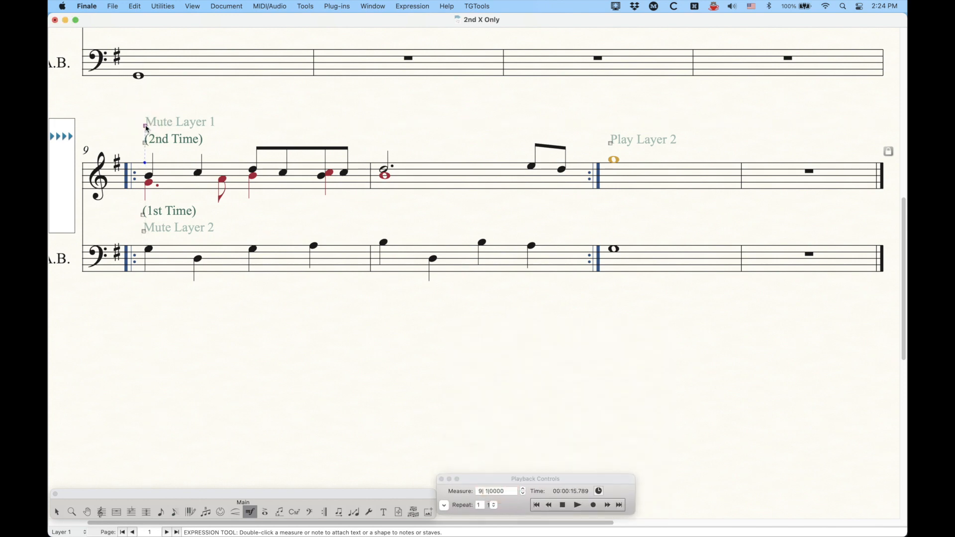
{"action": "double_click", "coordinate": [145, 128]}
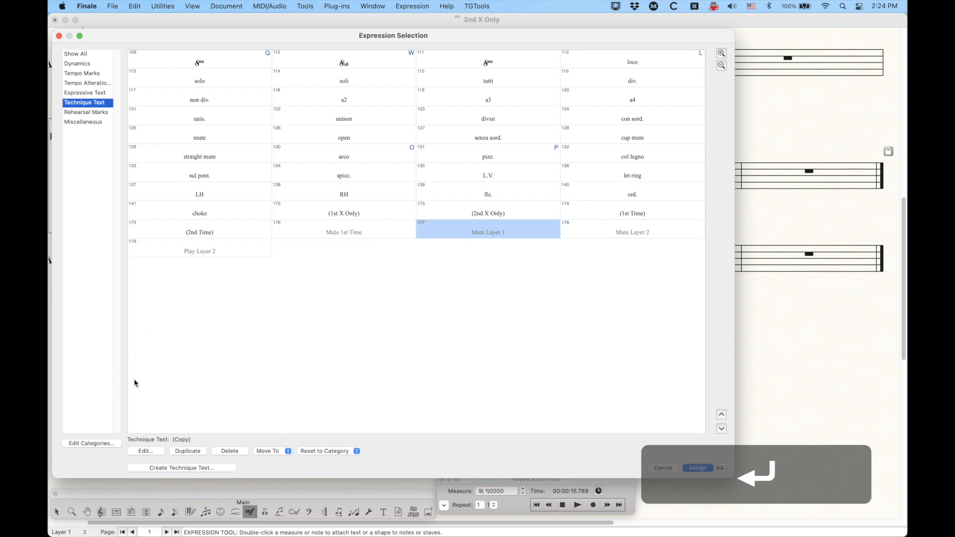
{"action": "left_click", "coordinate": [145, 450]}
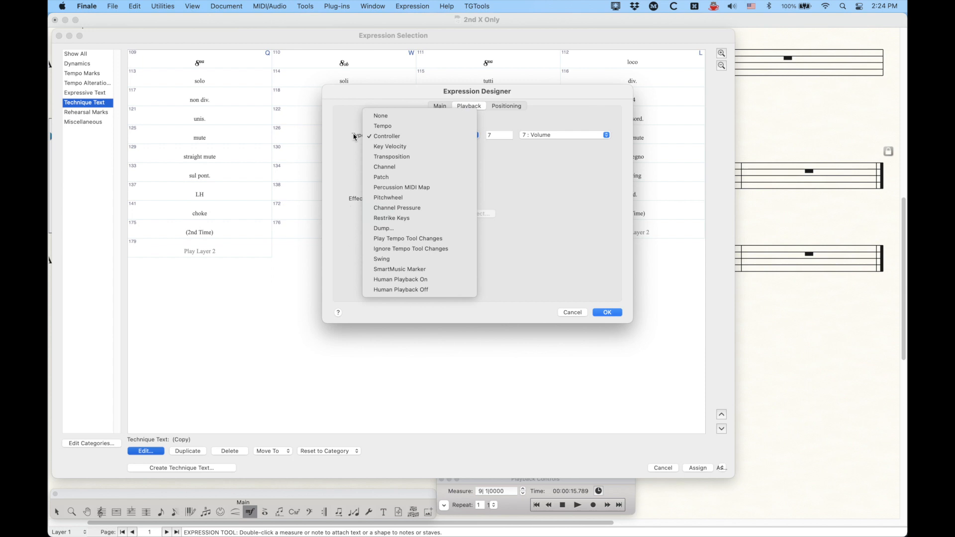
{"action": "left_click", "coordinate": [387, 136]}
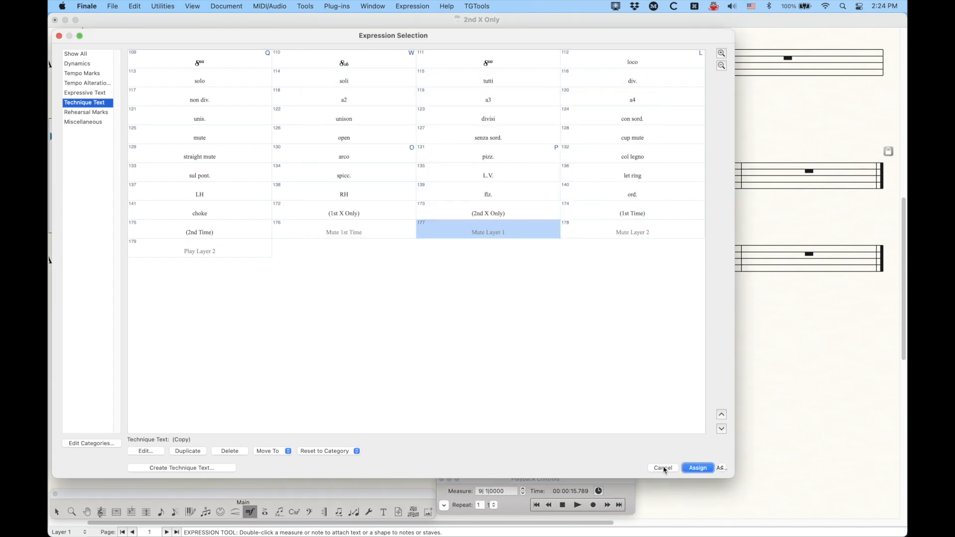
{"action": "left_click", "coordinate": [697, 467]}
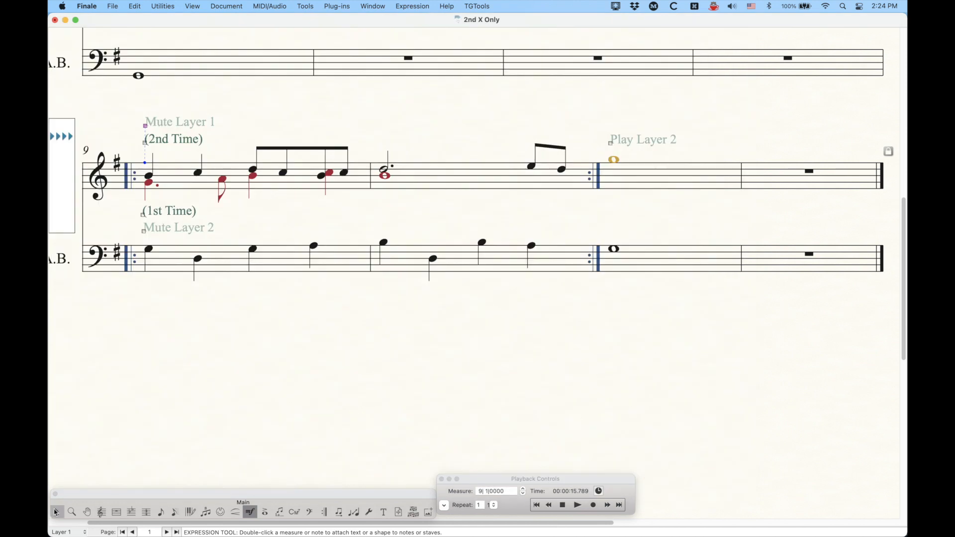
Show the Trumpet in Bb's per-layer playback rows in Score Manager, selecting Layer 1 then Layer 2.
{"action": "key", "text": "cmd+k"}
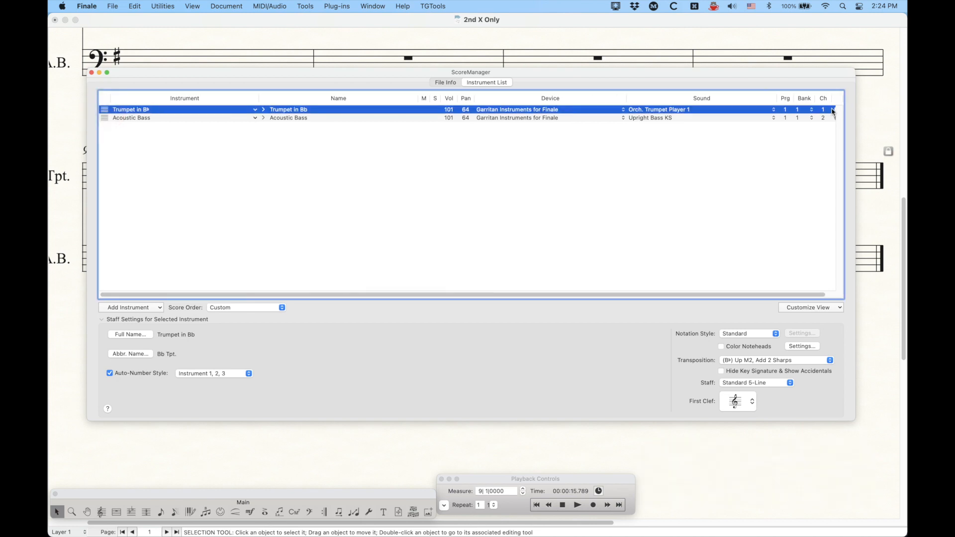
{"action": "mouse_move", "coordinate": [494, 137]}
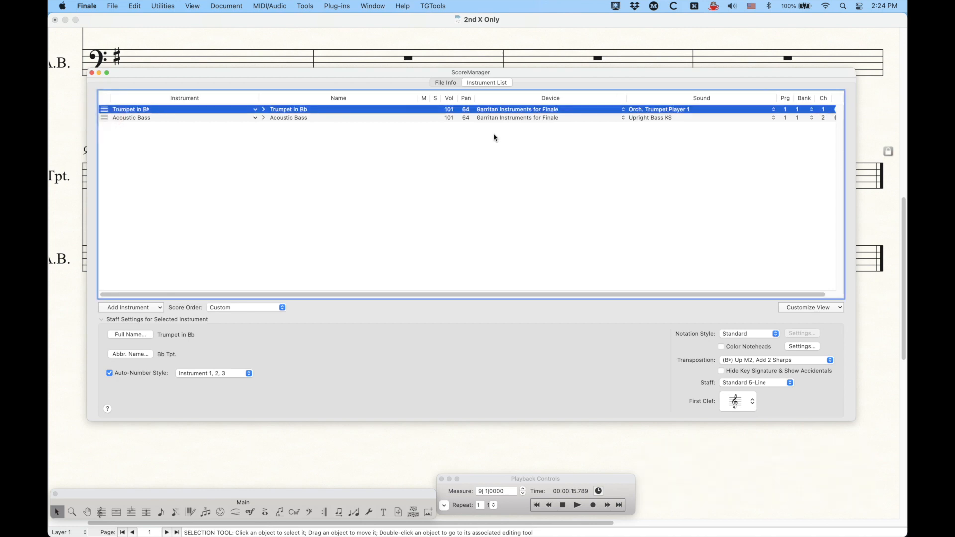
{"action": "left_click", "coordinate": [263, 109]}
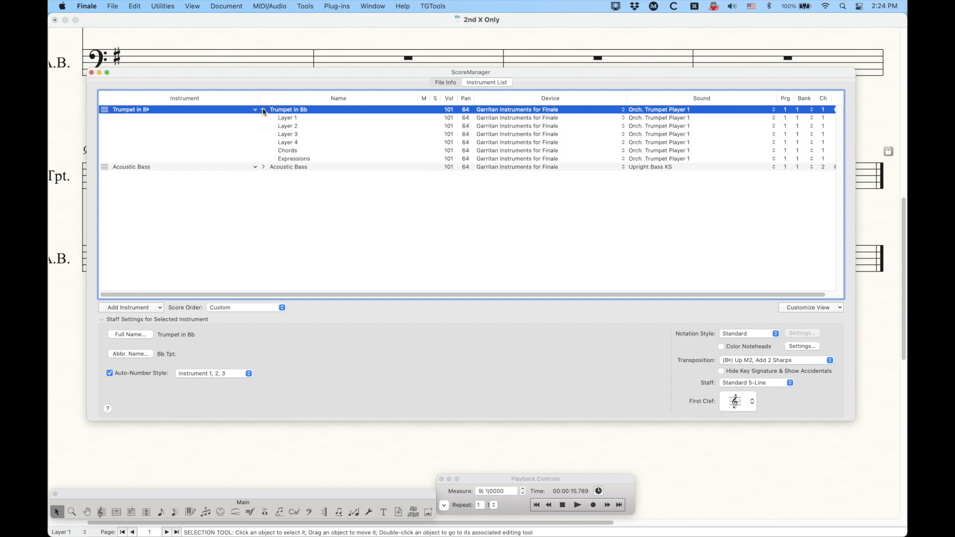
{"action": "left_click", "coordinate": [287, 117]}
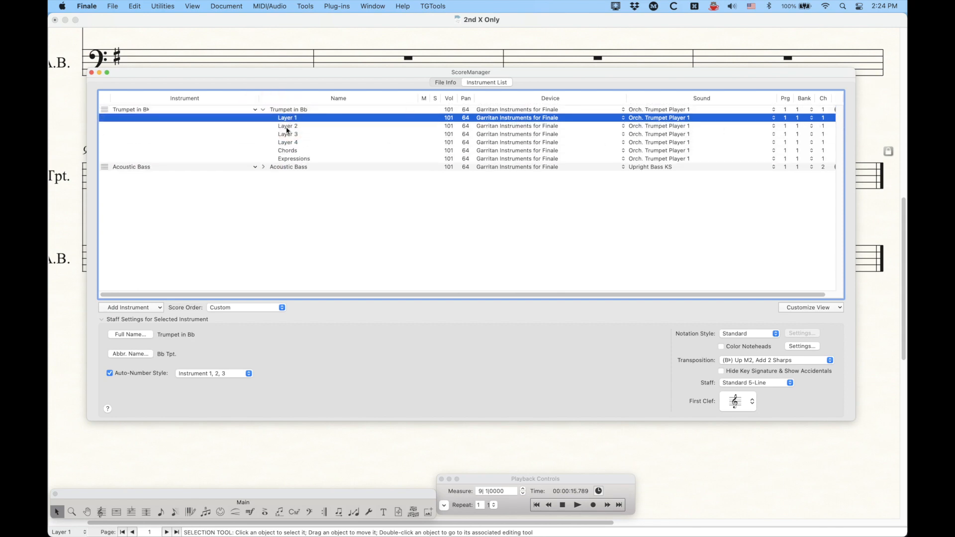
{"action": "left_click", "coordinate": [287, 126]}
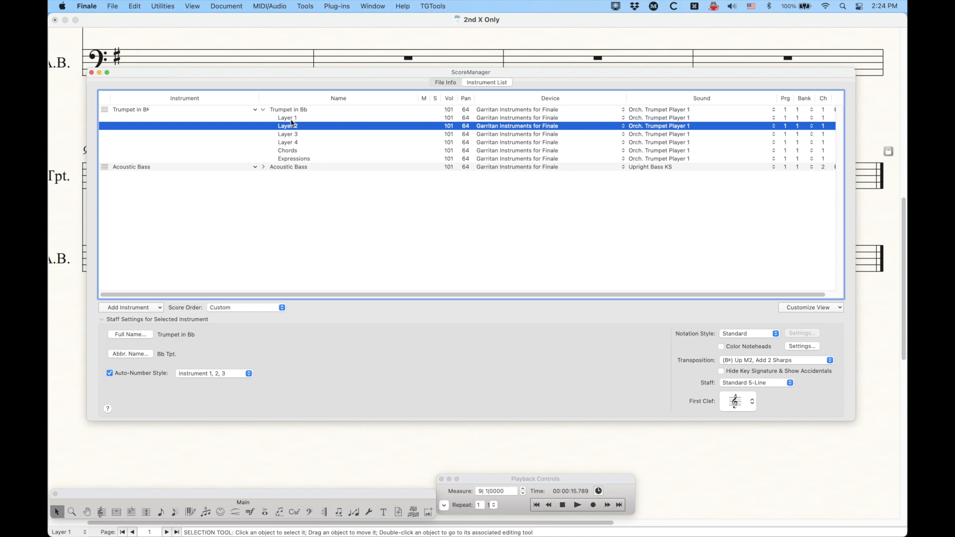
{"action": "mouse_move", "coordinate": [291, 121]}
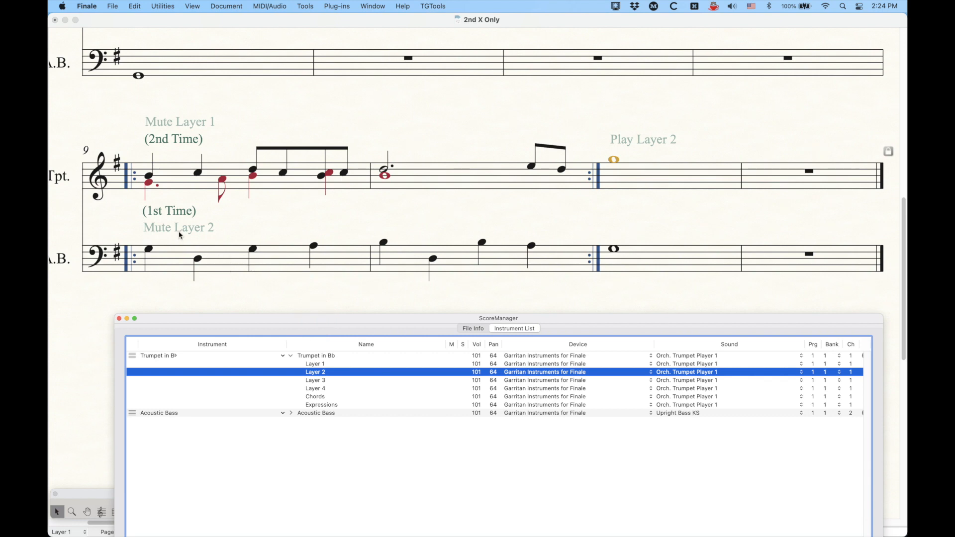
{"action": "mouse_move", "coordinate": [198, 145]}
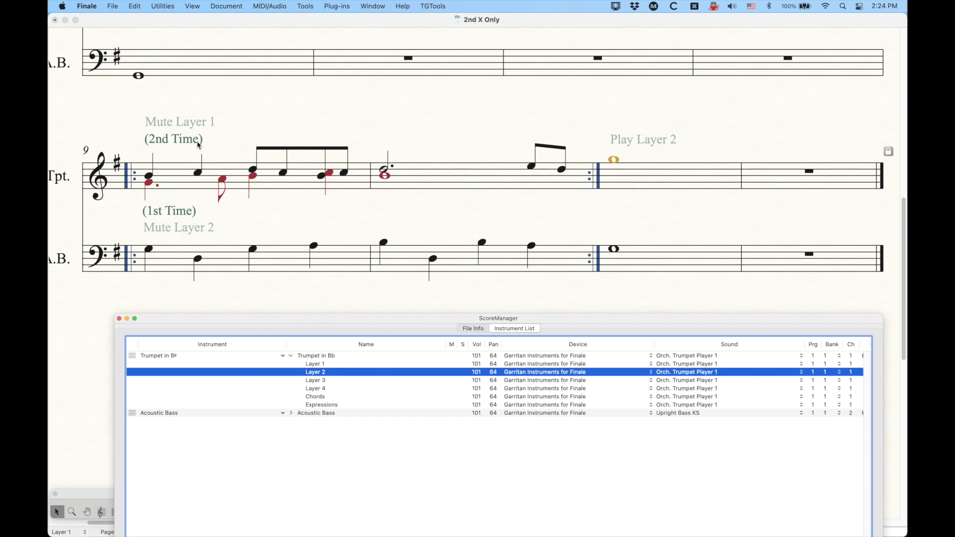
{"action": "mouse_move", "coordinate": [179, 217]}
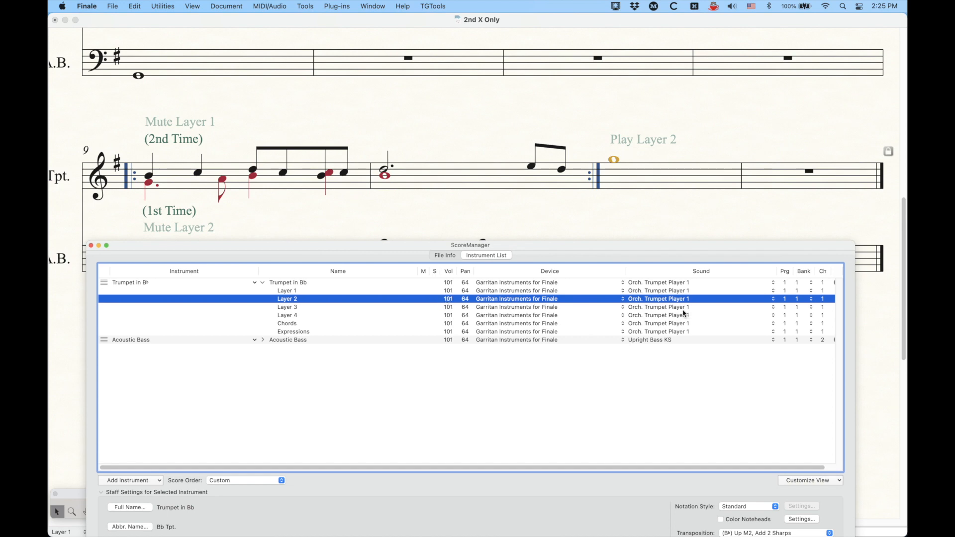
{"action": "mouse_move", "coordinate": [292, 291]}
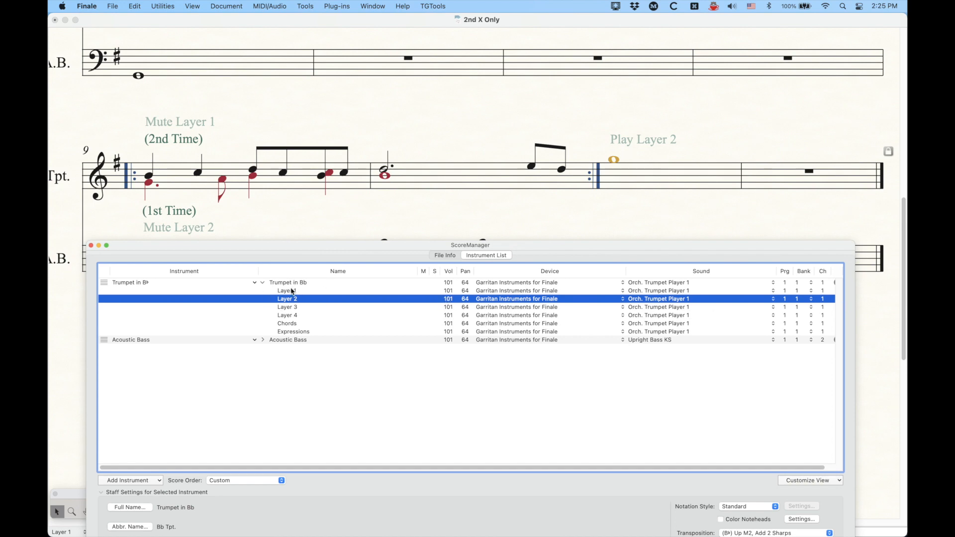
{"action": "mouse_move", "coordinate": [573, 267]}
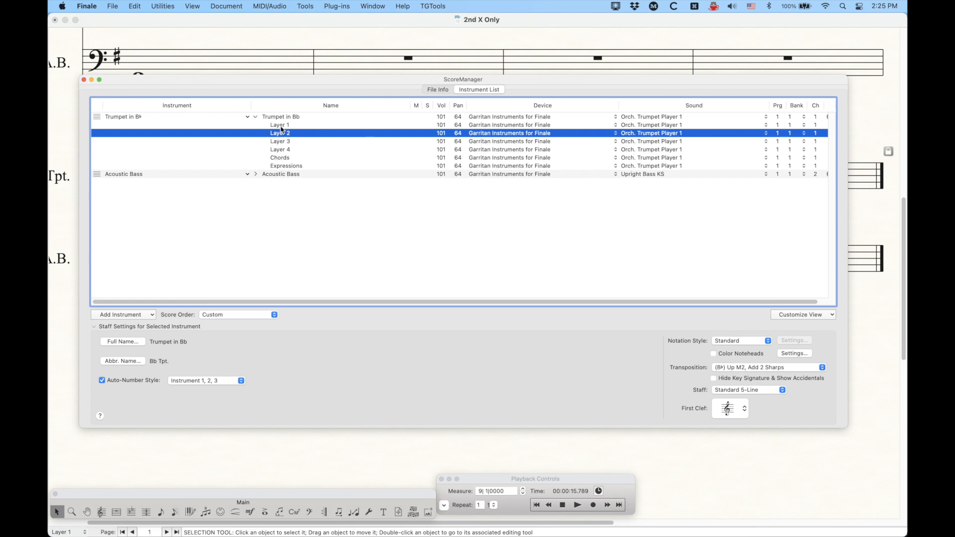
{"action": "mouse_move", "coordinate": [280, 132]}
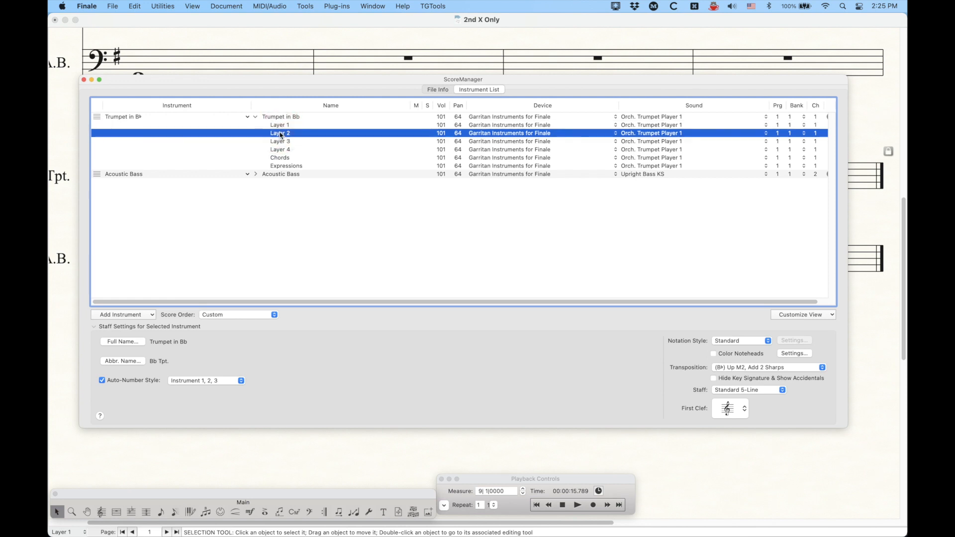
{"action": "mouse_move", "coordinate": [342, 134]}
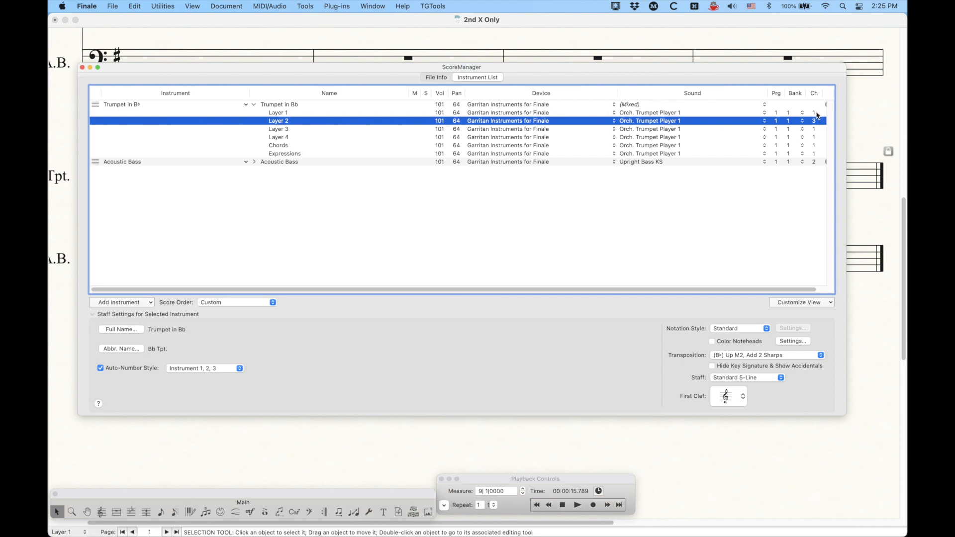
{"action": "mouse_move", "coordinate": [815, 116]}
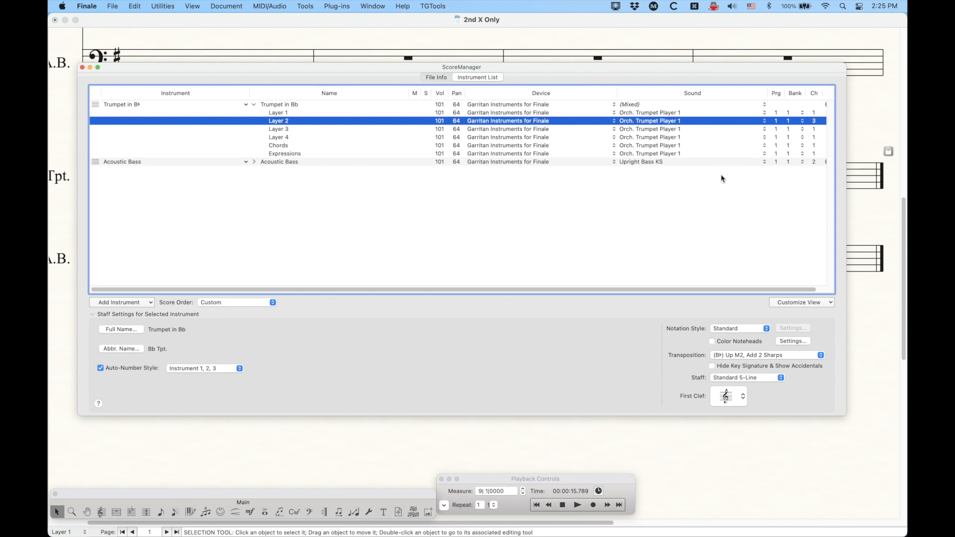
{"action": "mouse_move", "coordinate": [716, 121]}
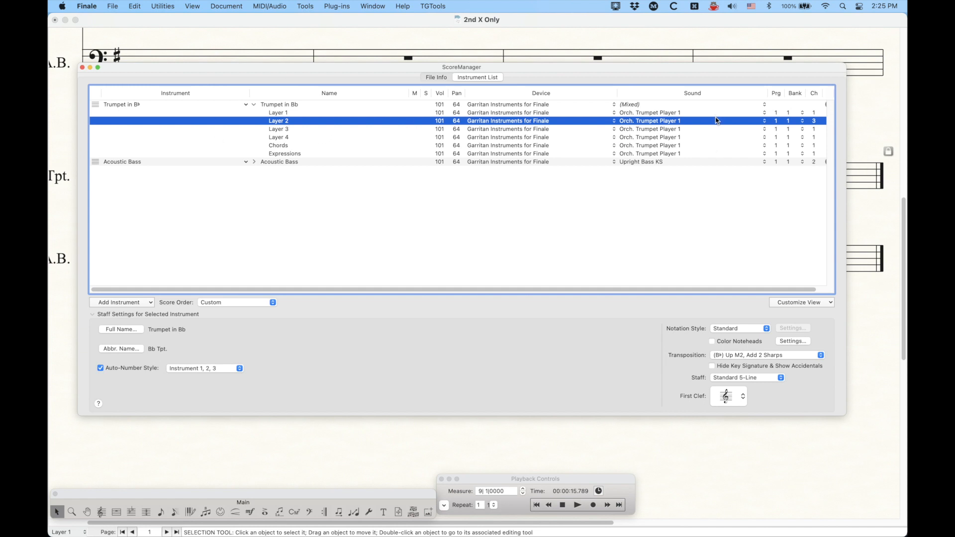
{"action": "mouse_move", "coordinate": [286, 123]}
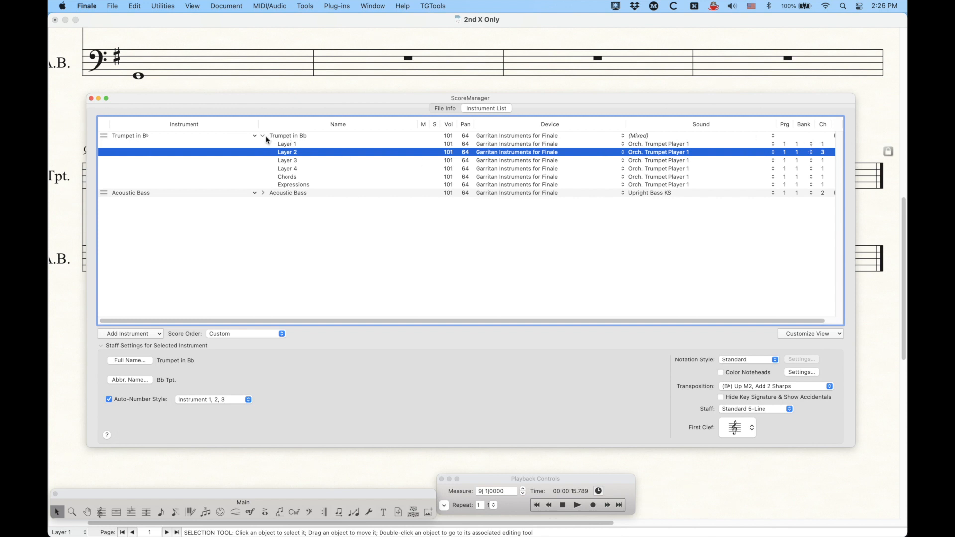
{"action": "mouse_move", "coordinate": [265, 138]}
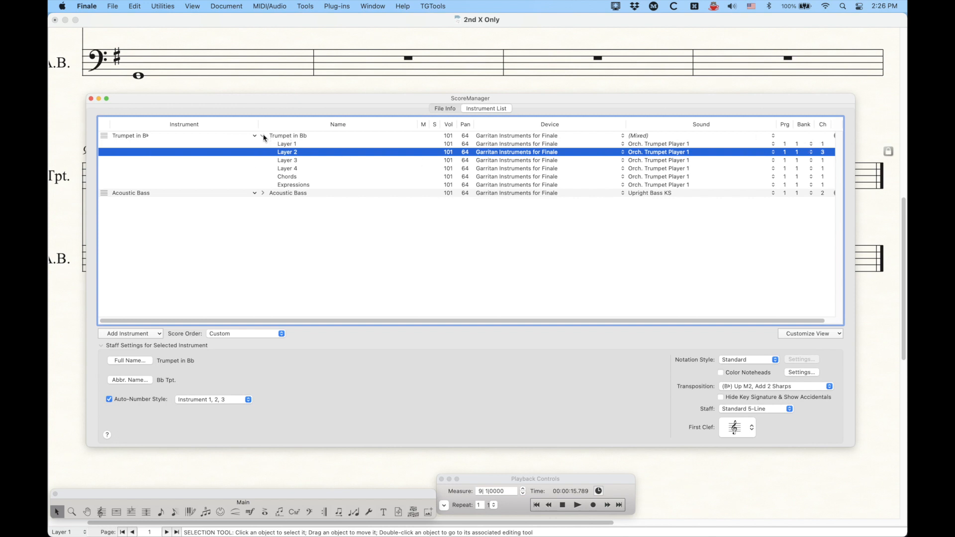
Collapse the trumpet's layer rows after Layer 2 is set to MIDI channel 3.
{"action": "left_click", "coordinate": [263, 136]}
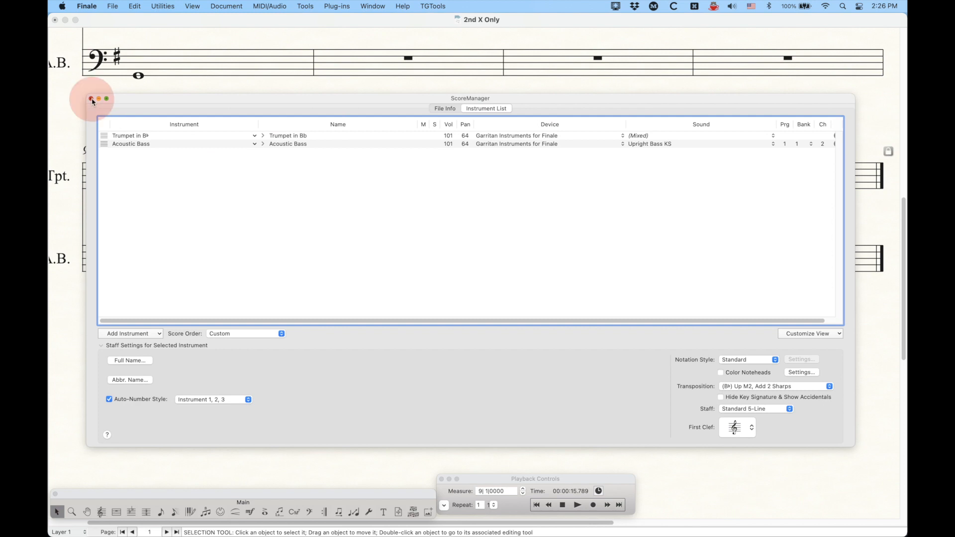
Close Score Manager and audition the measure 9 repeat with Layer 2 on its own channel, then stop.
{"action": "left_click", "coordinate": [90, 99]}
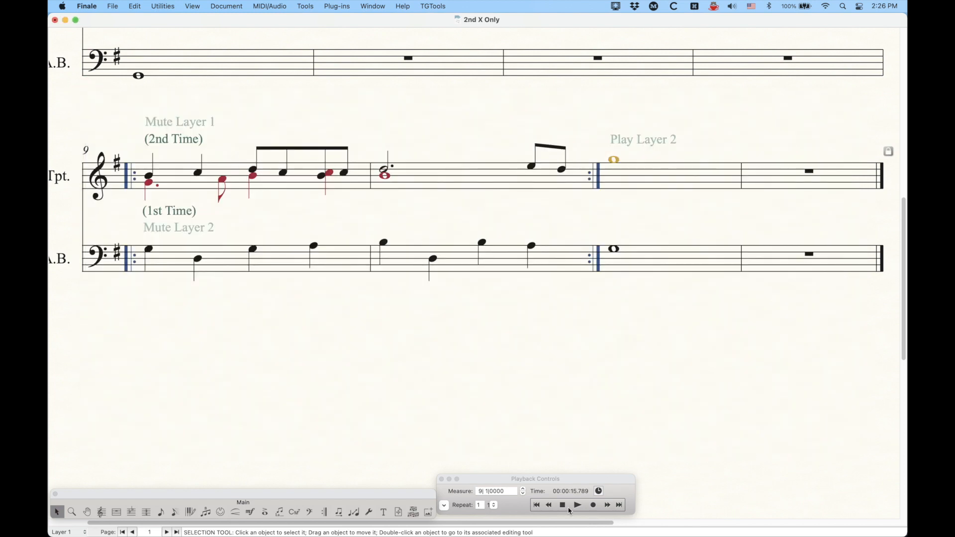
{"action": "left_click", "coordinate": [576, 504]}
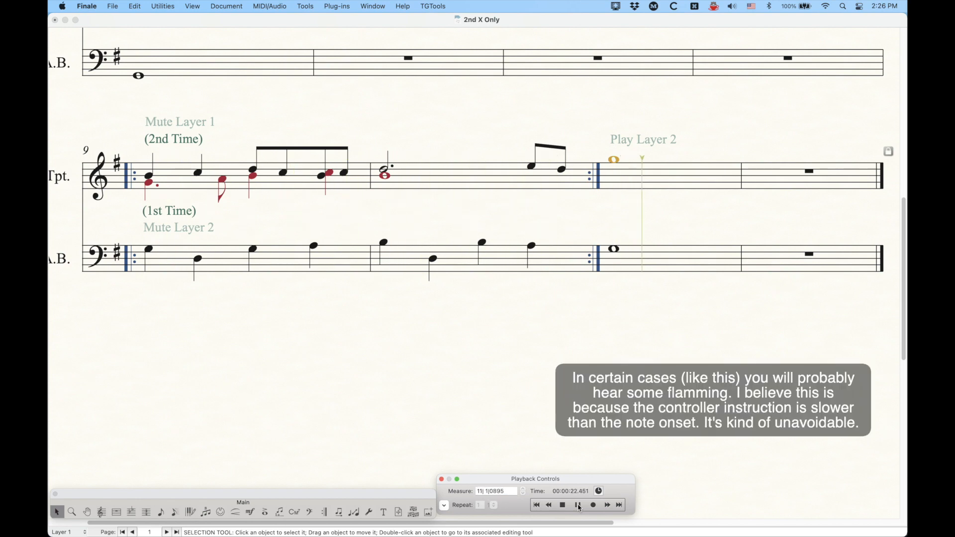
{"action": "left_click", "coordinate": [576, 504]}
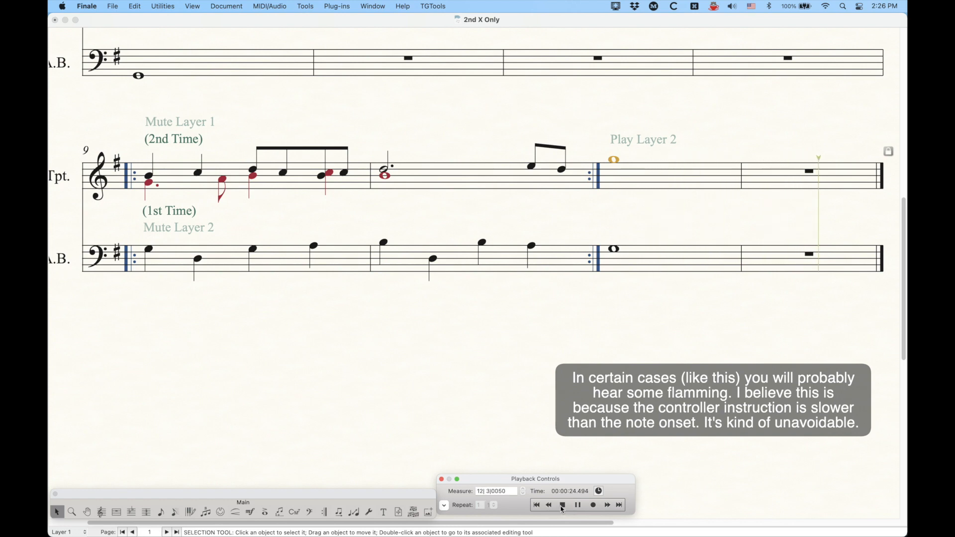
{"action": "left_click", "coordinate": [561, 505]}
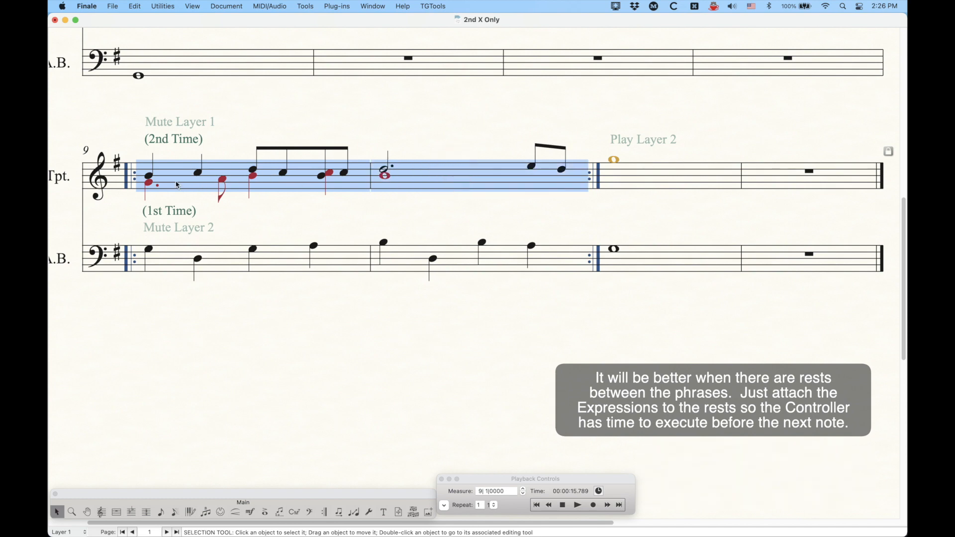
{"action": "mouse_move", "coordinate": [253, 129]}
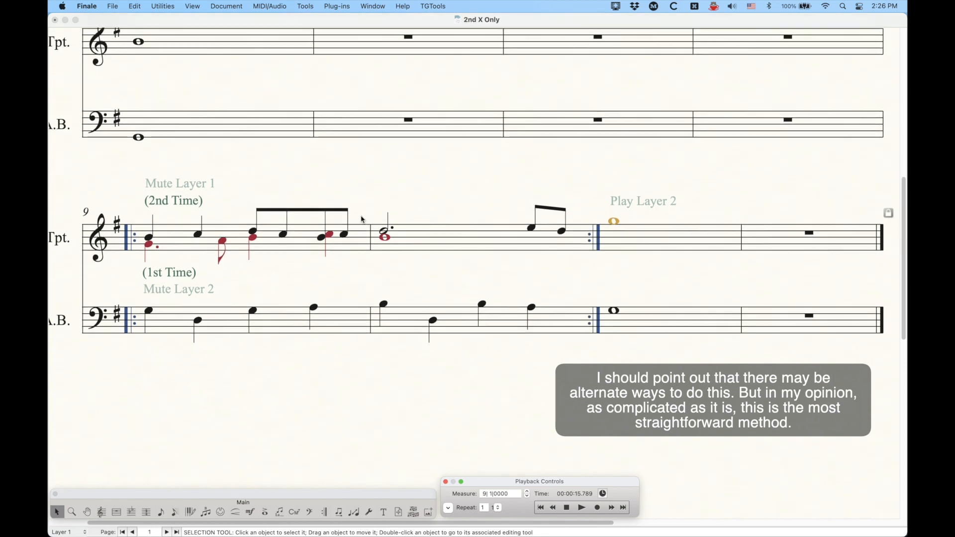
{"action": "key", "text": "cmd"}
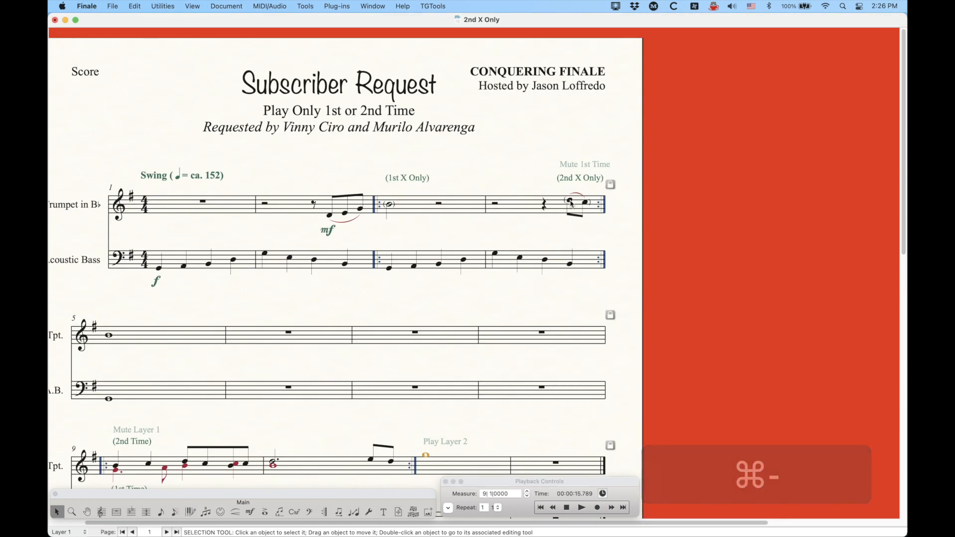
View the full first page, selecting the 1st X Only trumpet measure then clearing the selection.
{"action": "left_click", "coordinate": [432, 203]}
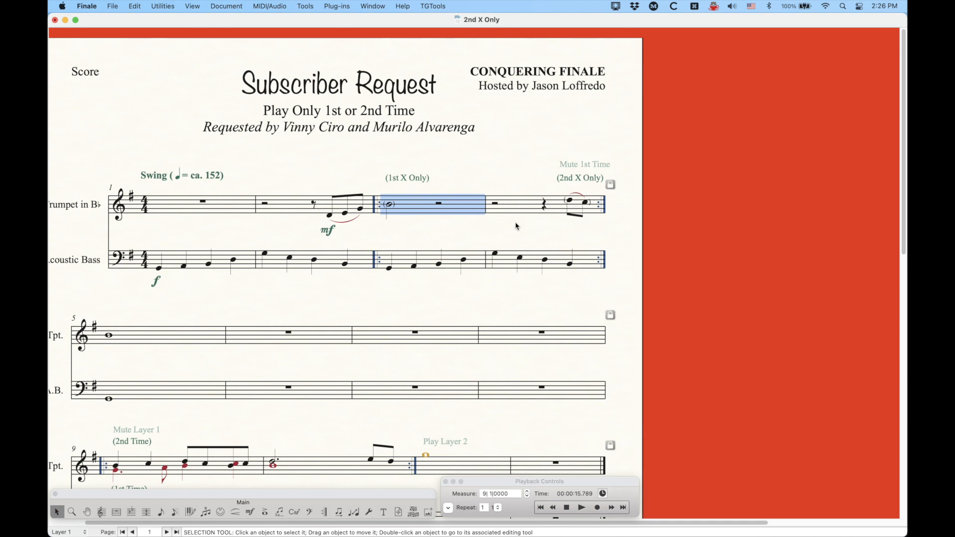
{"action": "mouse_move", "coordinate": [468, 167]}
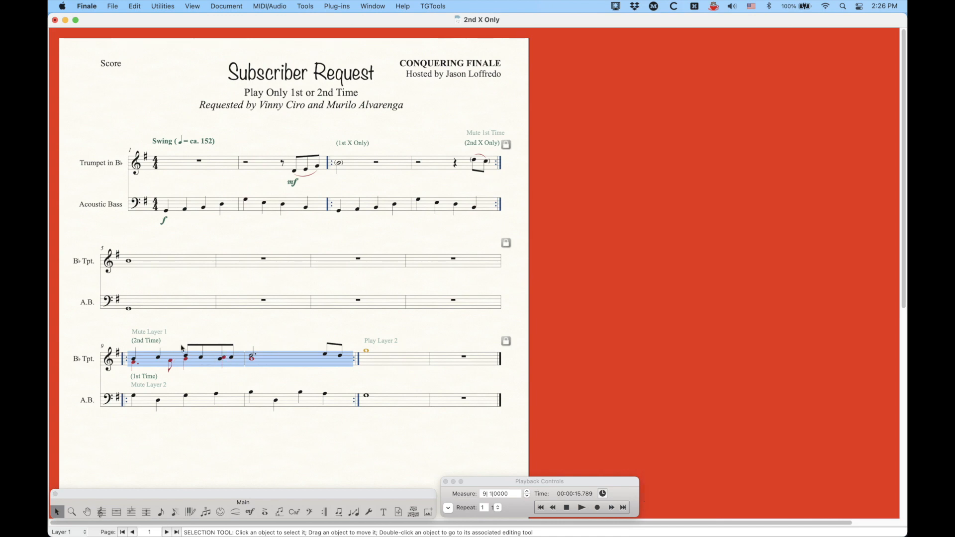
{"action": "mouse_move", "coordinate": [201, 330]}
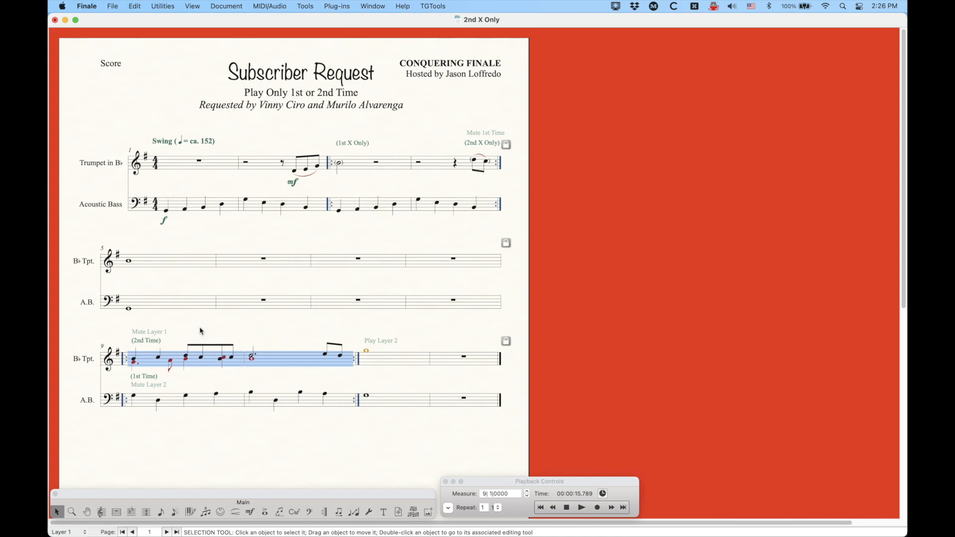
{"action": "left_click", "coordinate": [242, 326]}
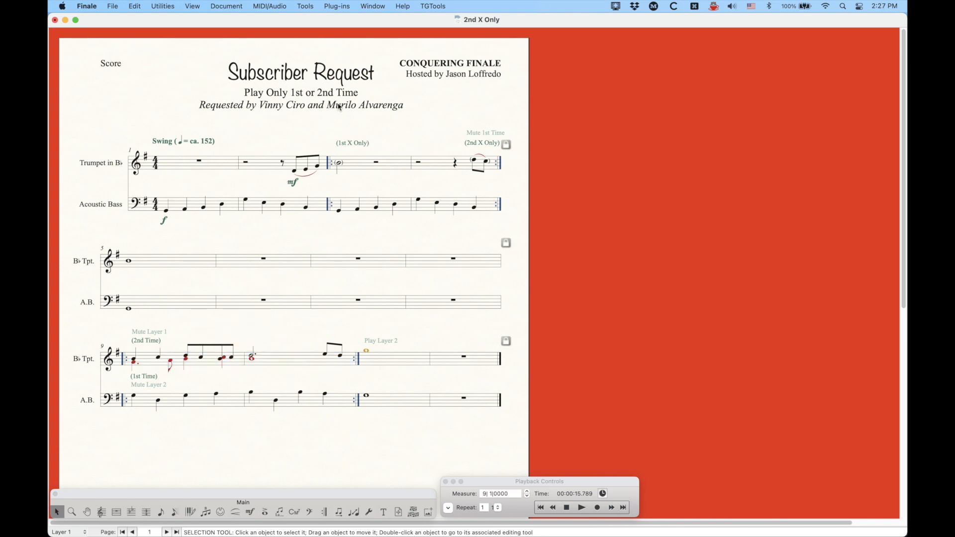
{"action": "mouse_move", "coordinate": [392, 175]}
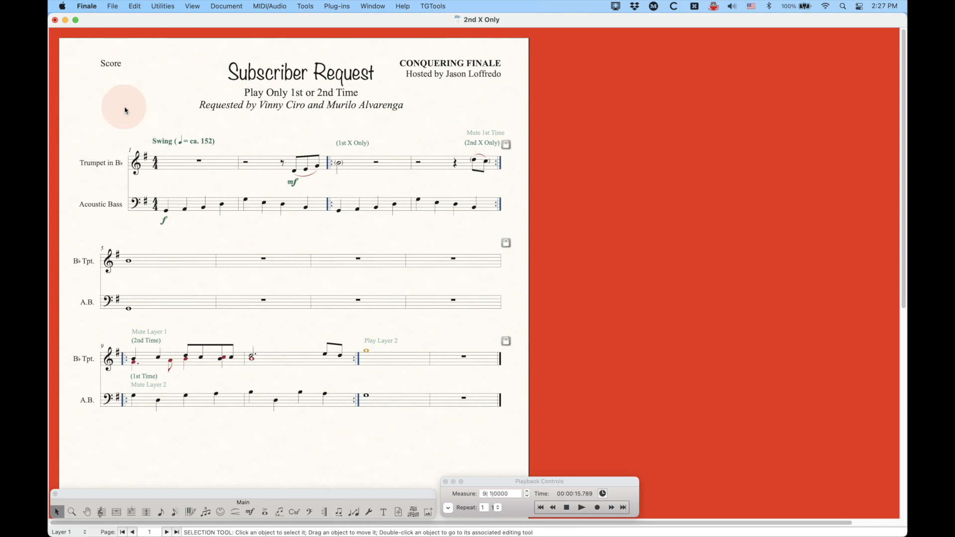
{"action": "mouse_move", "coordinate": [122, 99]}
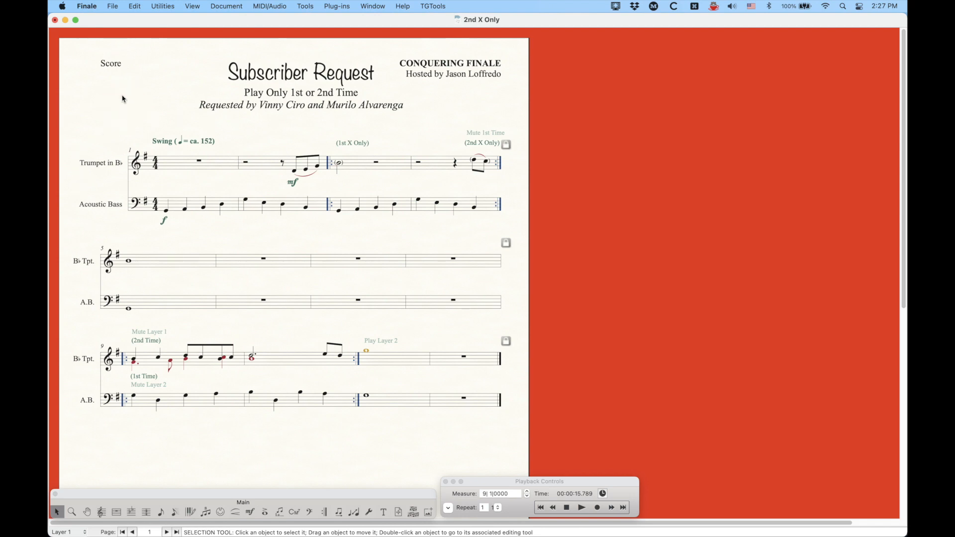
{"action": "mouse_move", "coordinate": [140, 116]}
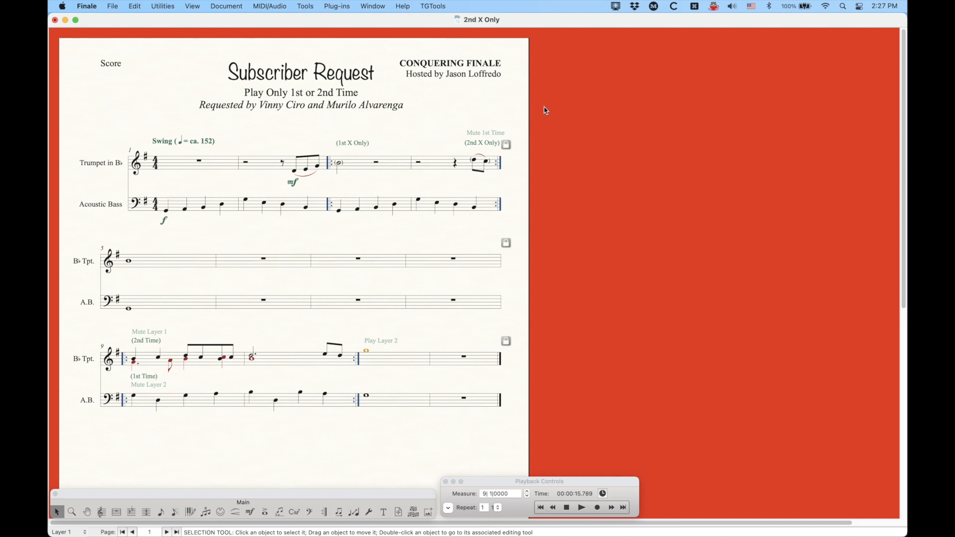
{"action": "mouse_move", "coordinate": [317, 465]}
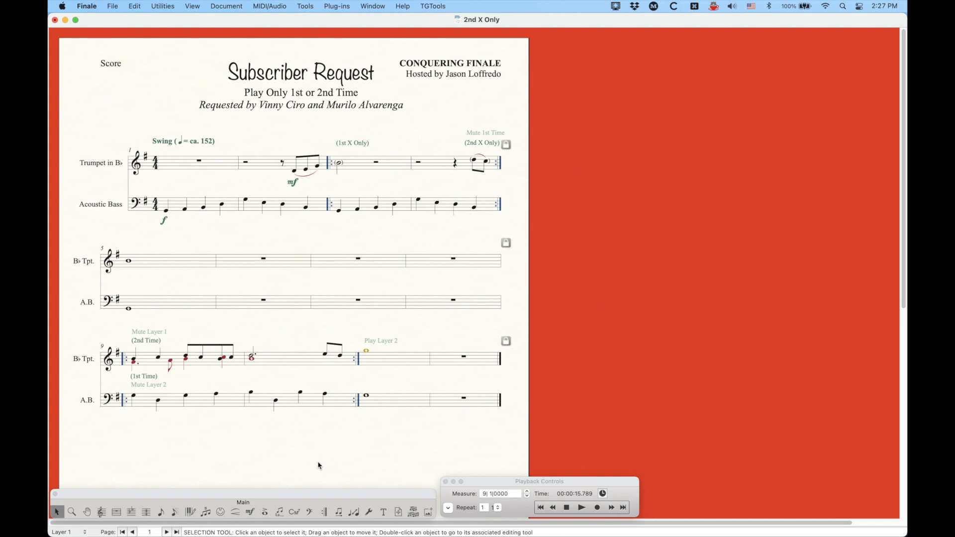
{"action": "mouse_move", "coordinate": [128, 103]}
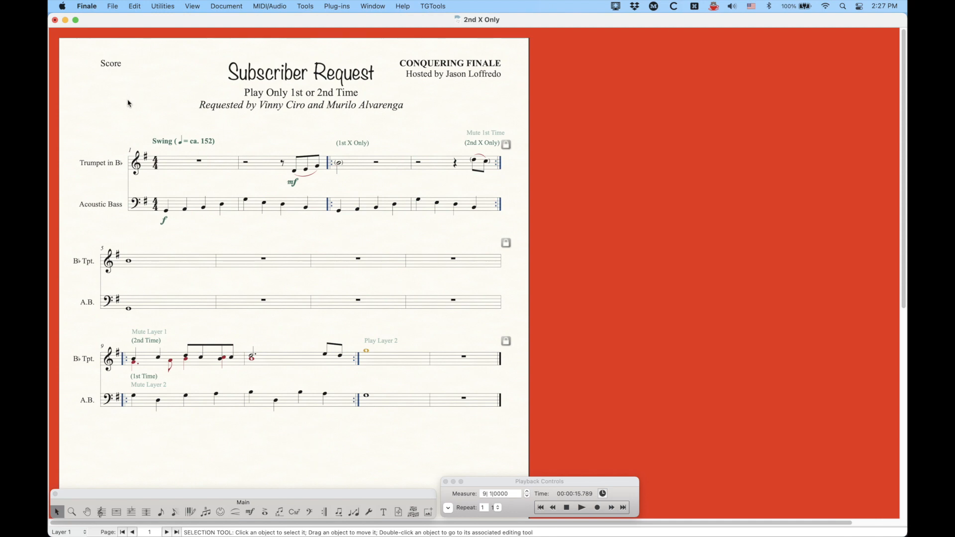
{"action": "mouse_move", "coordinate": [177, 113]}
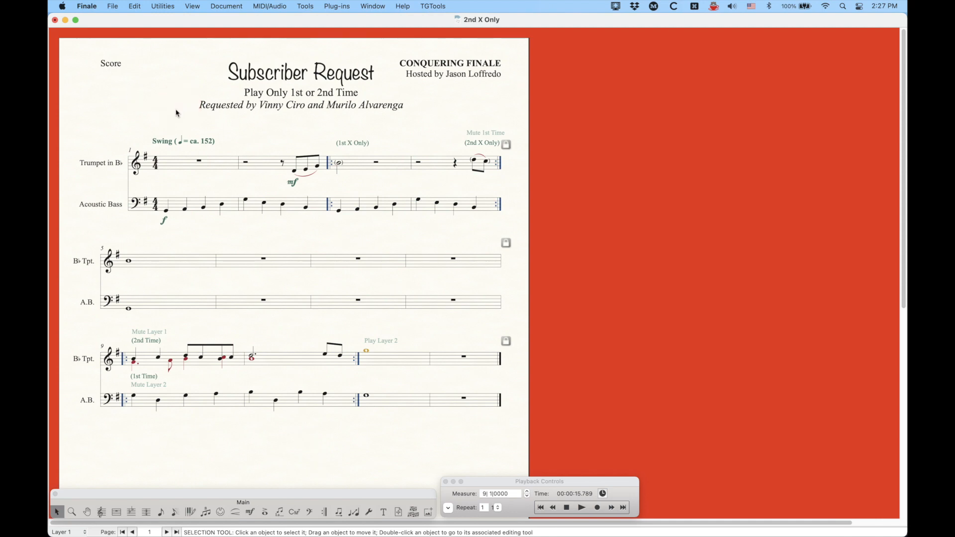
{"action": "mouse_move", "coordinate": [576, 264]}
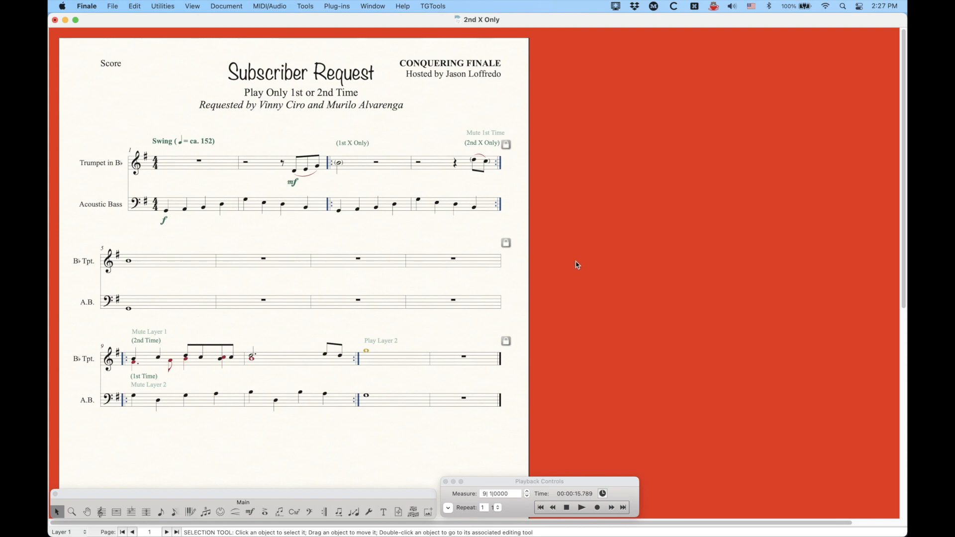
{"action": "mouse_move", "coordinate": [616, 263]}
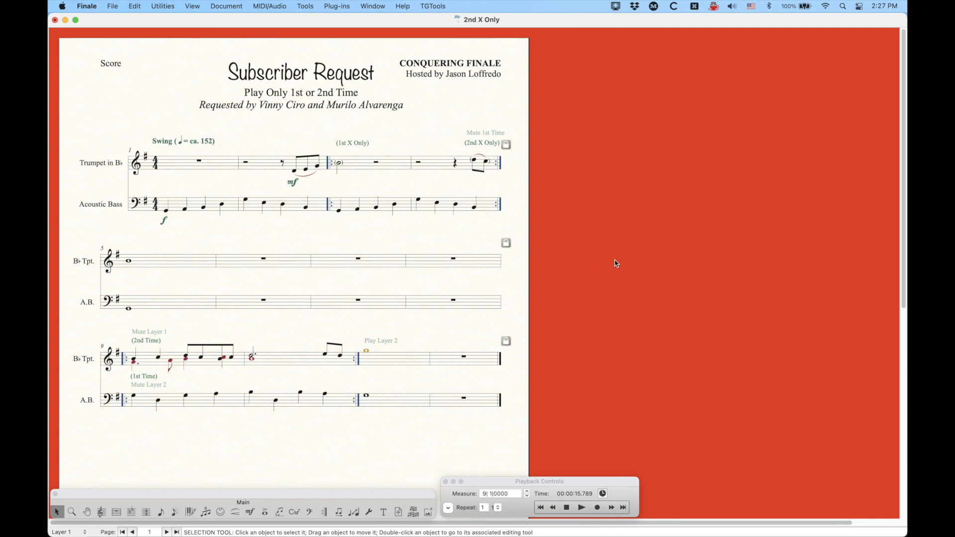
{"action": "mouse_move", "coordinate": [617, 266]}
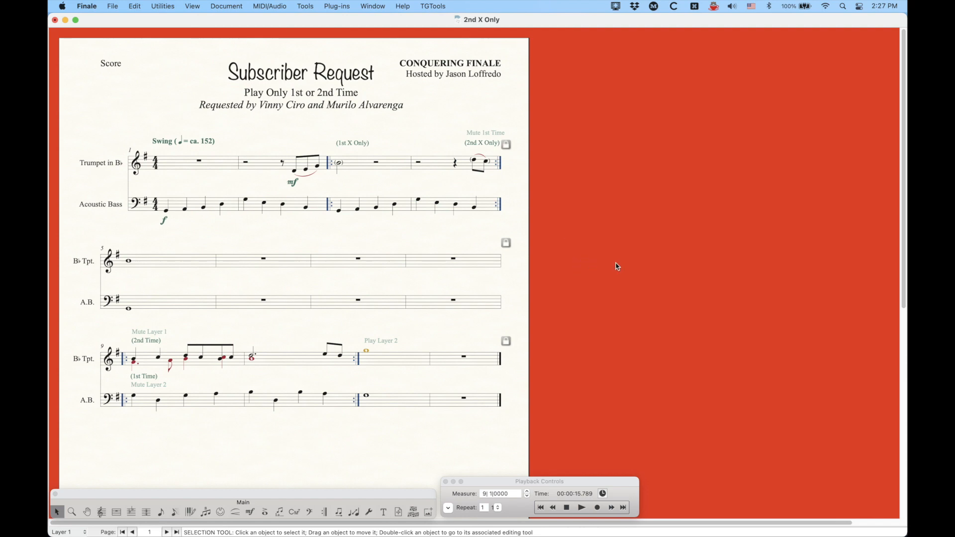